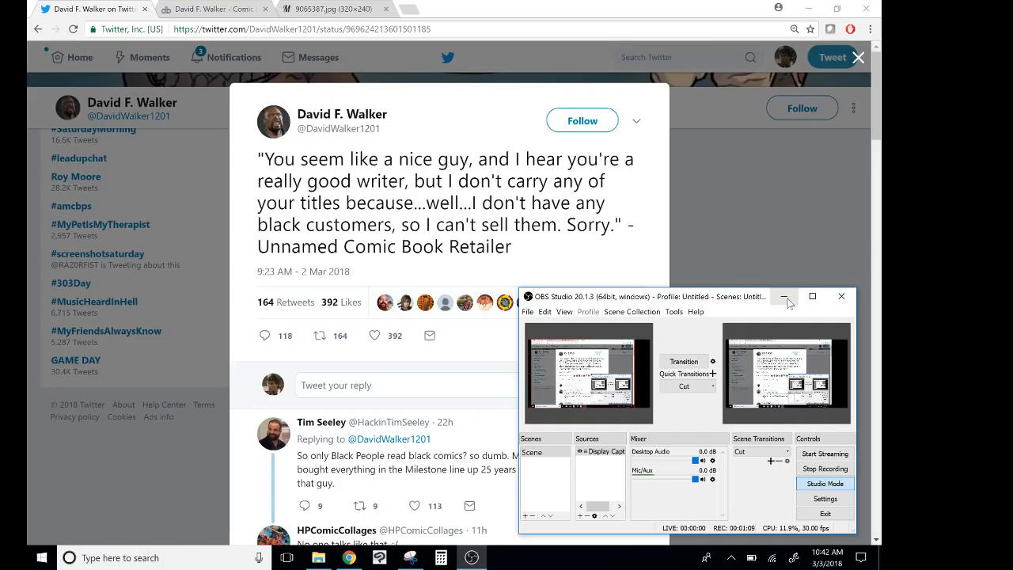
- Hide the OBS Studio window and scroll so the retailer quote tweet shows clearly
{"action": "left_click", "coordinate": [788, 297]}
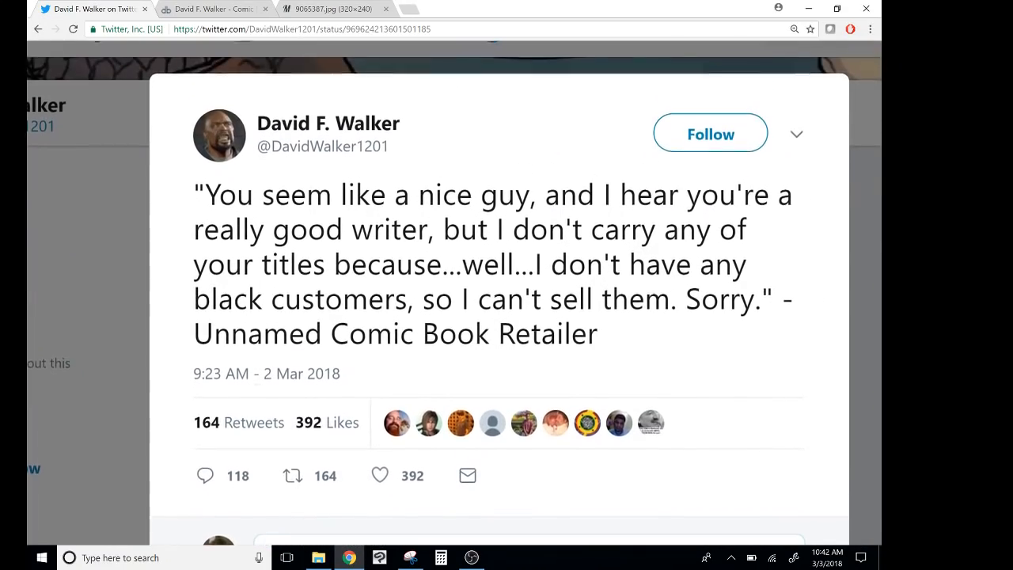
{"action": "scroll", "scroll_direction": "down", "scroll_amount": 3}
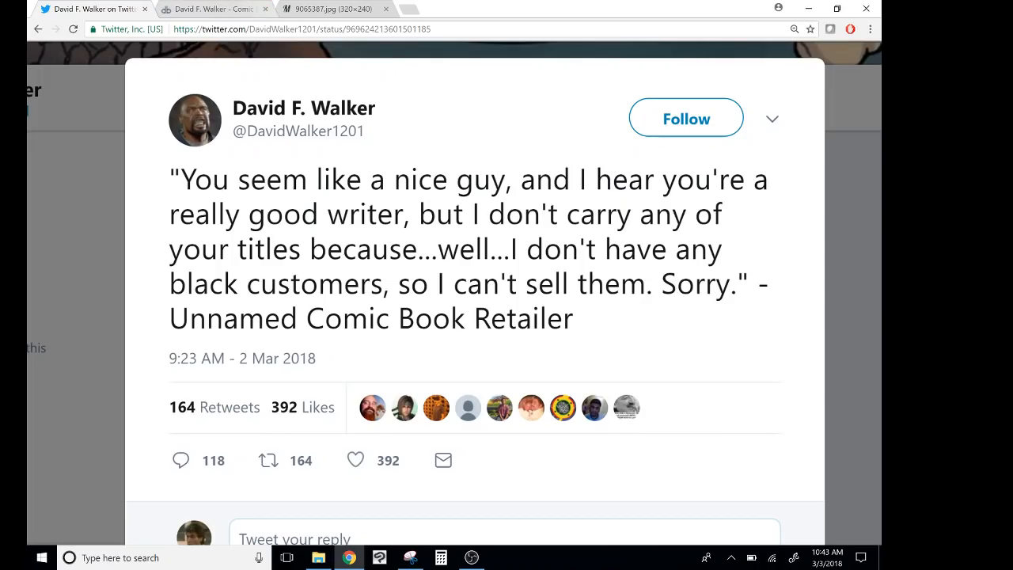
{"action": "left_click", "coordinate": [325, 10]}
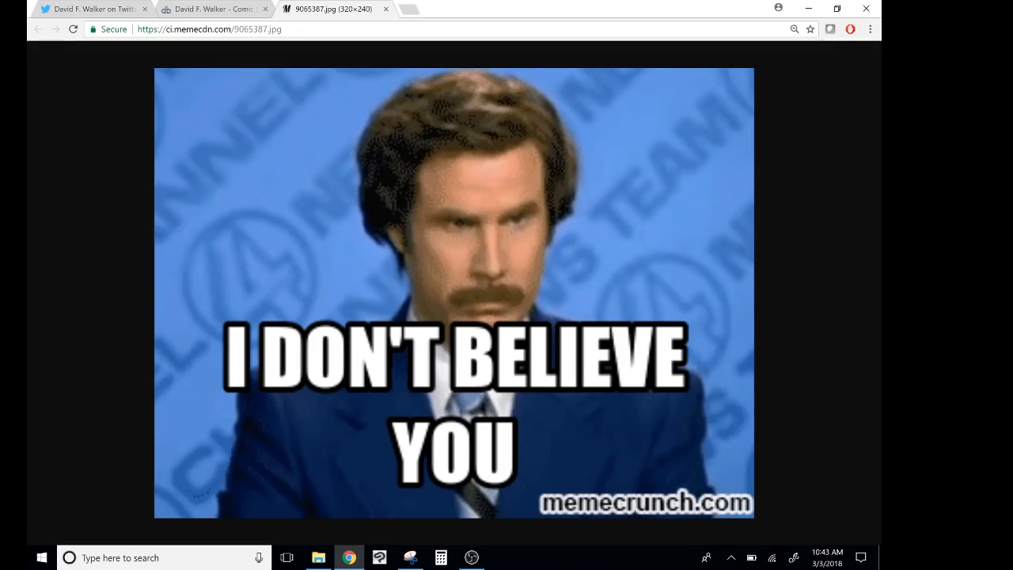
{"action": "left_click", "coordinate": [87, 9]}
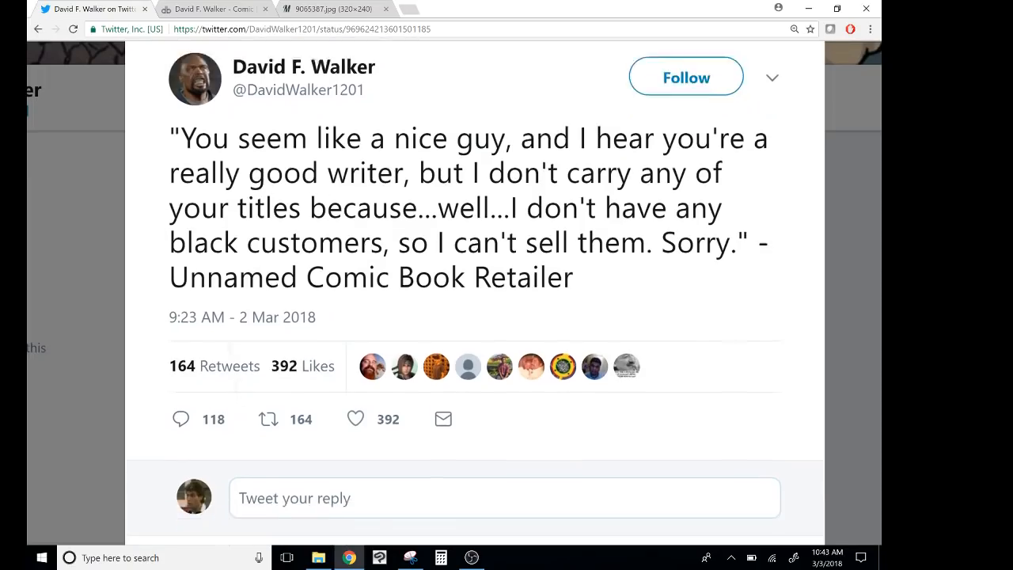
{"action": "scroll", "scroll_direction": "down", "scroll_amount": 3}
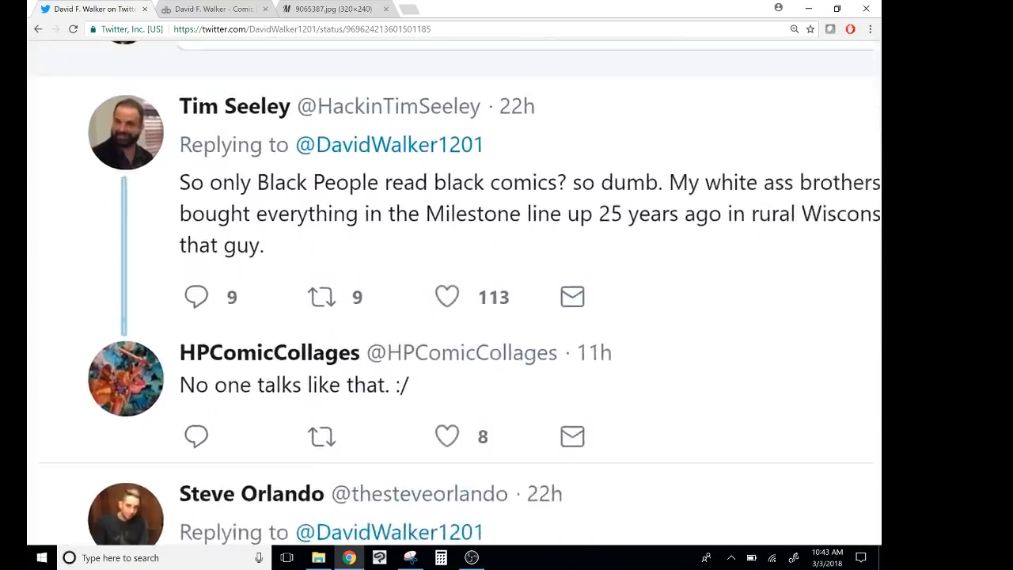
{"action": "scroll", "scroll_direction": "up", "scroll_amount": 3}
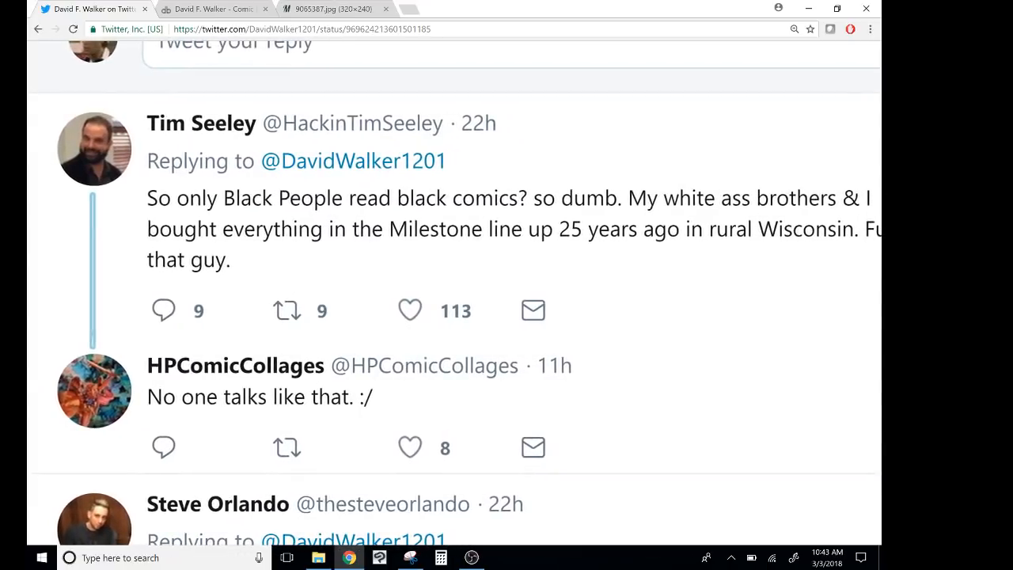
{"action": "scroll", "scroll_direction": "up", "scroll_amount": 3}
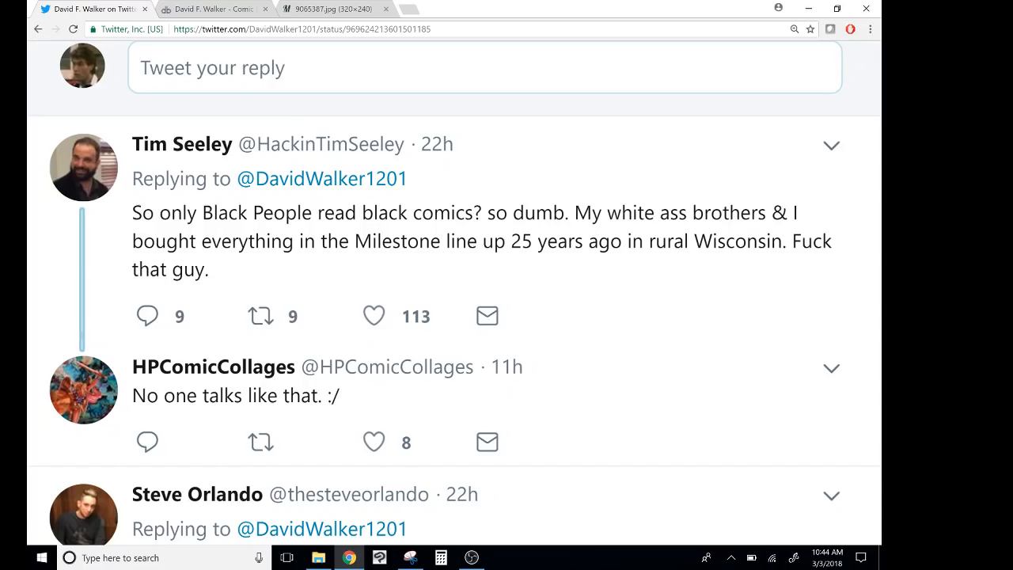
{"action": "scroll", "scroll_direction": "down", "scroll_amount": 3}
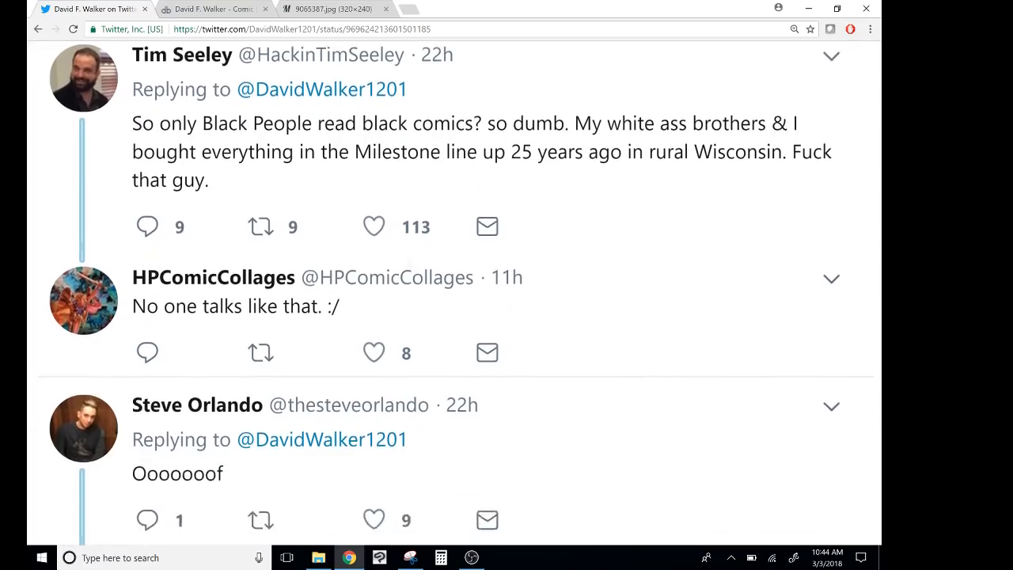
{"action": "scroll", "scroll_direction": "down", "scroll_amount": 3}
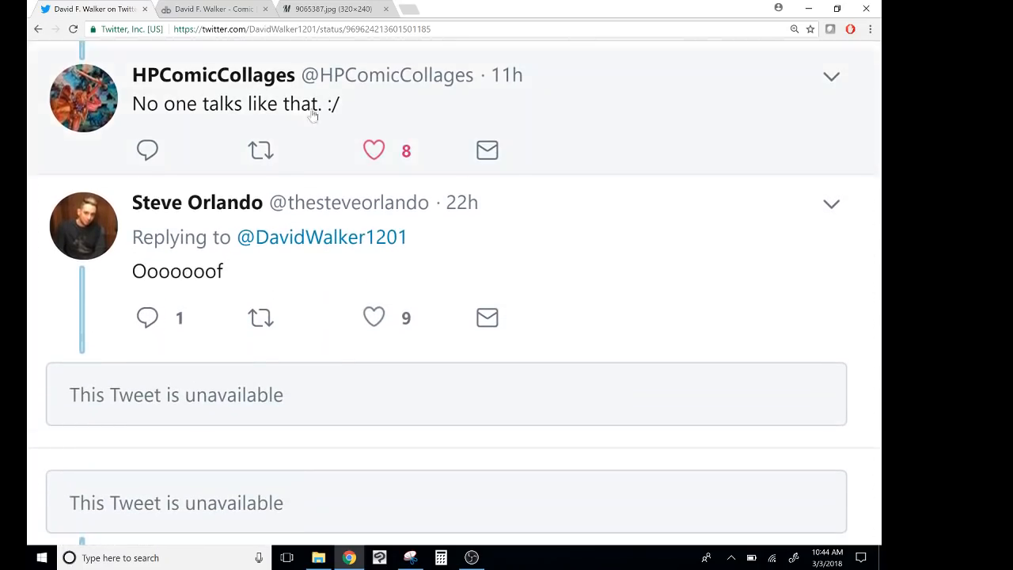
{"action": "scroll", "scroll_direction": "down", "scroll_amount": 3}
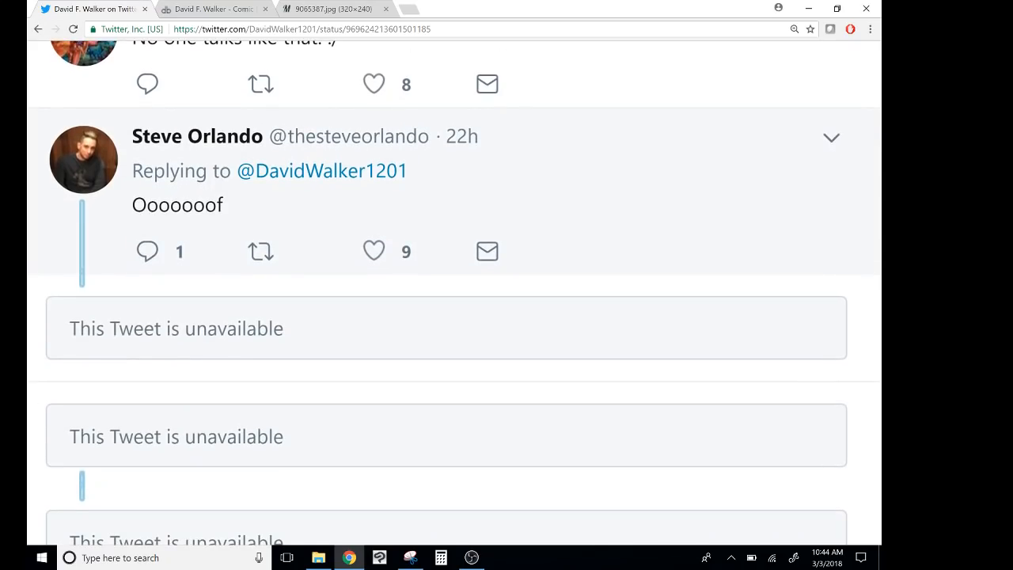
{"action": "scroll", "scroll_direction": "down", "scroll_amount": 3}
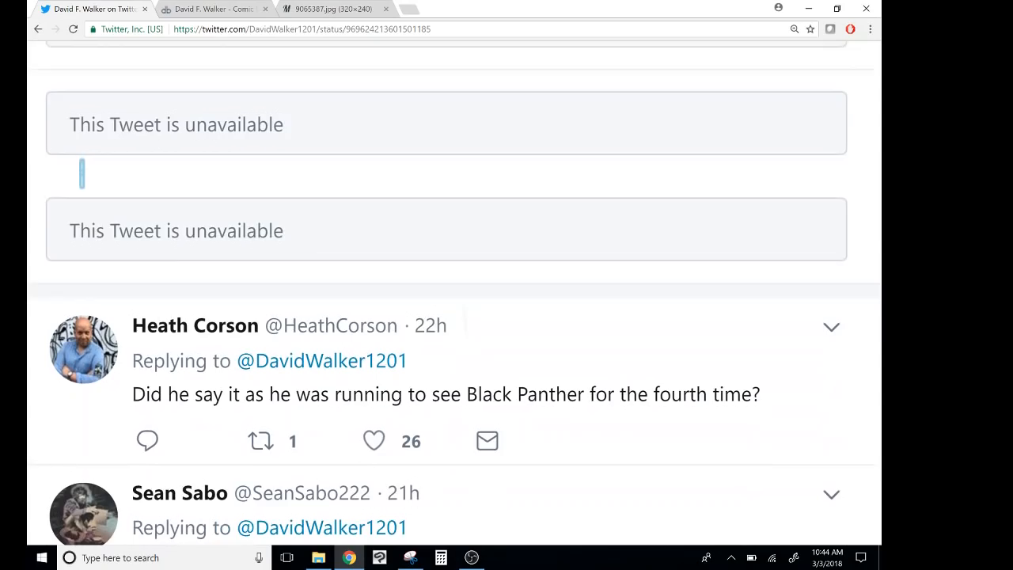
{"action": "scroll", "scroll_direction": "down", "scroll_amount": 3}
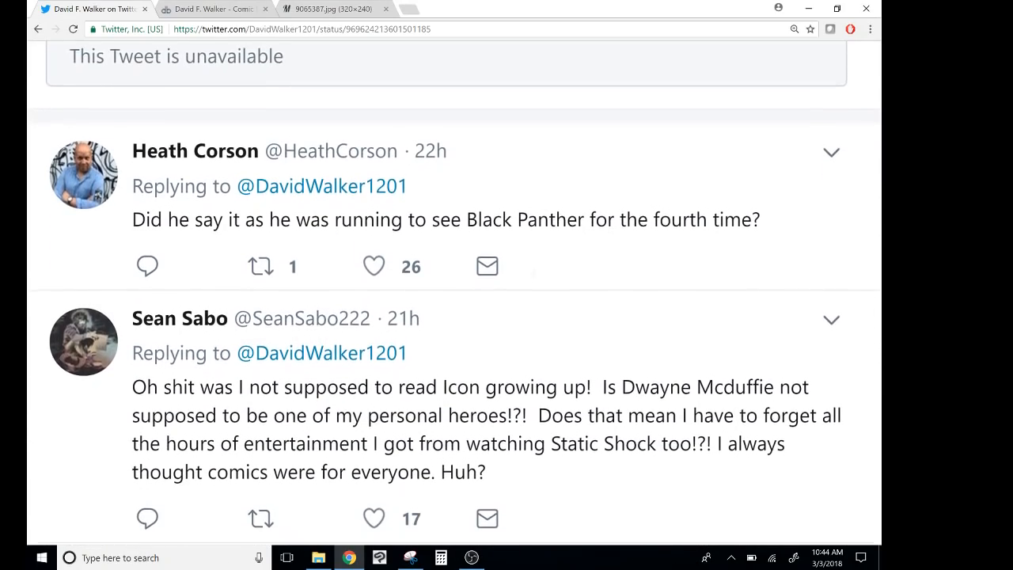
{"action": "scroll", "scroll_direction": "down", "scroll_amount": 3}
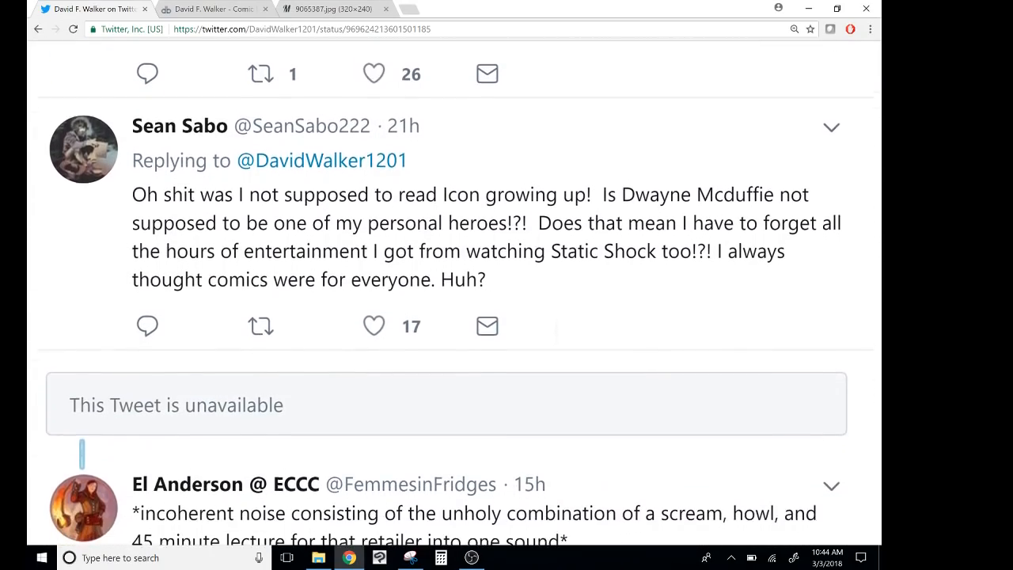
{"action": "scroll", "scroll_direction": "down", "scroll_amount": 3}
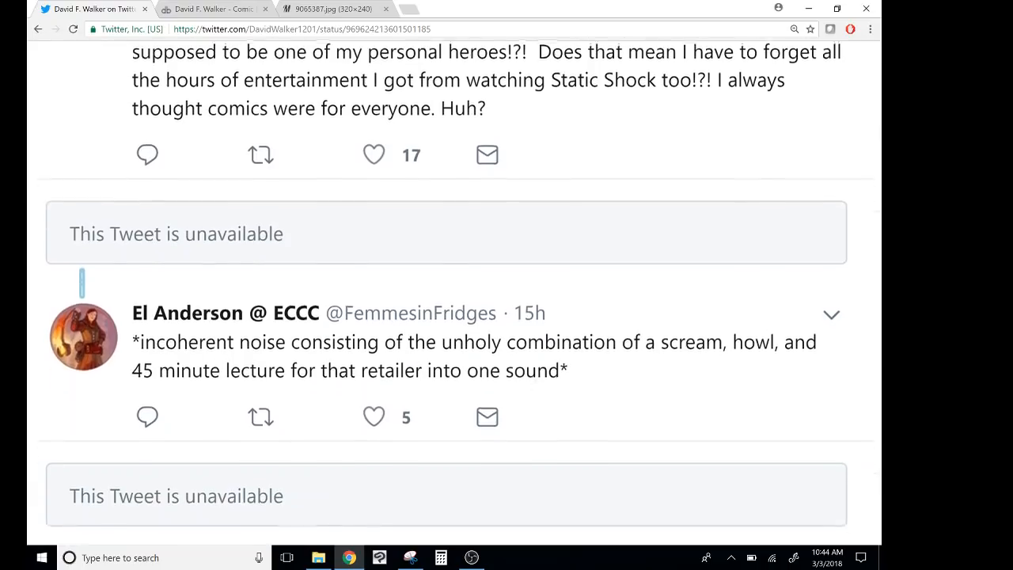
{"action": "scroll", "scroll_direction": "down", "scroll_amount": 3}
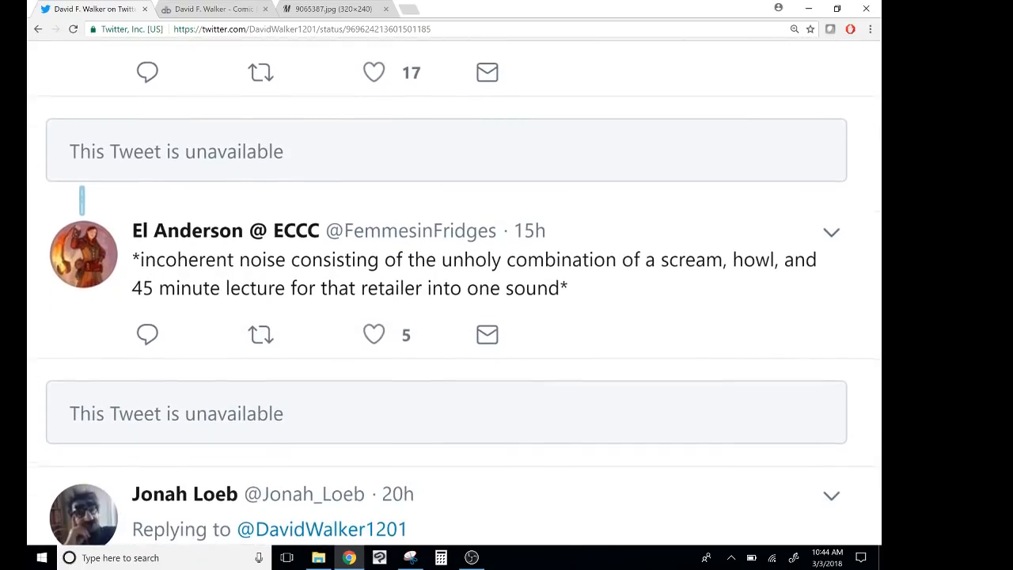
{"action": "scroll", "scroll_direction": "down", "scroll_amount": 3}
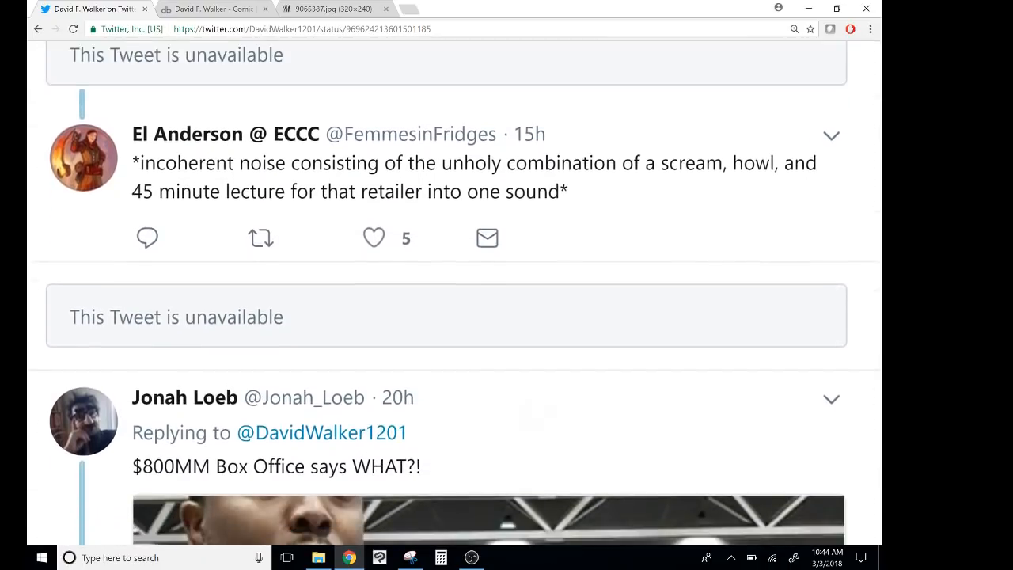
{"action": "mouse_move", "coordinate": [347, 234]}
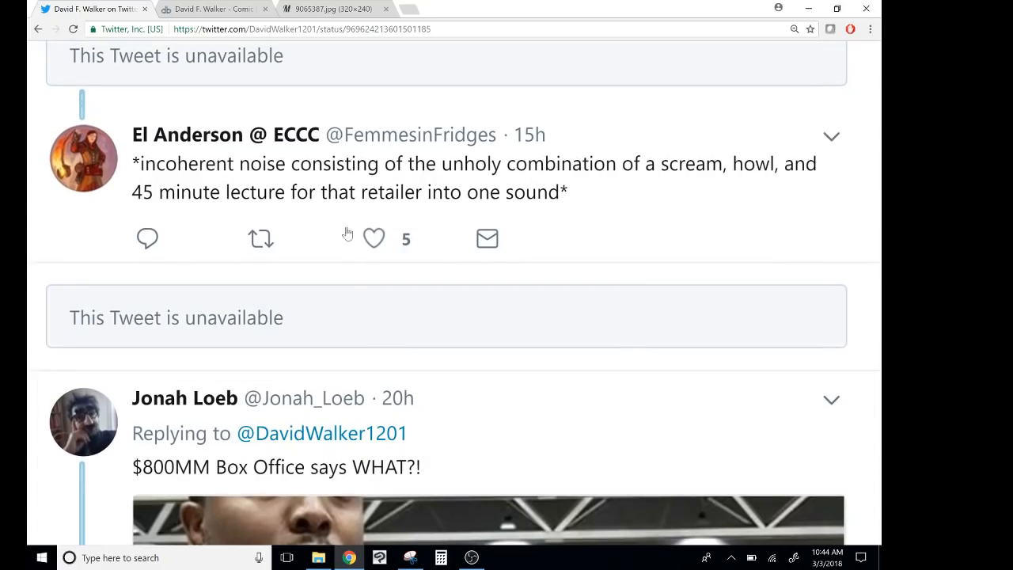
{"action": "mouse_move", "coordinate": [338, 215]}
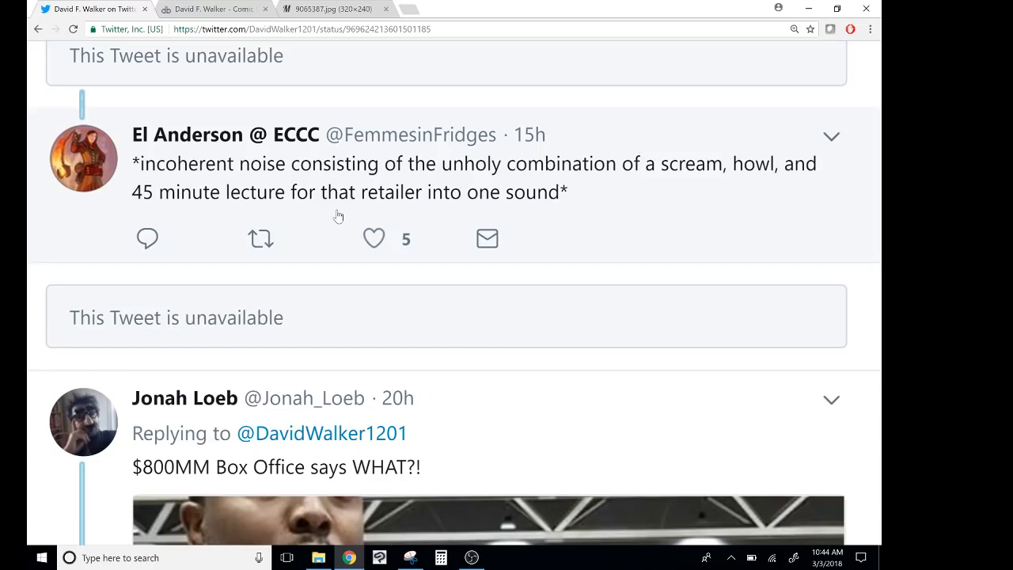
{"action": "mouse_move", "coordinate": [338, 216]}
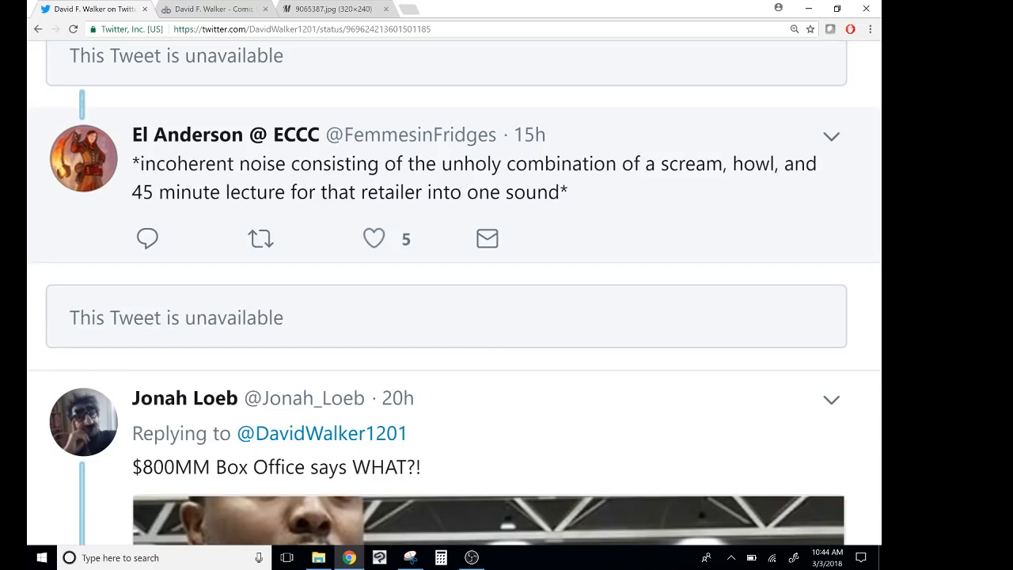
- Scroll further down the replies to Rich Johnston's Bleeding Cool Motor Crush article card
{"action": "scroll", "scroll_direction": "down", "scroll_amount": 3}
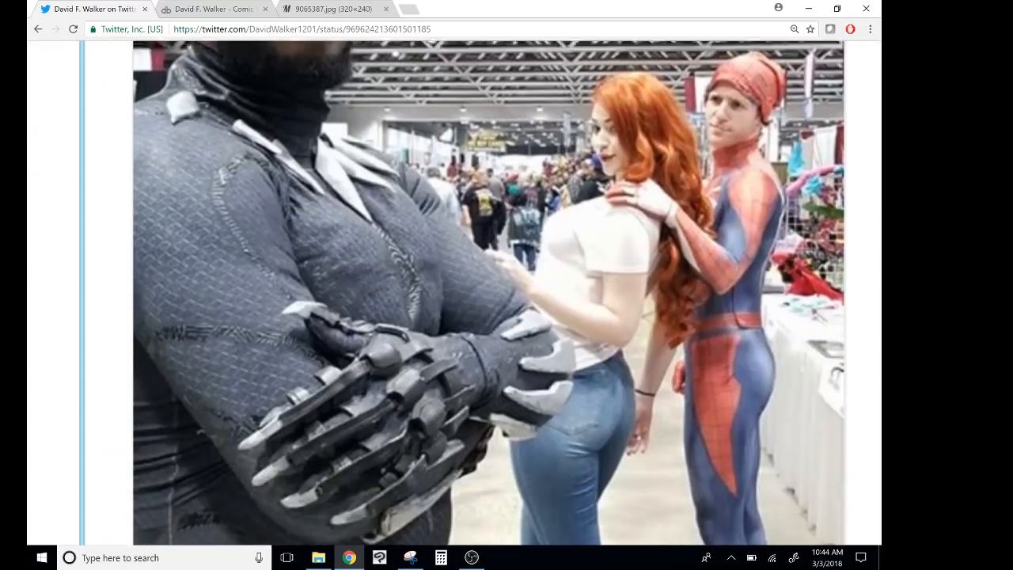
{"action": "scroll", "scroll_direction": "down", "scroll_amount": 3}
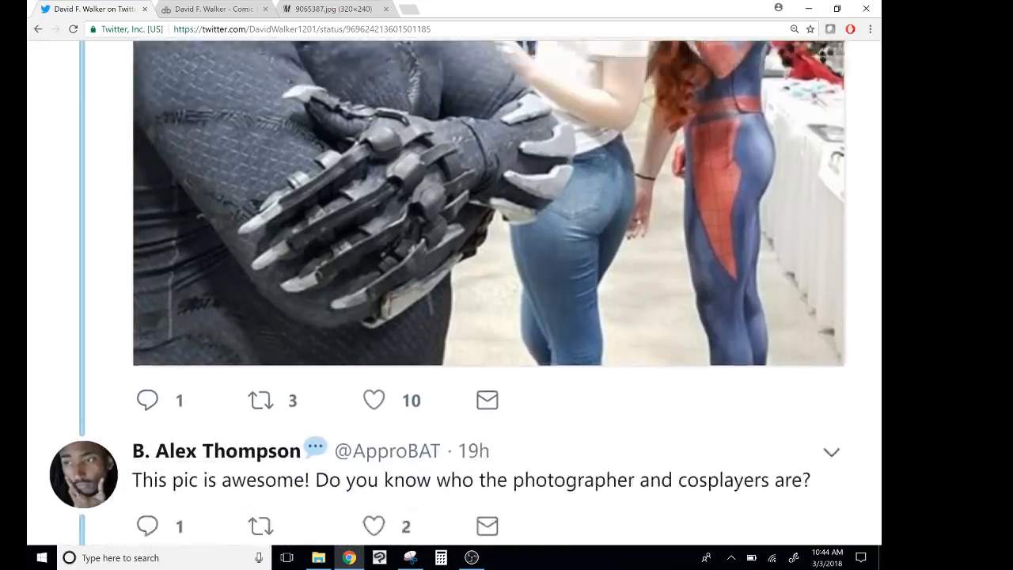
{"action": "scroll", "scroll_direction": "down", "scroll_amount": 3}
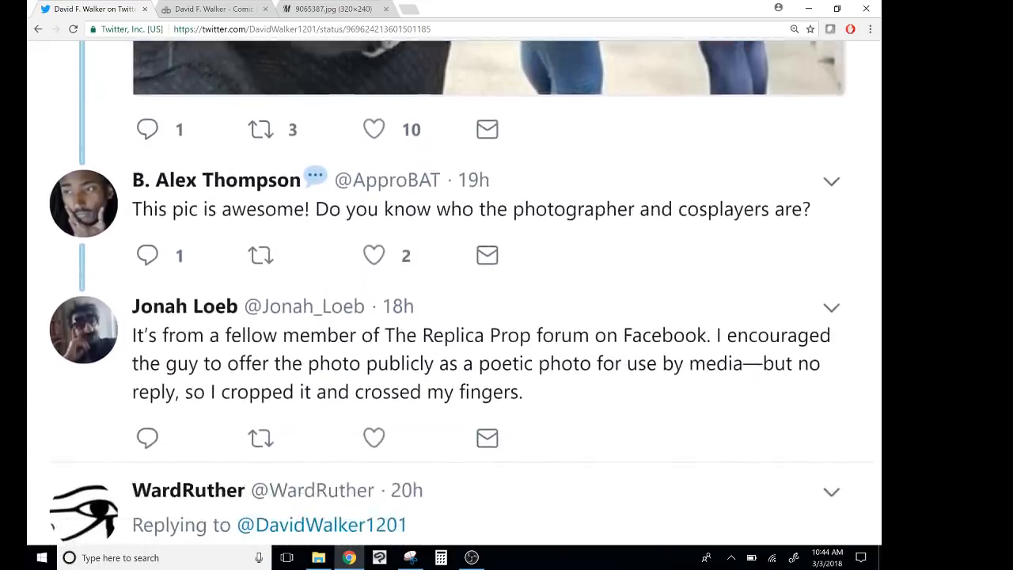
{"action": "scroll", "scroll_direction": "down", "scroll_amount": 3}
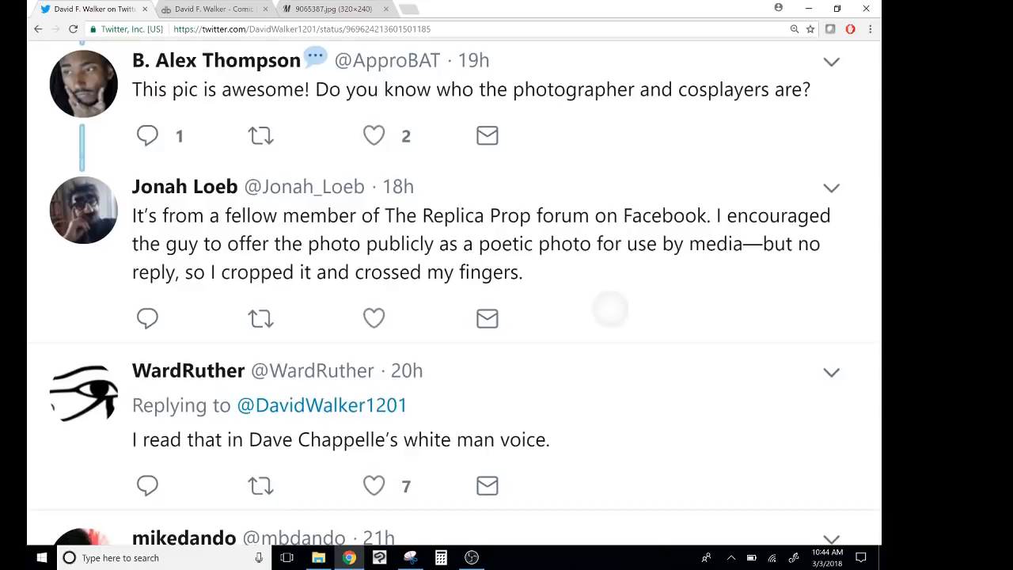
{"action": "scroll", "scroll_direction": "down", "scroll_amount": 3}
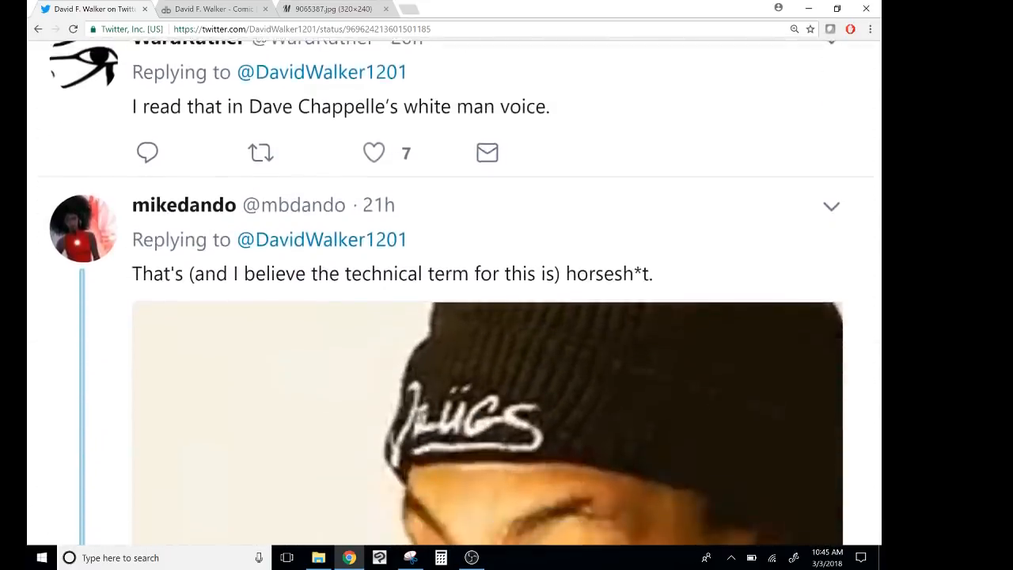
{"action": "scroll", "scroll_direction": "down", "scroll_amount": 3}
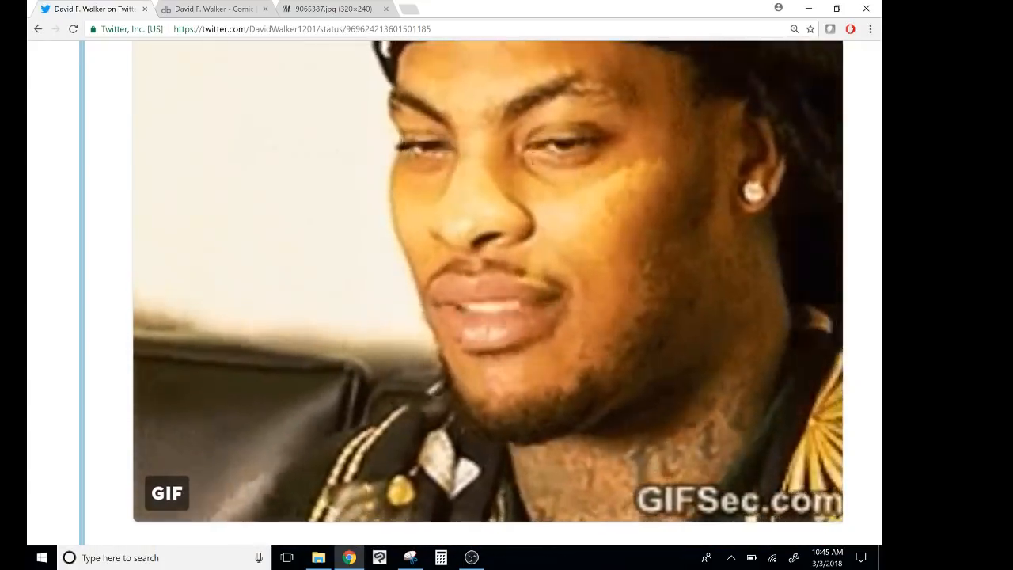
{"action": "scroll", "scroll_direction": "down", "scroll_amount": 3}
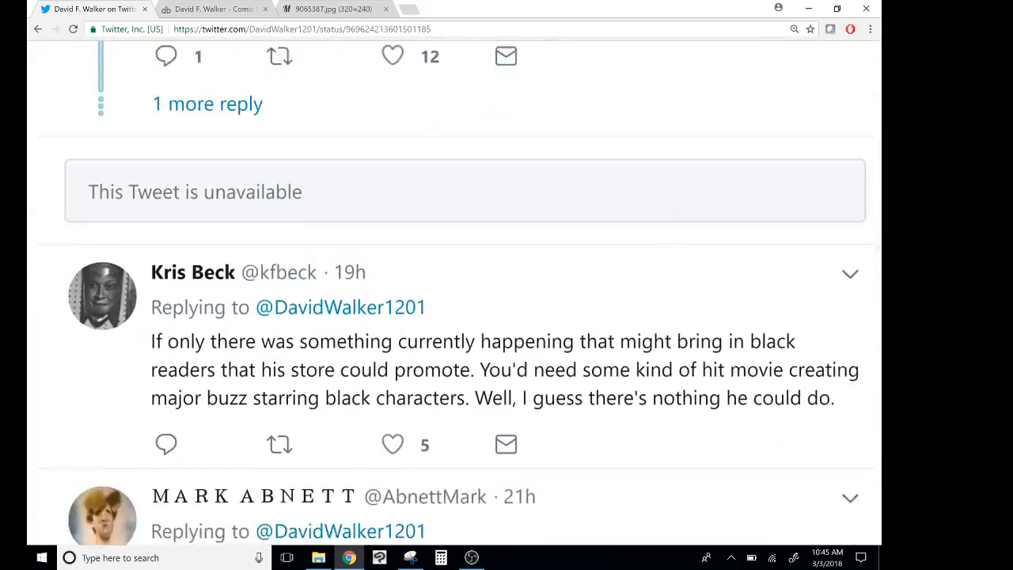
{"action": "scroll", "scroll_direction": "down", "scroll_amount": 3}
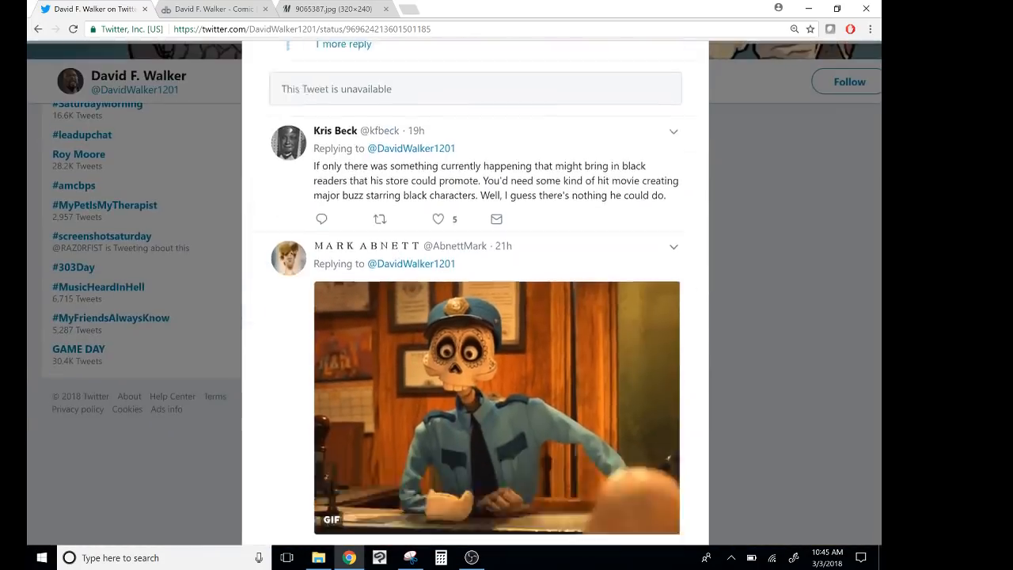
{"action": "scroll", "scroll_direction": "down", "scroll_amount": 3}
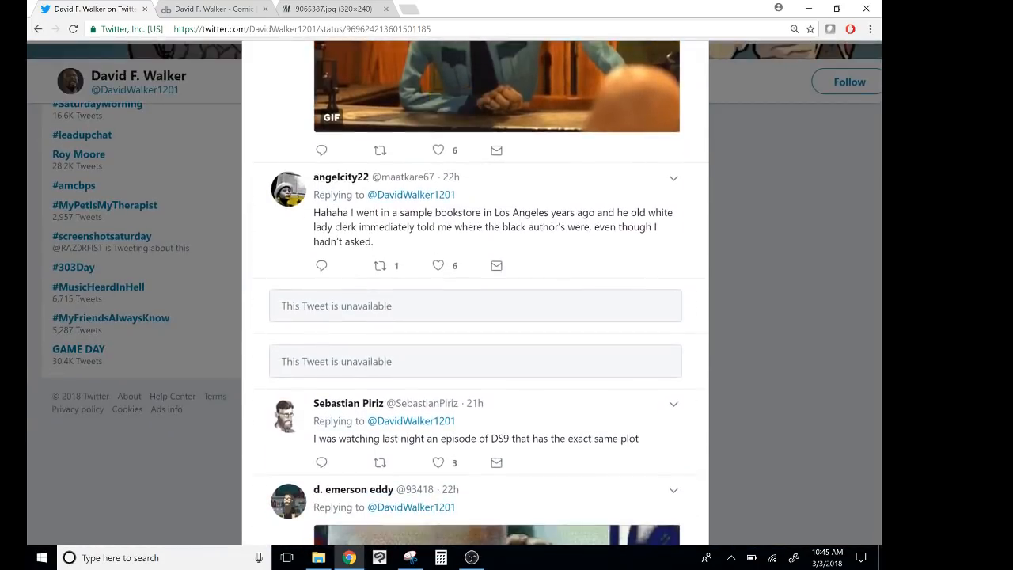
{"action": "scroll", "scroll_direction": "down", "scroll_amount": 3}
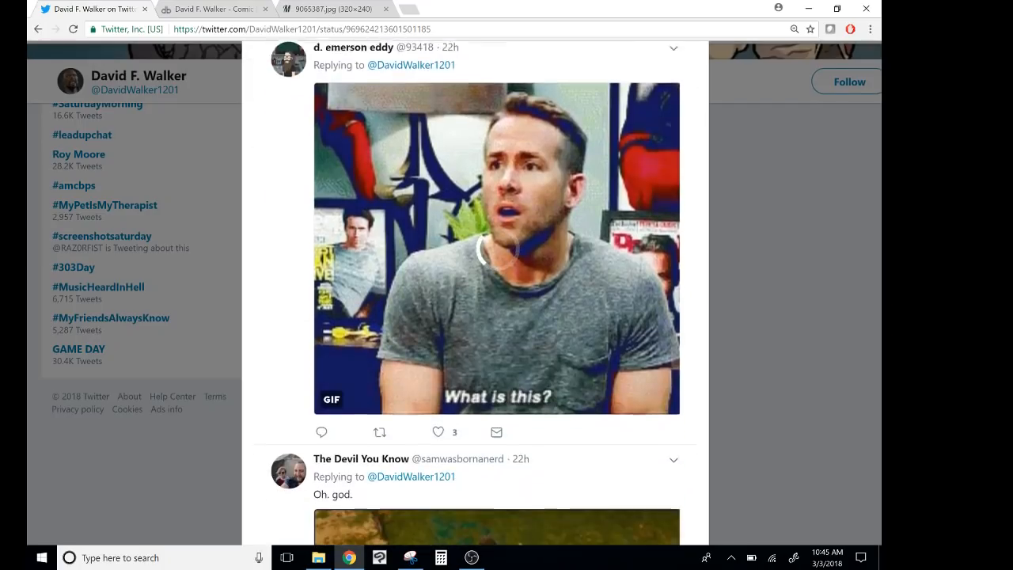
{"action": "scroll", "scroll_direction": "down", "scroll_amount": 3}
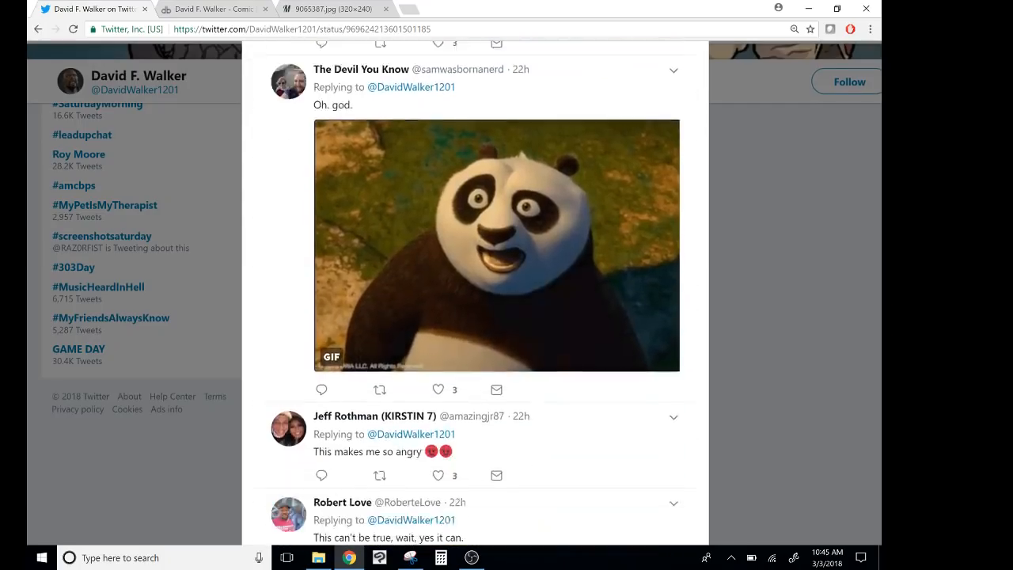
{"action": "scroll", "scroll_direction": "down", "scroll_amount": 3}
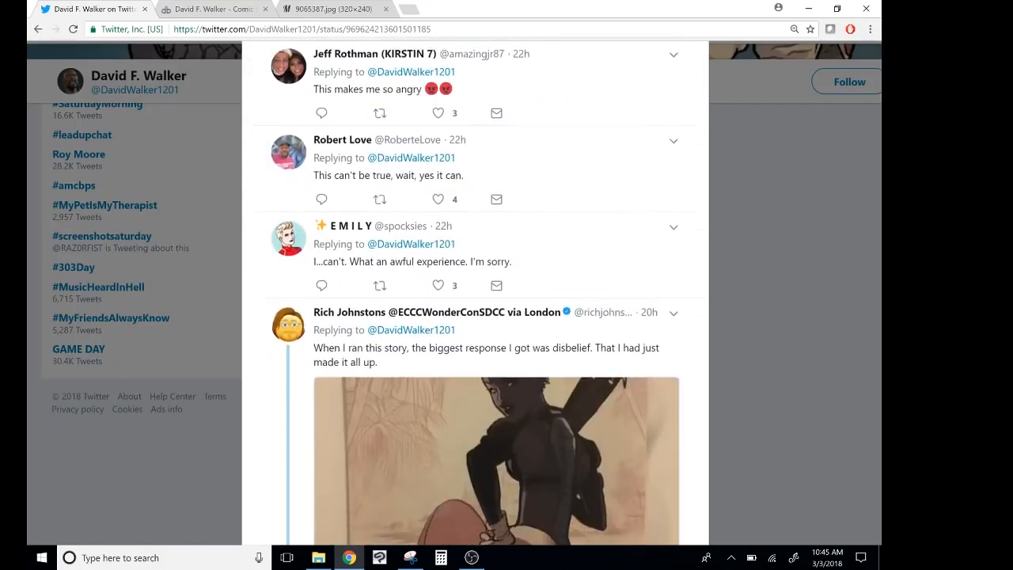
{"action": "scroll", "scroll_direction": "down", "scroll_amount": 3}
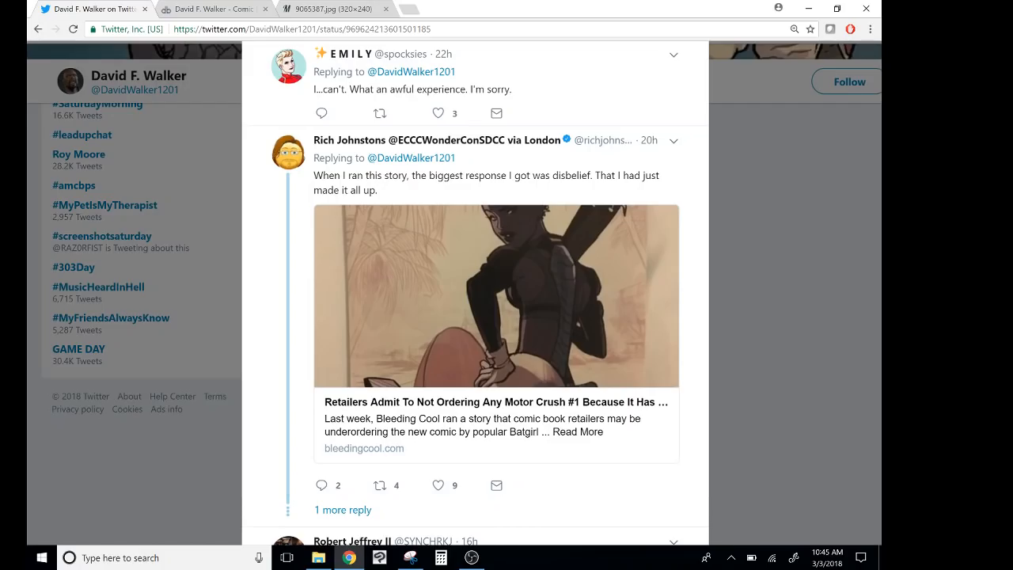
- Scroll past the REALLY? and WHAT THE F*CK?! GIFs to Genghis Kwam's 'You better name them, my guy' reply
{"action": "scroll", "scroll_direction": "down", "scroll_amount": 3}
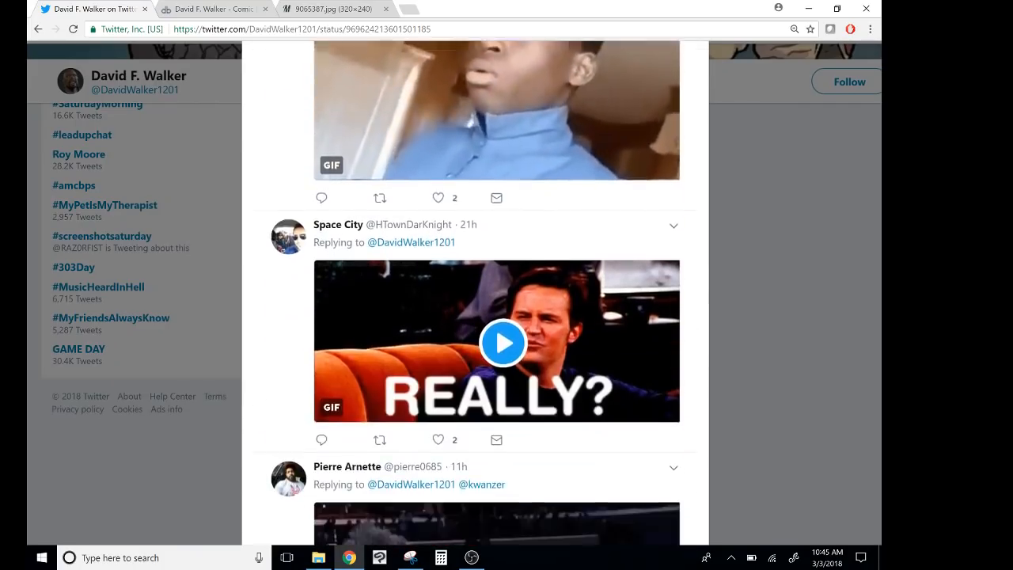
{"action": "scroll", "scroll_direction": "down", "scroll_amount": 3}
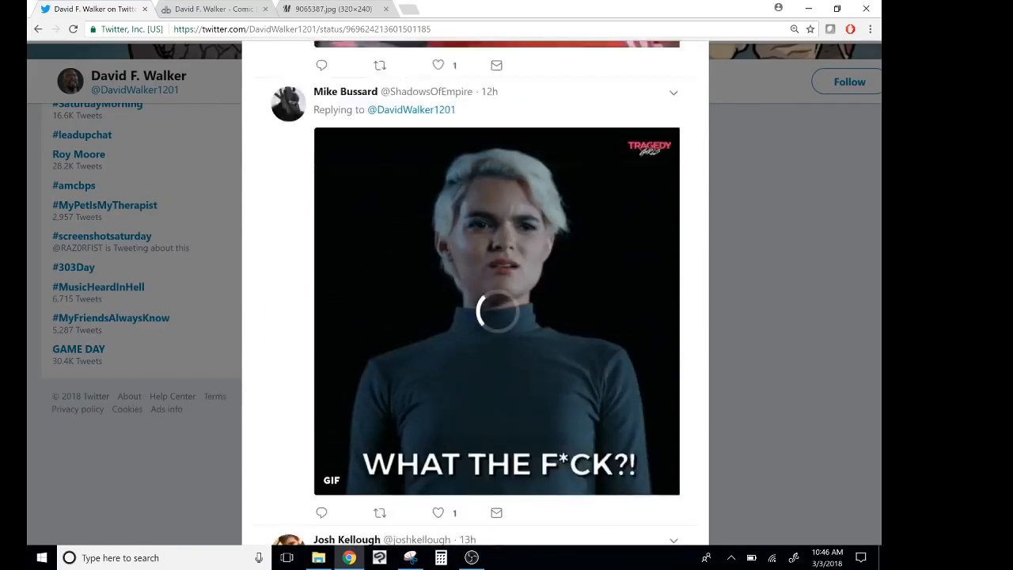
{"action": "scroll", "scroll_direction": "down", "scroll_amount": 3}
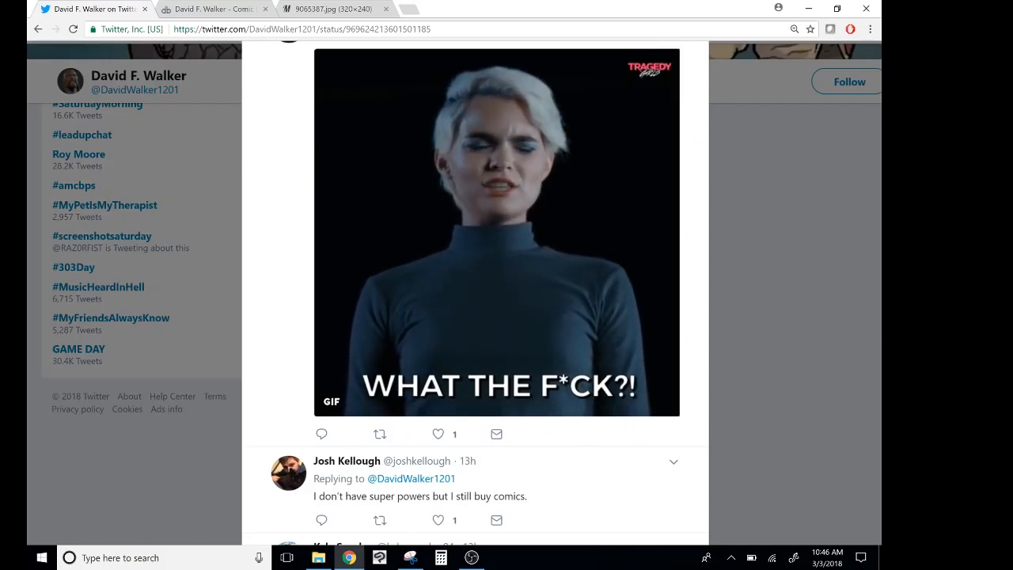
{"action": "scroll", "scroll_direction": "down", "scroll_amount": 3}
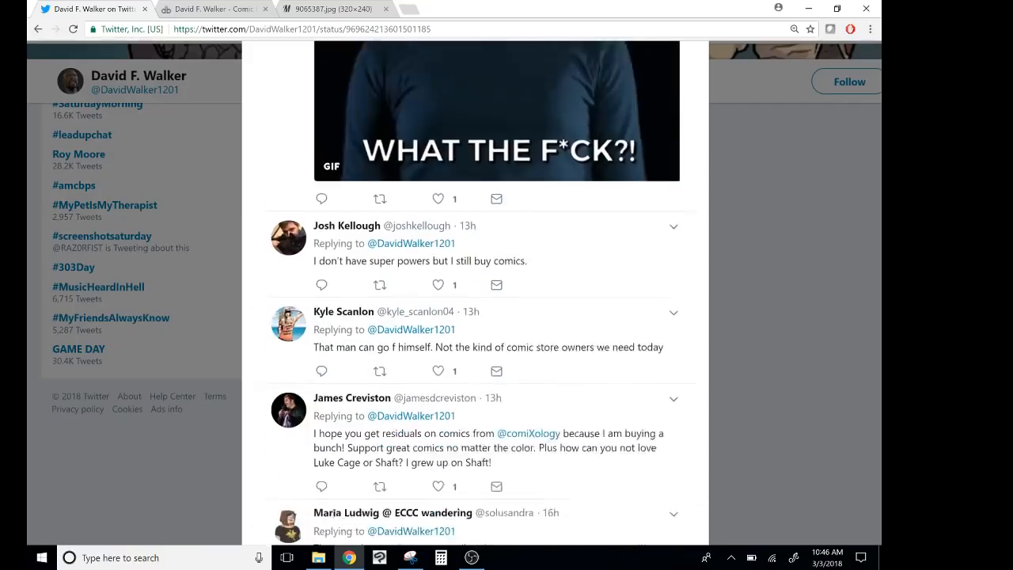
{"action": "scroll", "scroll_direction": "down", "scroll_amount": 3}
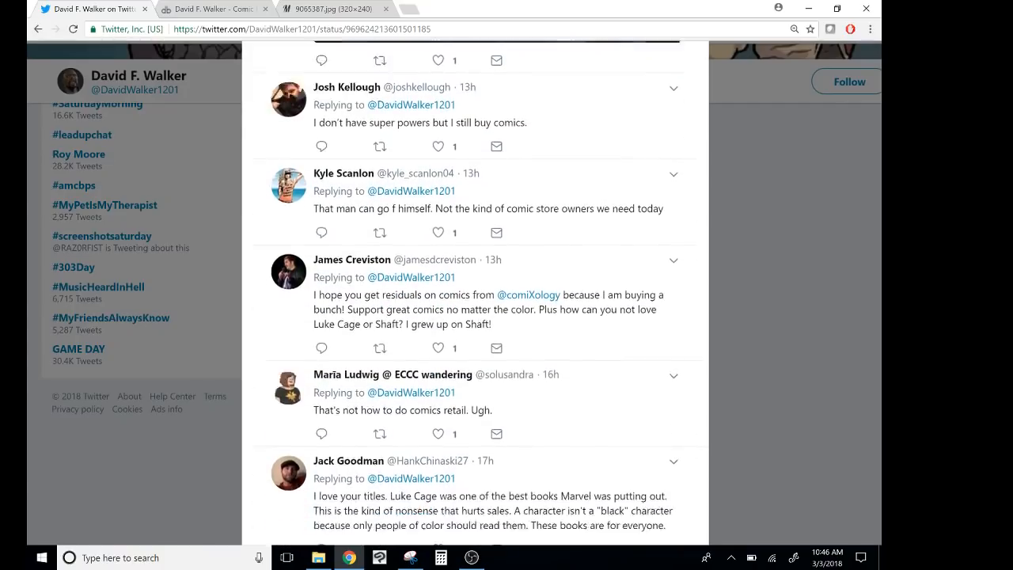
{"action": "scroll", "scroll_direction": "down", "scroll_amount": 3}
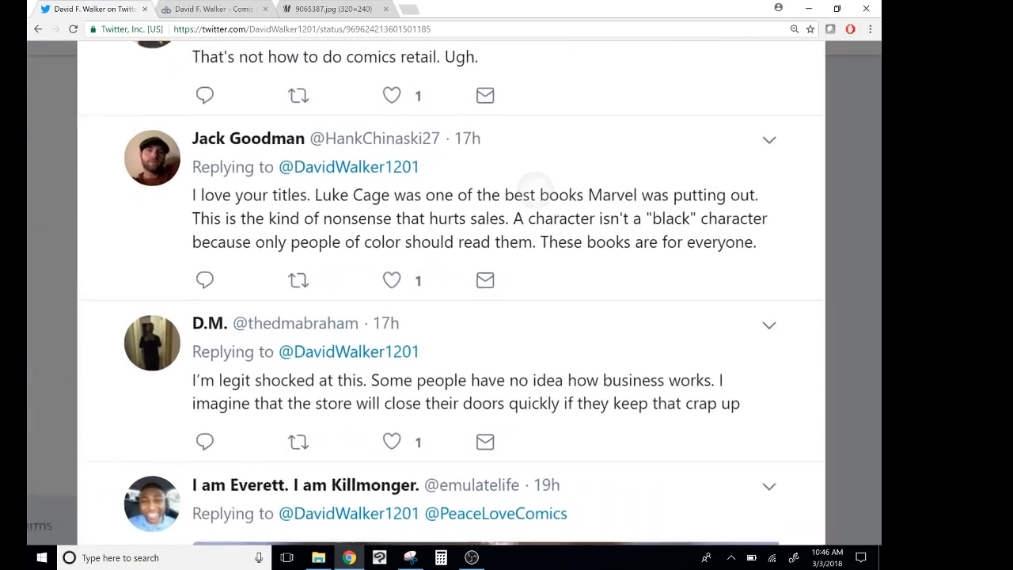
{"action": "scroll", "scroll_direction": "down", "scroll_amount": 3}
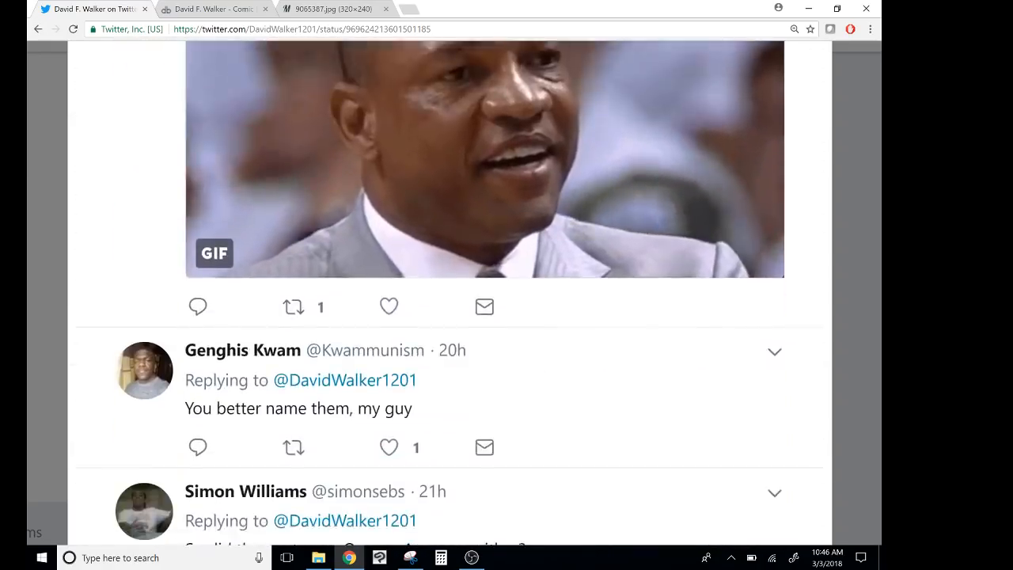
- Scroll down to the 'Show more replies' link and load the further replies
{"action": "scroll", "scroll_direction": "down", "scroll_amount": 3}
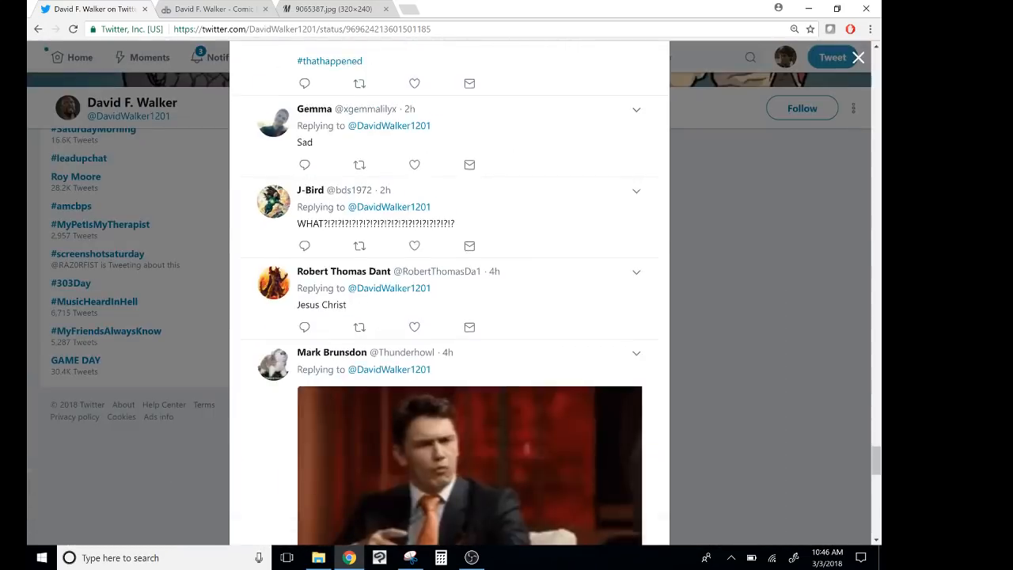
{"action": "scroll", "scroll_direction": "down", "scroll_amount": 3}
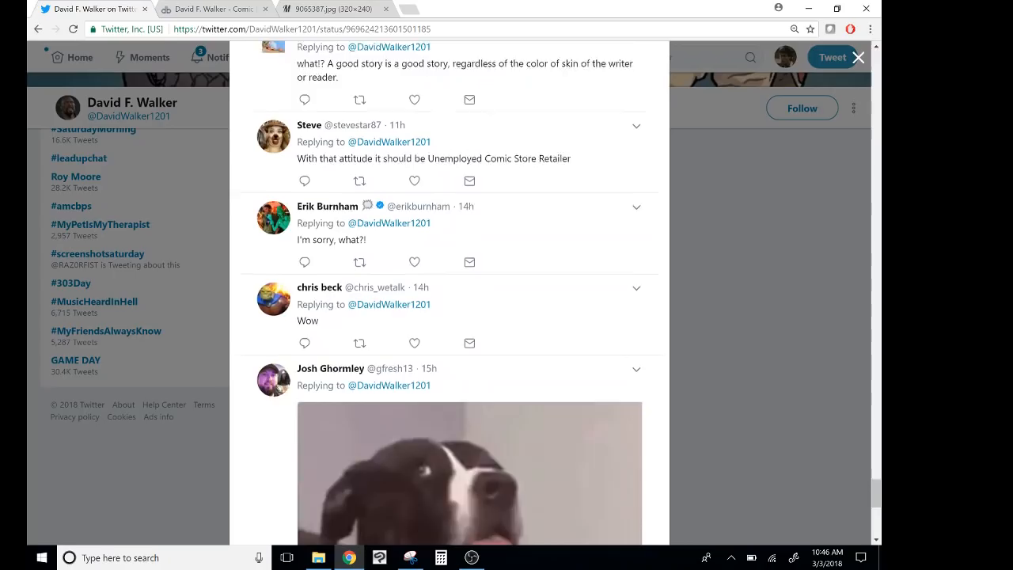
{"action": "scroll", "scroll_direction": "down", "scroll_amount": 3}
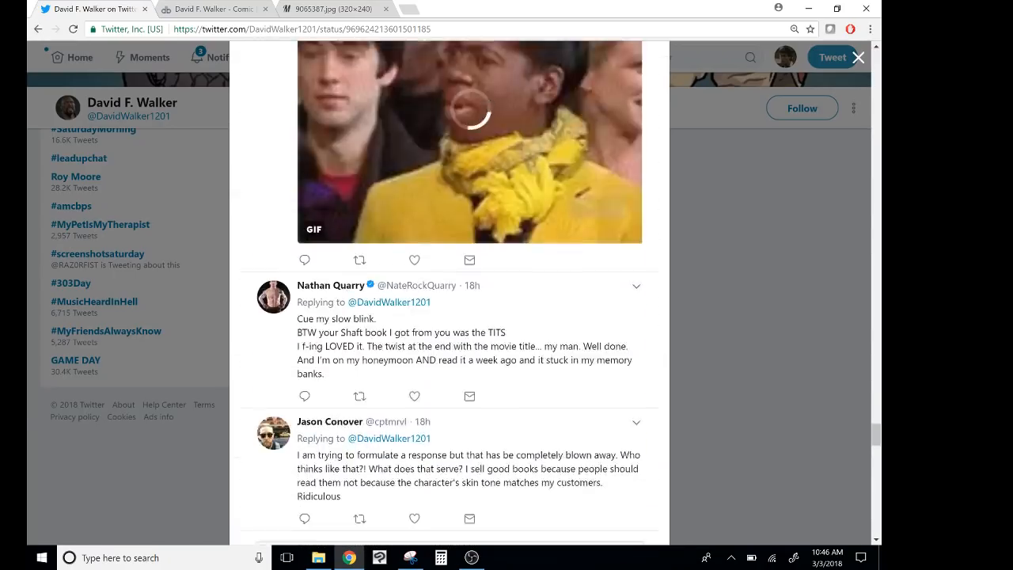
{"action": "scroll", "scroll_direction": "down", "scroll_amount": 3}
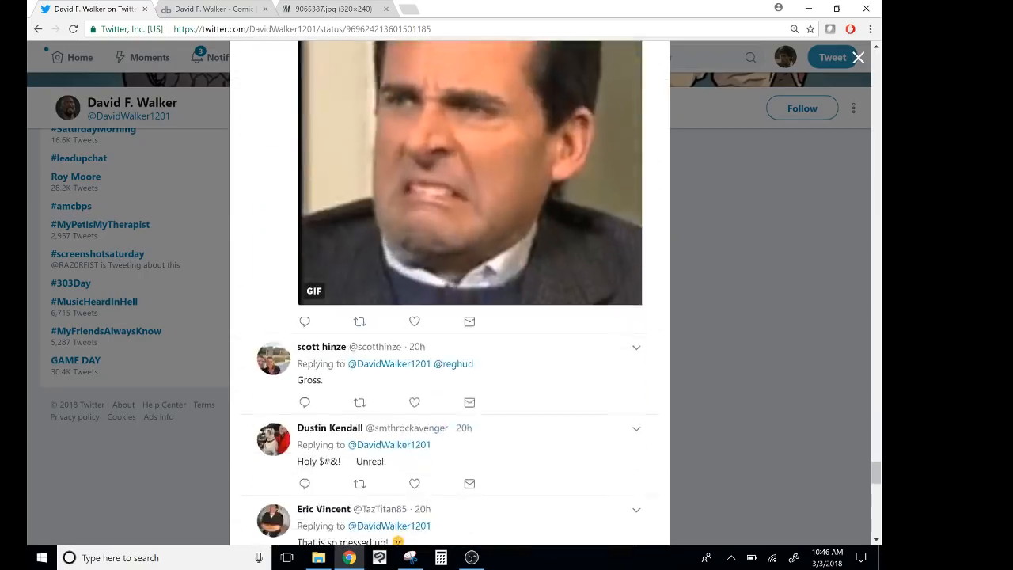
{"action": "scroll", "scroll_direction": "down", "scroll_amount": 3}
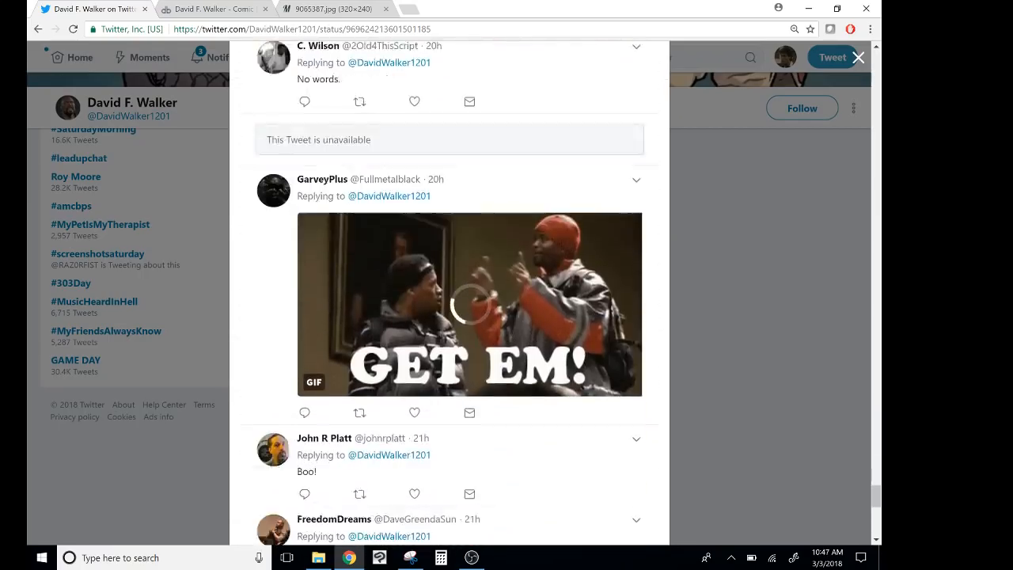
{"action": "scroll", "scroll_direction": "down", "scroll_amount": 3}
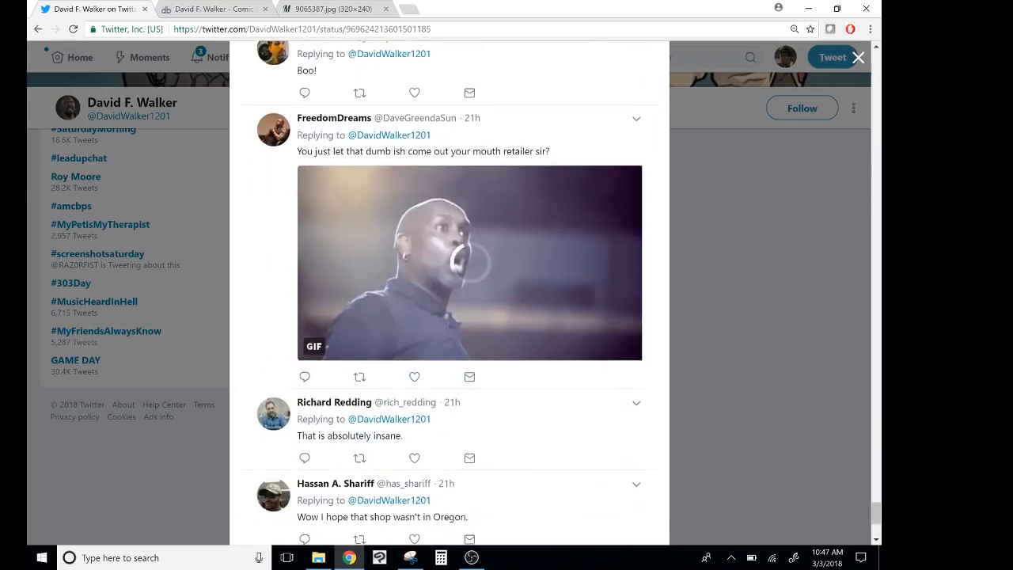
{"action": "scroll", "scroll_direction": "down", "scroll_amount": 3}
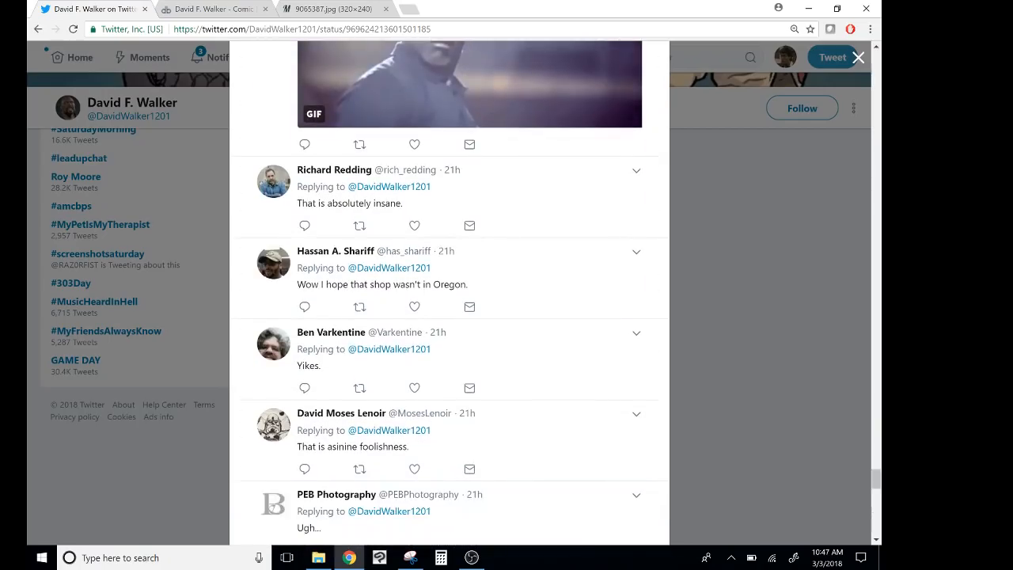
{"action": "scroll", "scroll_direction": "down", "scroll_amount": 3}
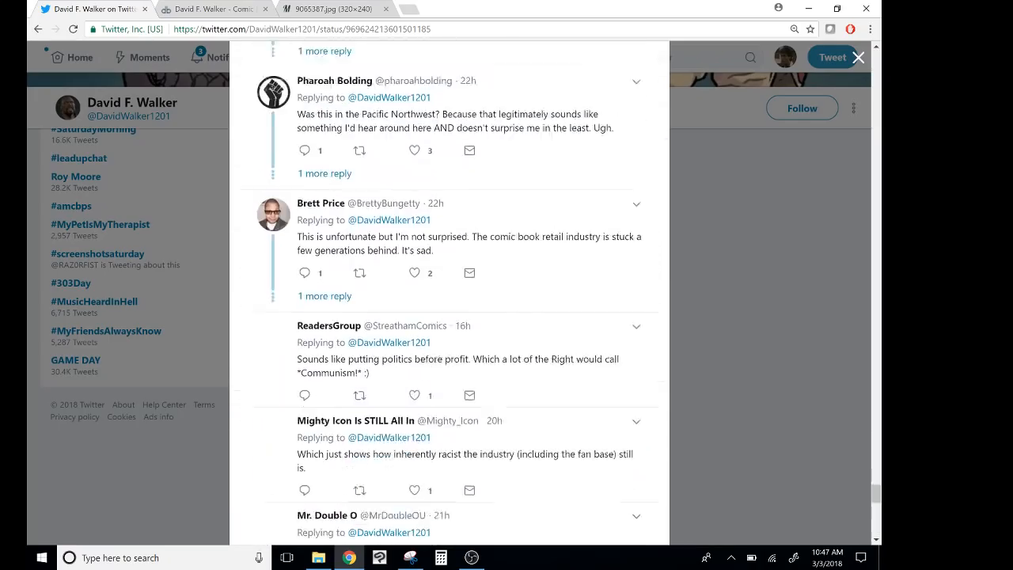
{"action": "scroll", "scroll_direction": "down", "scroll_amount": 3}
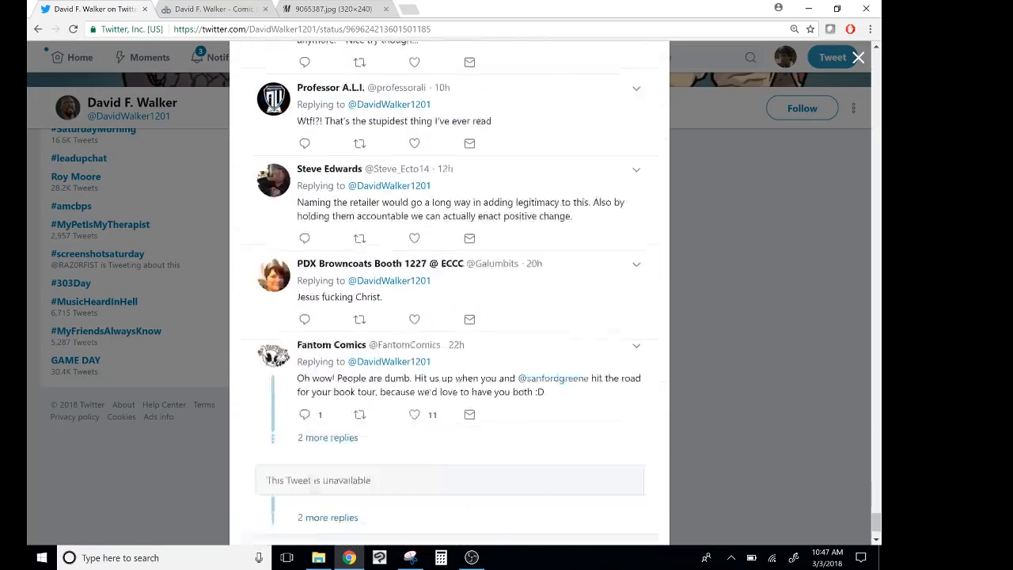
{"action": "scroll", "scroll_direction": "down", "scroll_amount": 3}
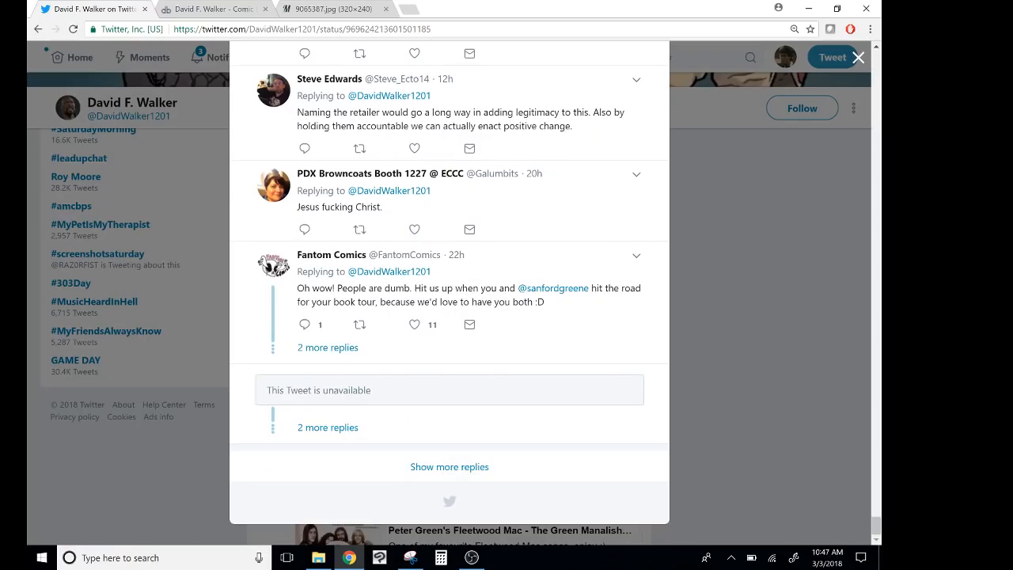
{"action": "left_click", "coordinate": [449, 465]}
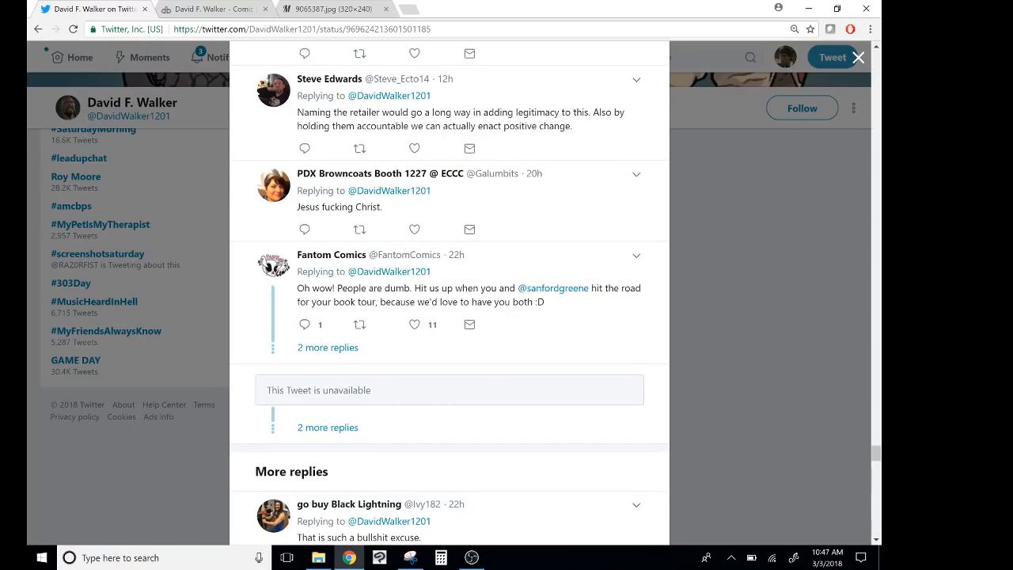
- Read the additional replies to the bottom, ending at Katy's 'I'm just flabaghasted' reply
{"action": "scroll", "scroll_direction": "down", "scroll_amount": 3}
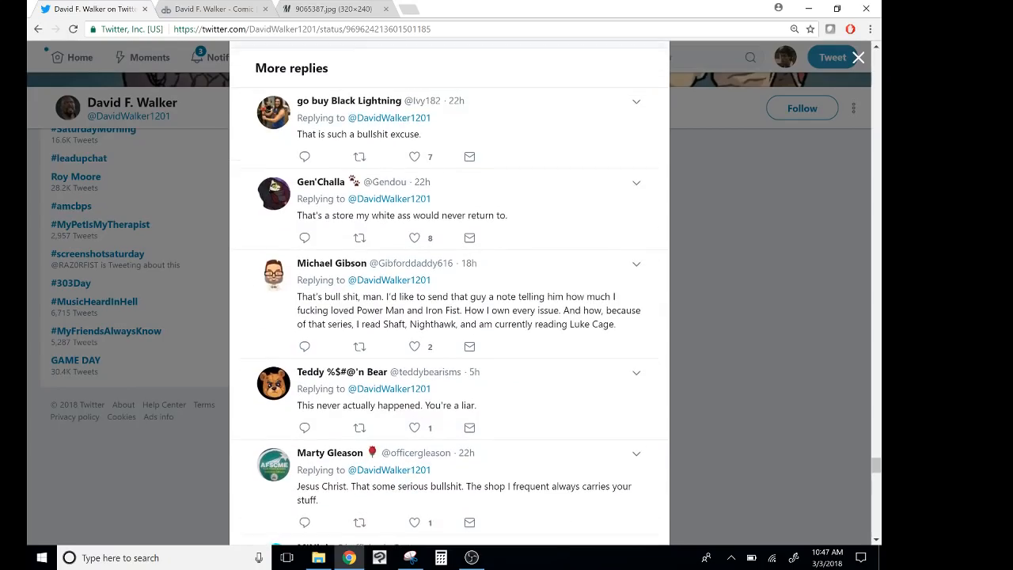
{"action": "scroll", "scroll_direction": "down", "scroll_amount": 3}
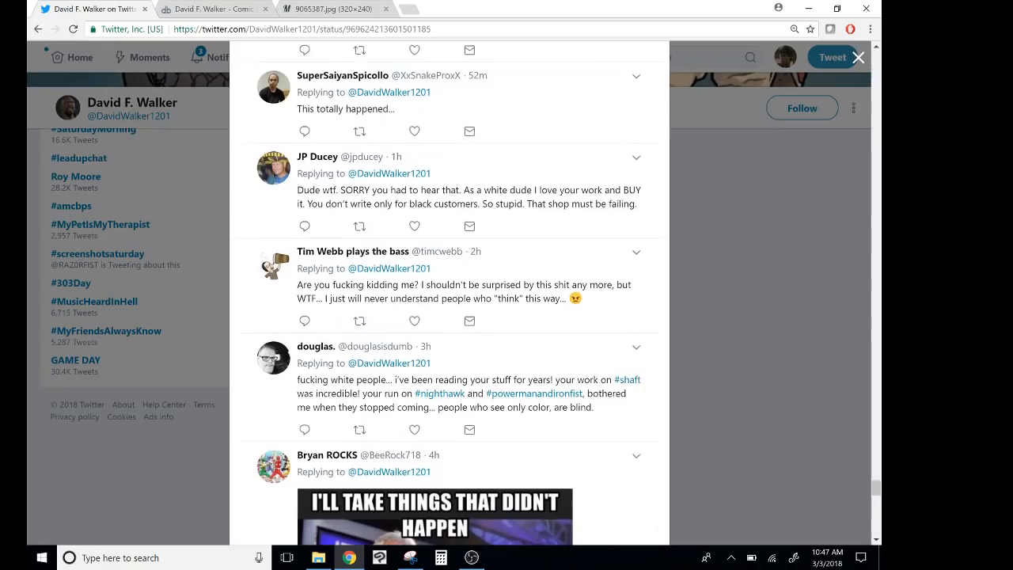
{"action": "scroll", "scroll_direction": "down", "scroll_amount": 3}
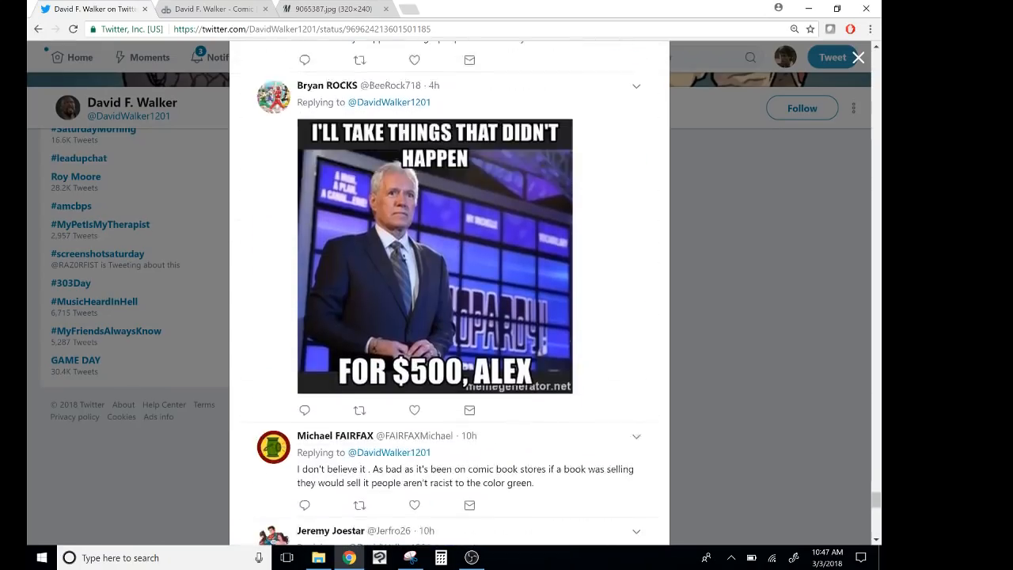
{"action": "scroll", "scroll_direction": "down", "scroll_amount": 3}
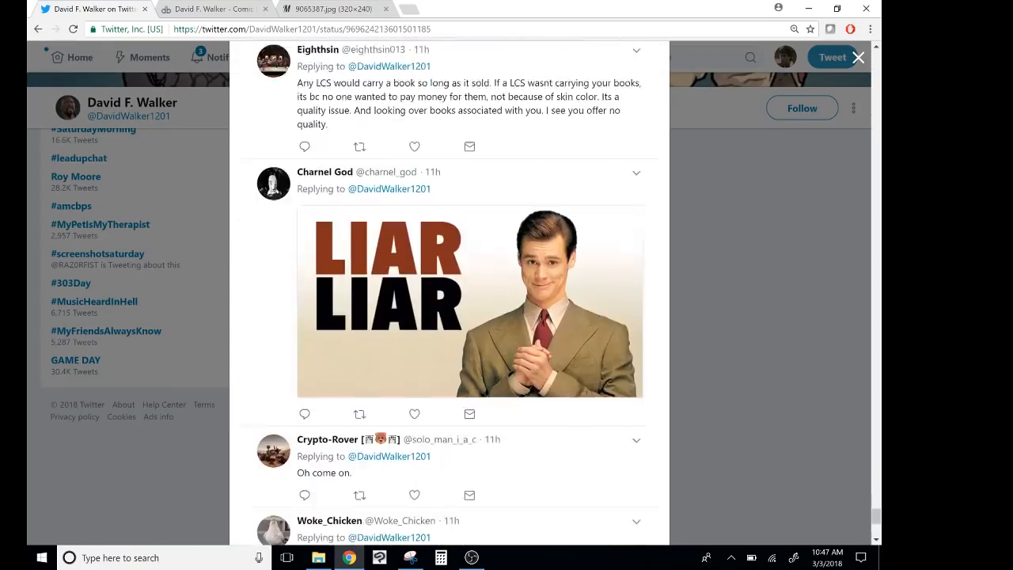
{"action": "scroll", "scroll_direction": "down", "scroll_amount": 3}
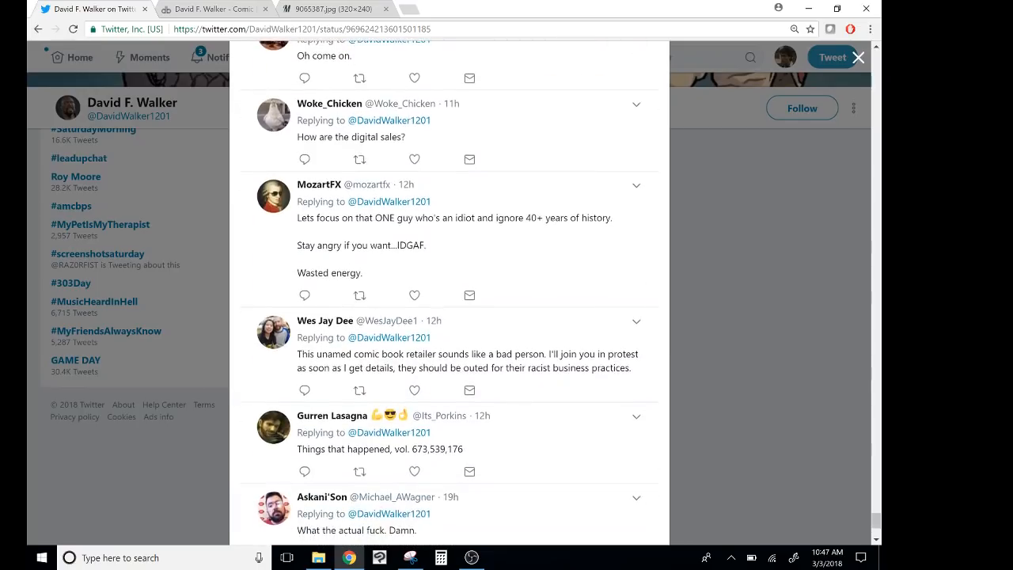
{"action": "scroll", "scroll_direction": "down", "scroll_amount": 3}
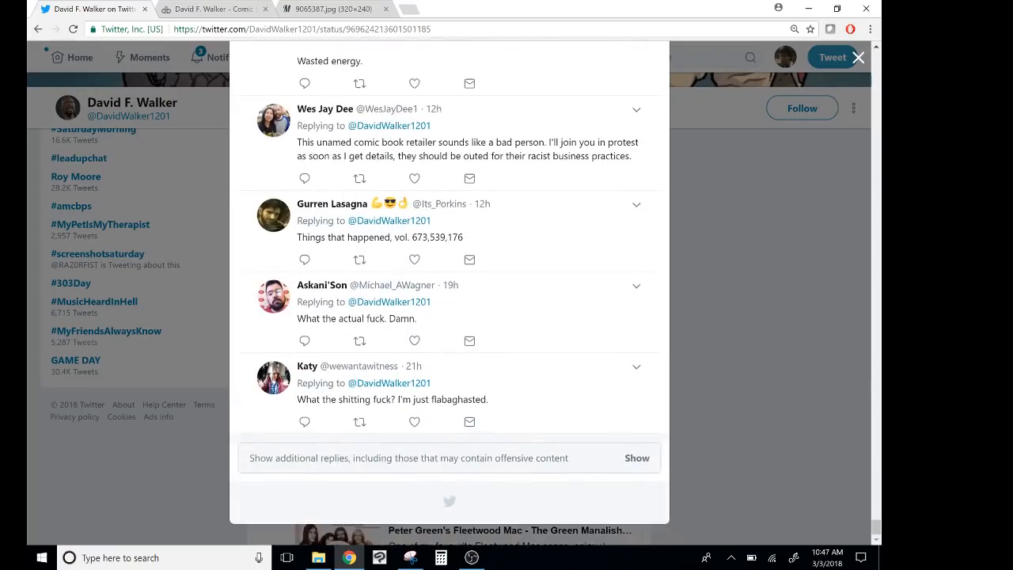
{"action": "left_click", "coordinate": [857, 57]}
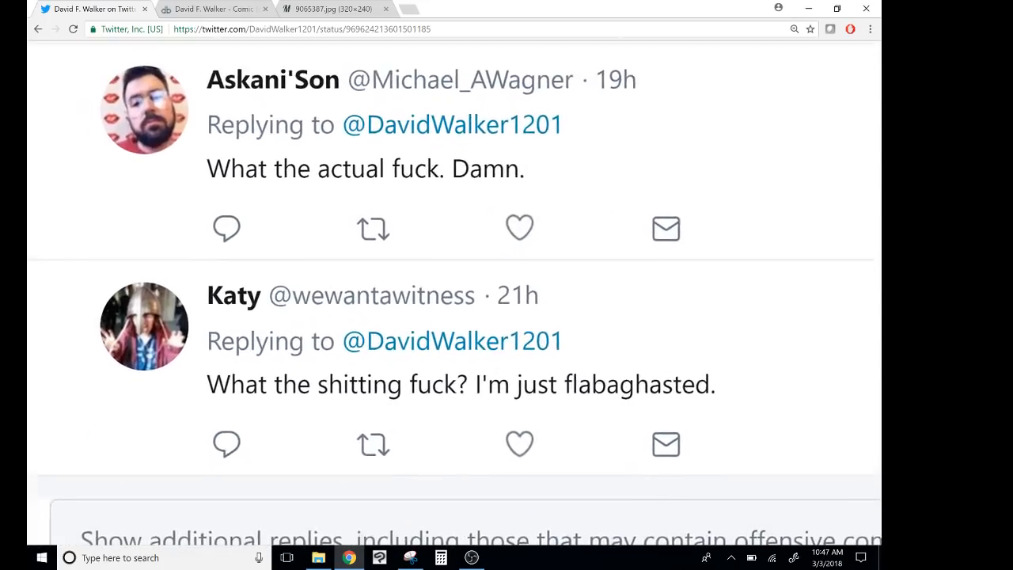
{"action": "scroll", "scroll_direction": "up", "scroll_amount": 3}
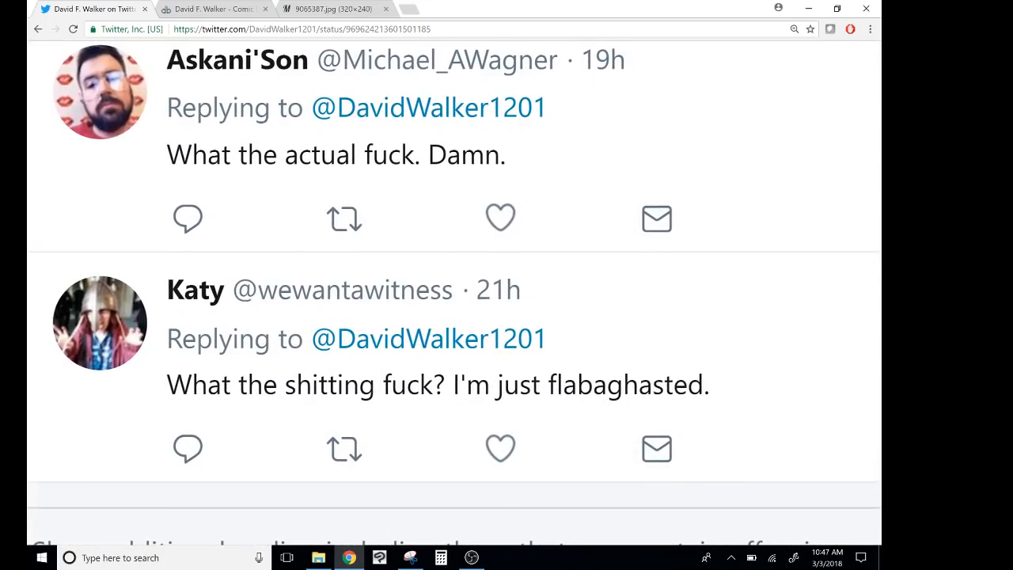
{"action": "mouse_move", "coordinate": [361, 398]}
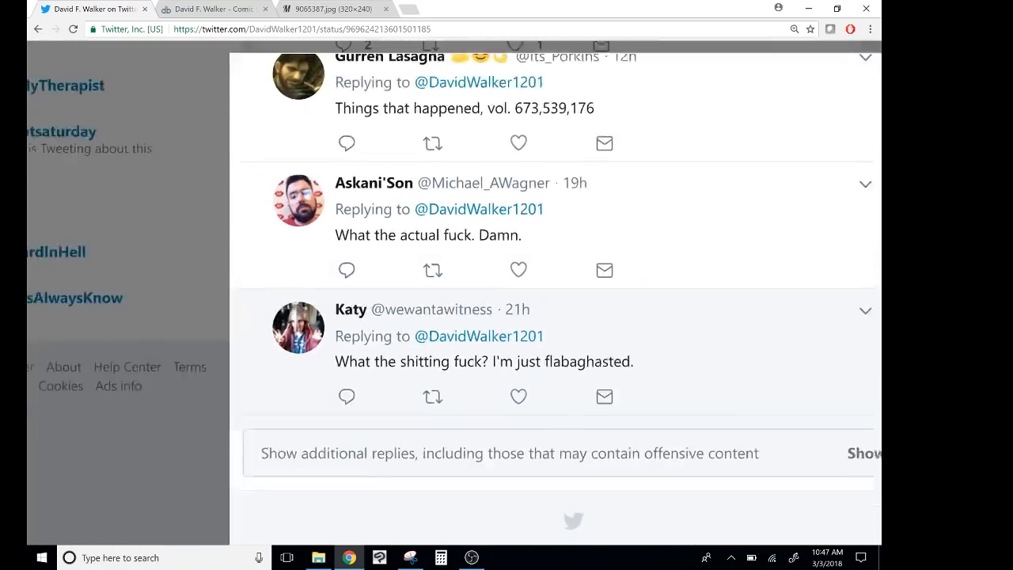
{"action": "scroll", "scroll_direction": "up", "scroll_amount": 3}
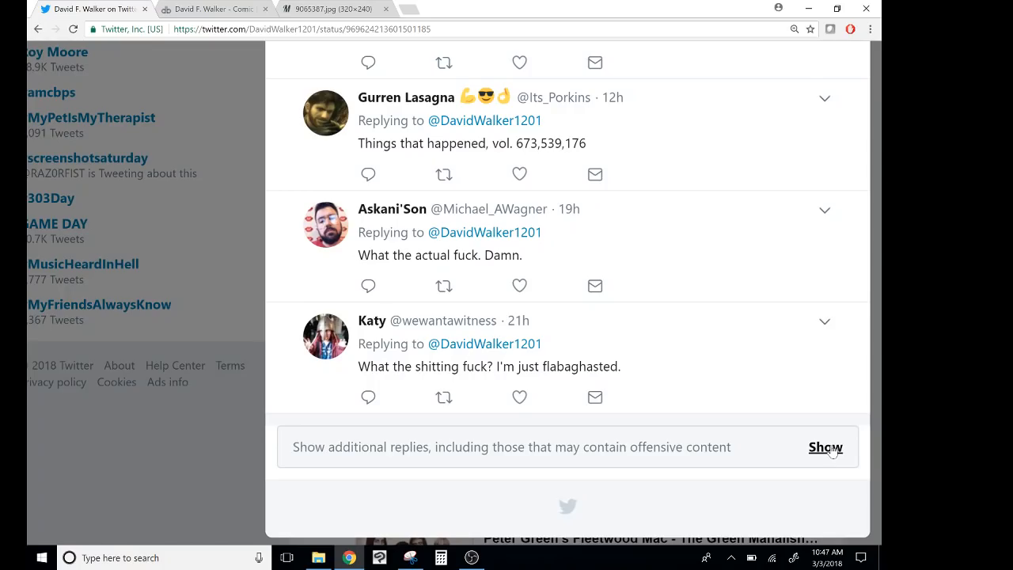
{"action": "mouse_move", "coordinate": [703, 476]}
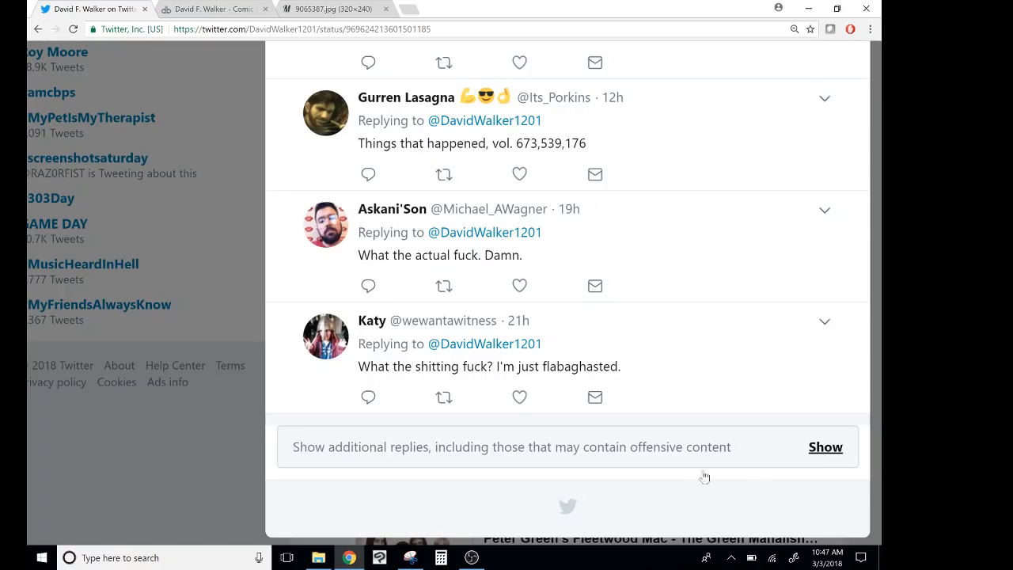
{"action": "mouse_move", "coordinate": [826, 453]}
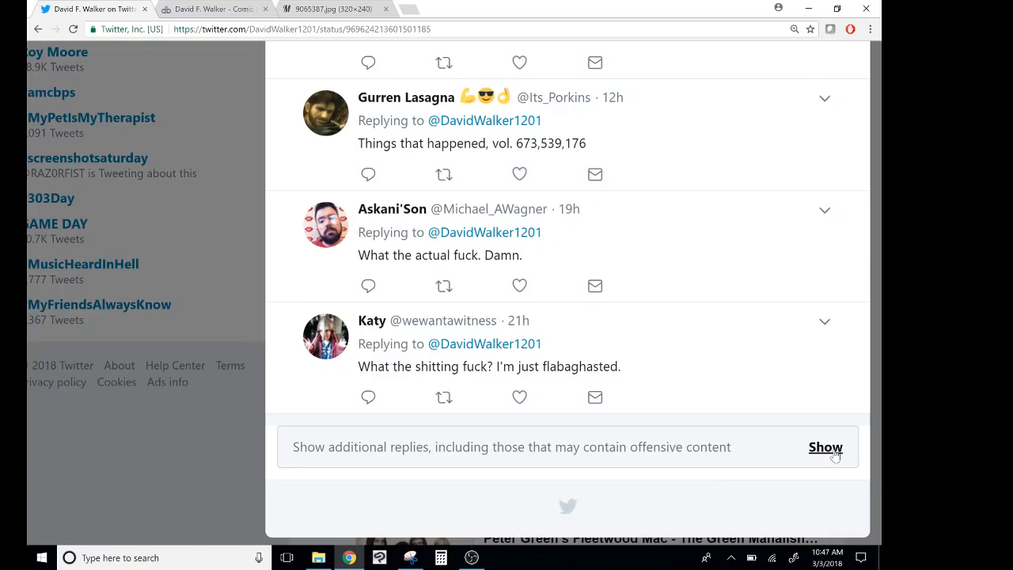
{"action": "left_click", "coordinate": [824, 446]}
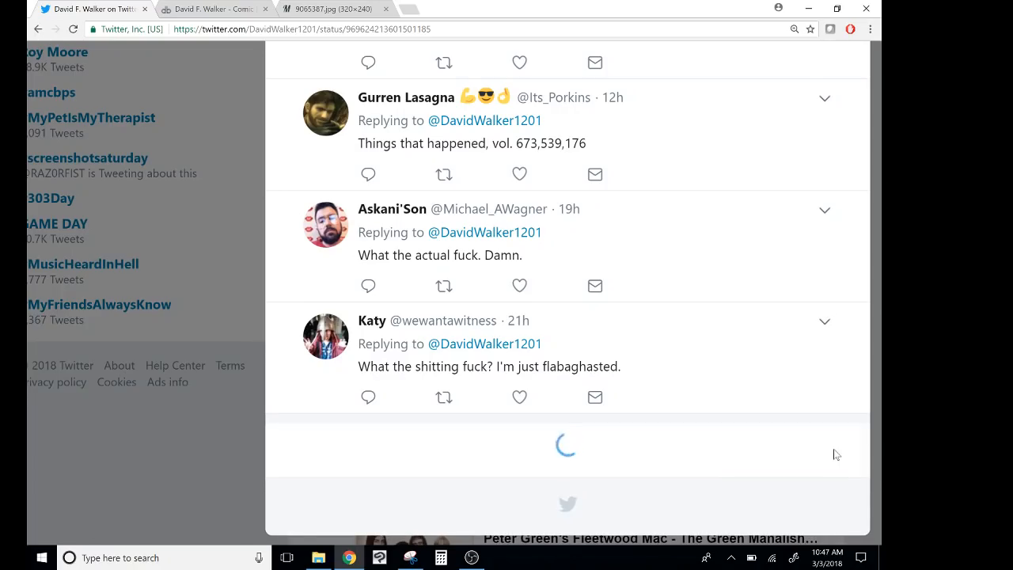
{"action": "scroll", "scroll_direction": "down", "scroll_amount": 3}
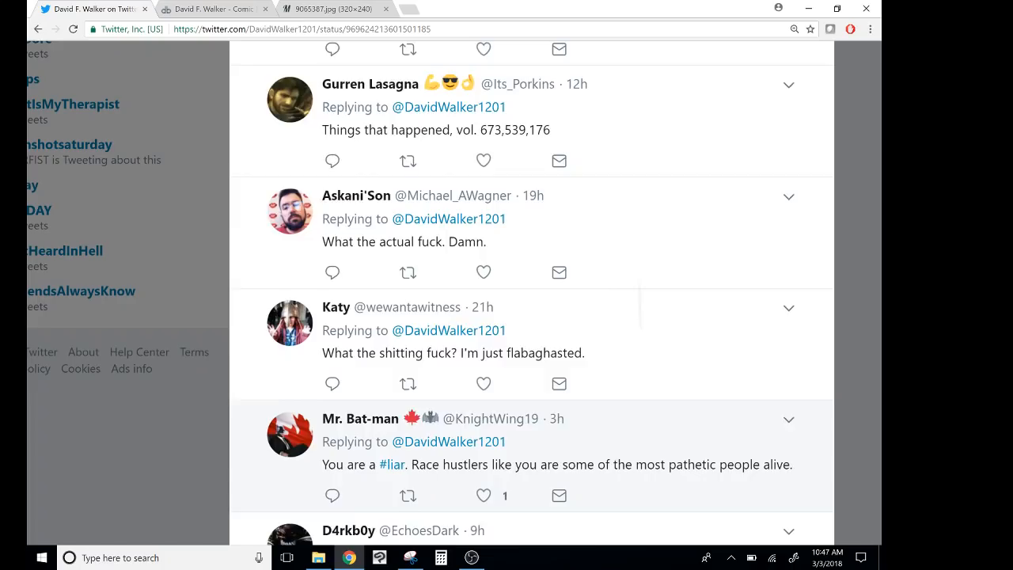
{"action": "scroll", "scroll_direction": "down", "scroll_amount": 3}
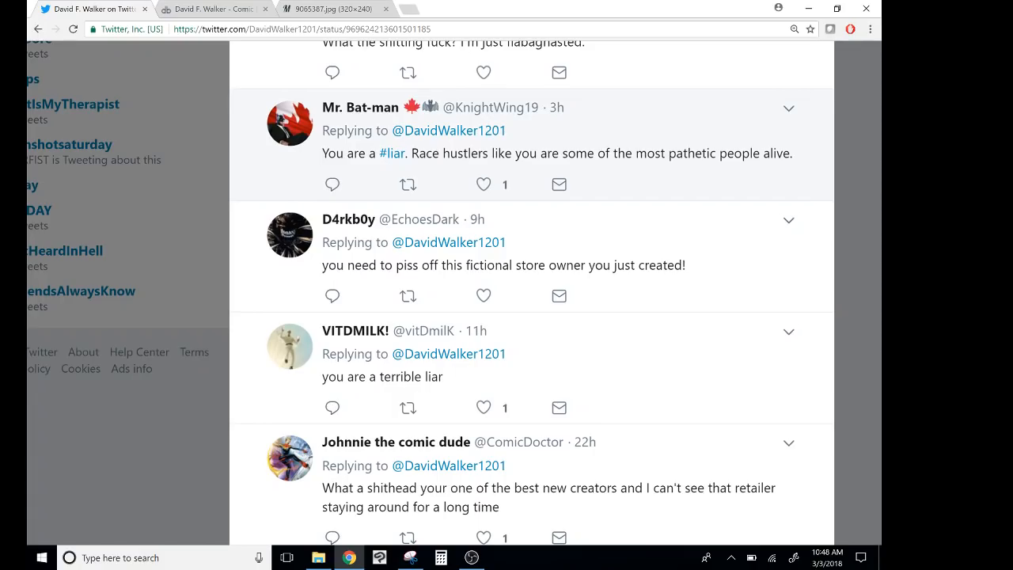
{"action": "scroll", "scroll_direction": "down", "scroll_amount": 3}
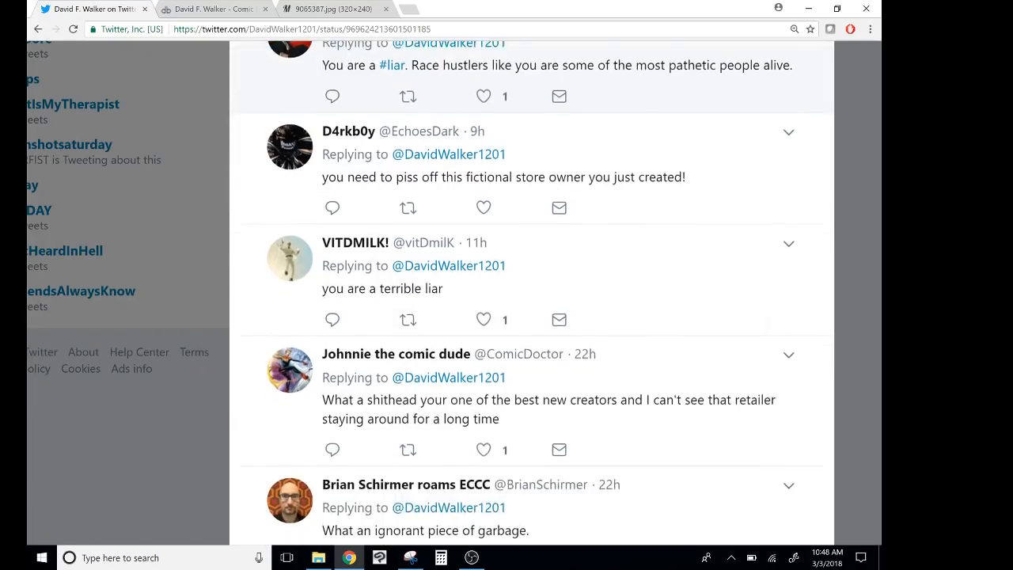
{"action": "scroll", "scroll_direction": "down", "scroll_amount": 3}
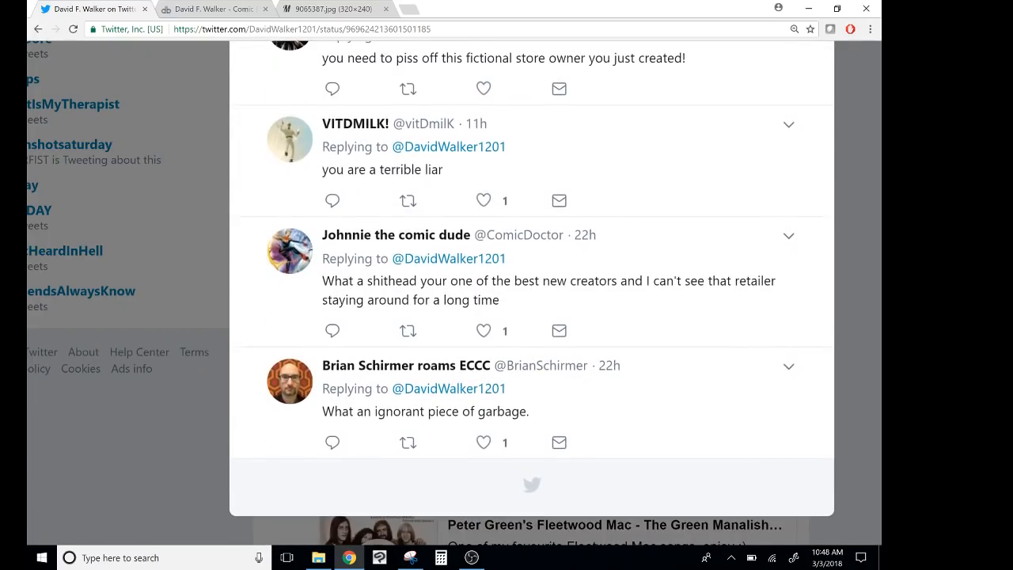
{"action": "mouse_move", "coordinate": [864, 228]}
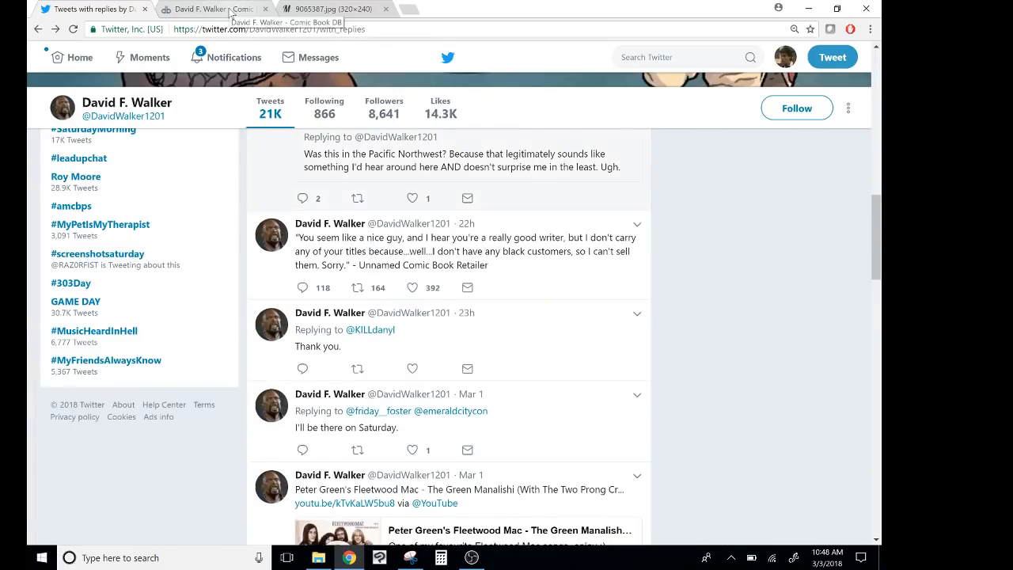
- Switch to the comicbookdb tab and bring the top of David F. Walker's Chronological Listing into view
{"action": "left_click", "coordinate": [209, 9]}
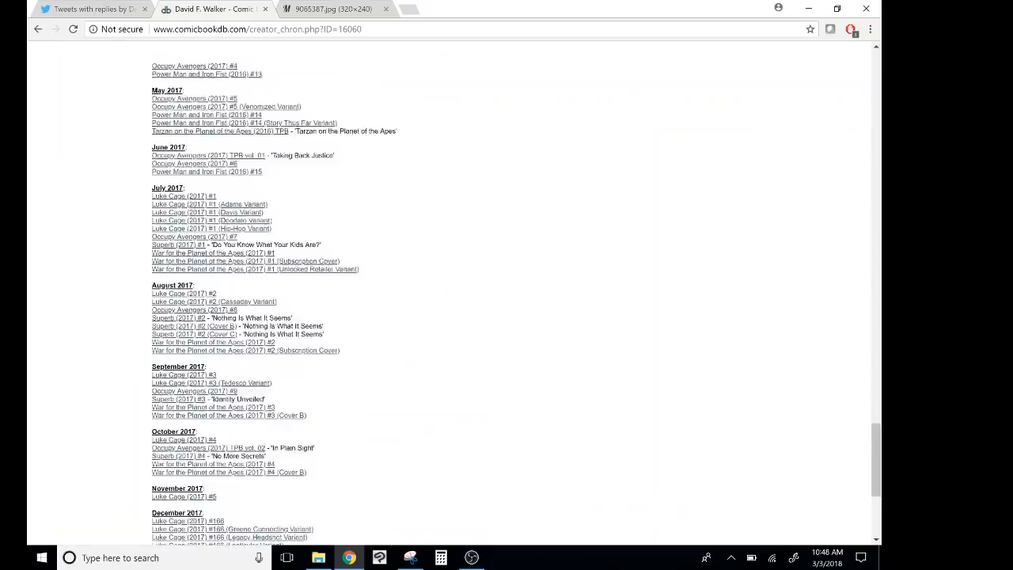
{"action": "scroll", "scroll_direction": "up", "scroll_amount": 3}
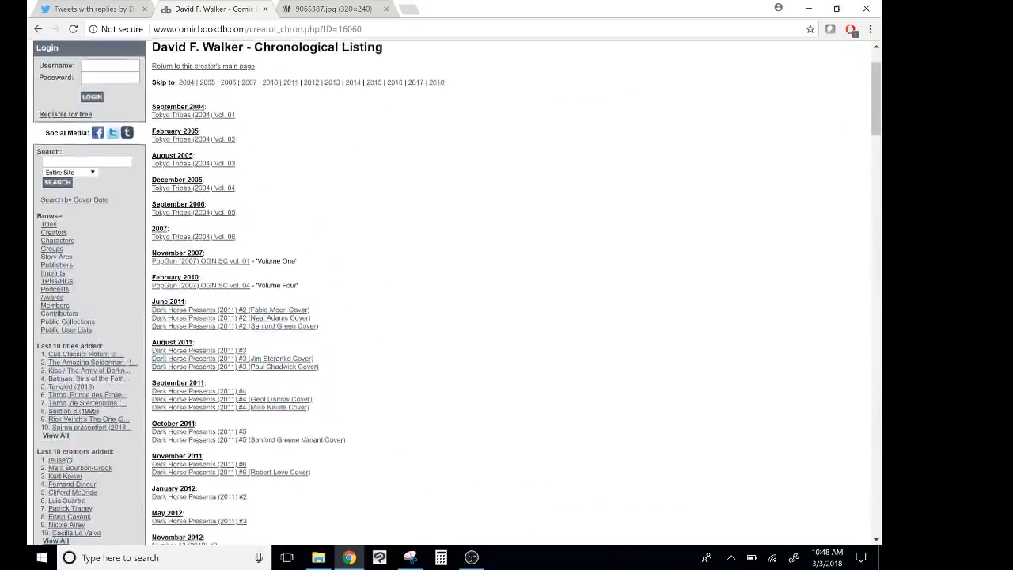
{"action": "scroll", "scroll_direction": "up", "scroll_amount": 3}
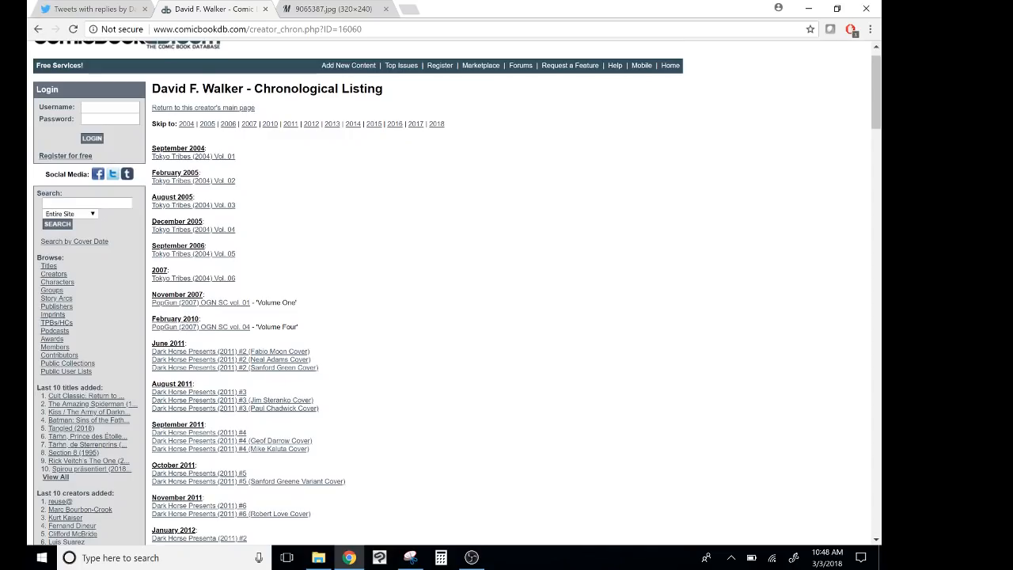
{"action": "scroll", "scroll_direction": "down", "scroll_amount": 3}
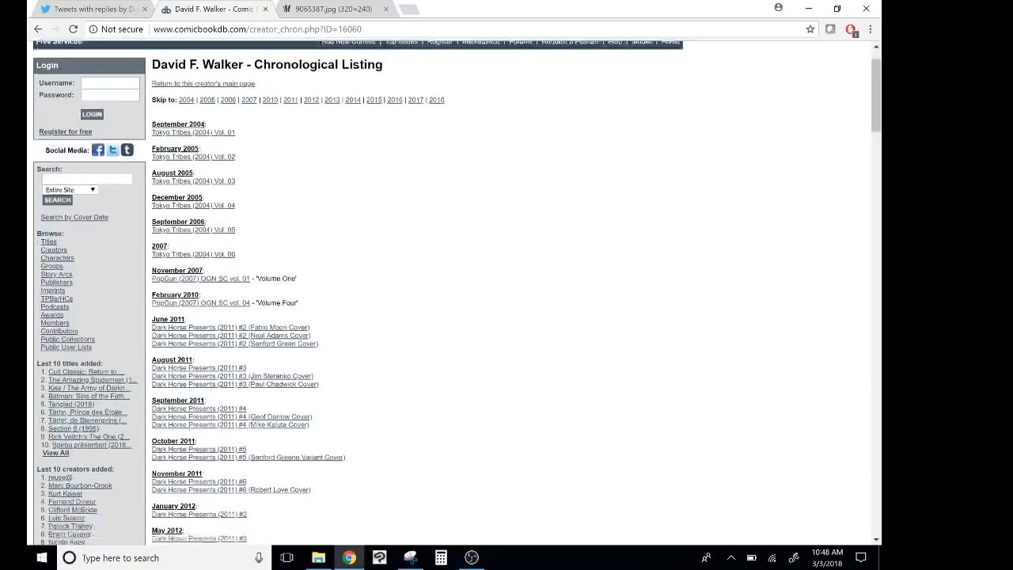
{"action": "scroll", "scroll_direction": "down", "scroll_amount": 3}
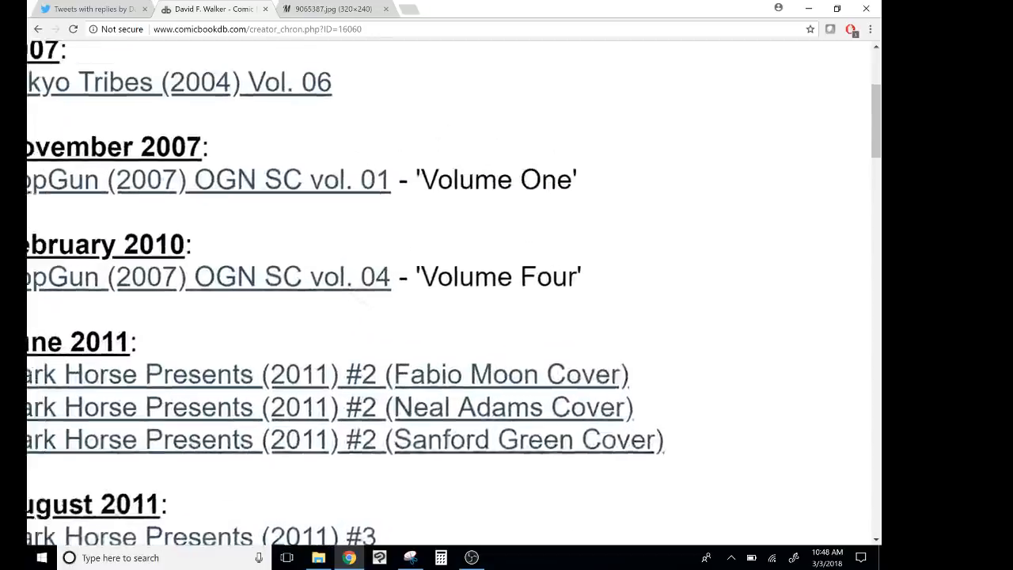
{"action": "scroll", "scroll_direction": "up", "scroll_amount": 3}
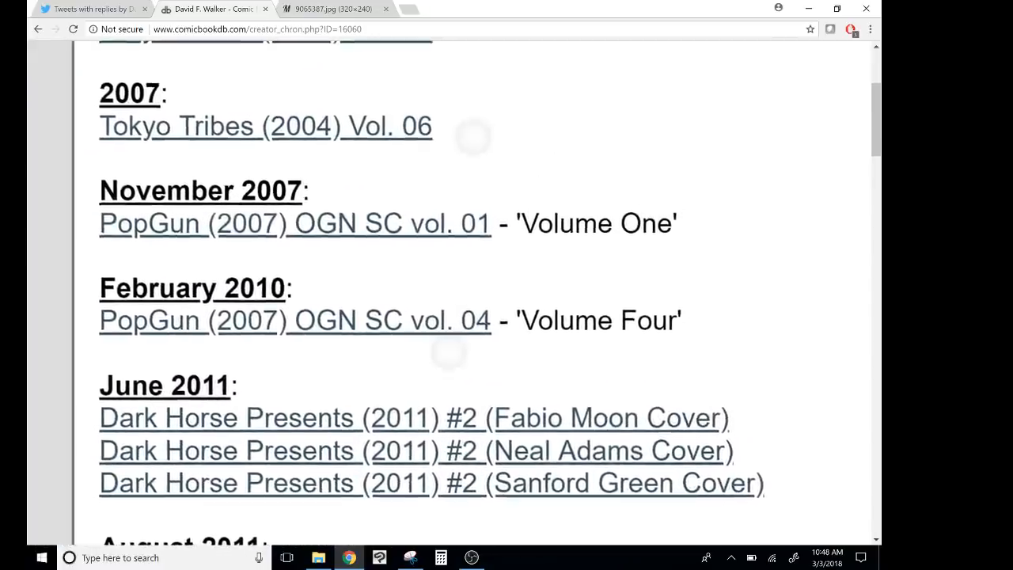
{"action": "scroll", "scroll_direction": "up", "scroll_amount": 3}
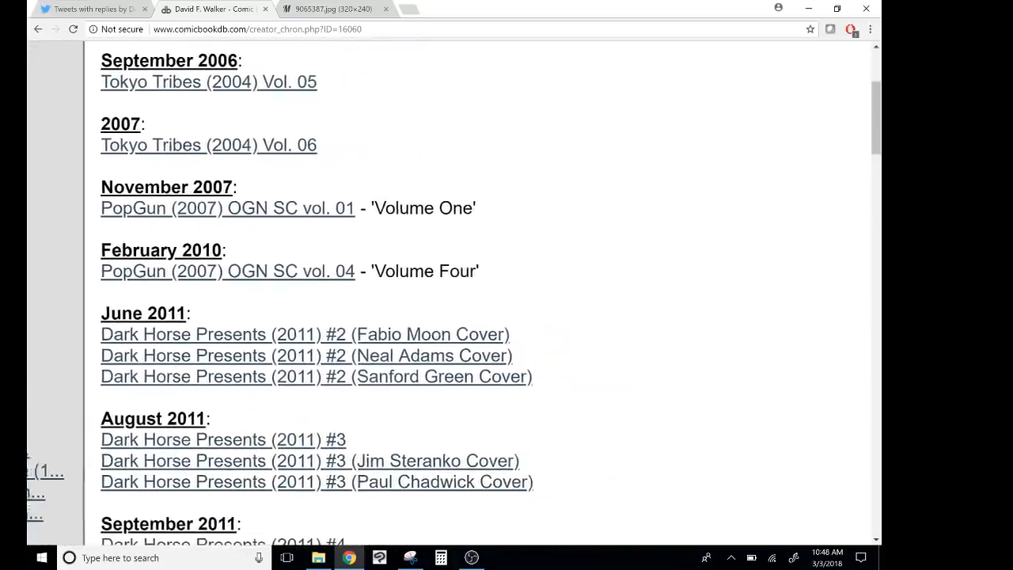
- Read down the chronology from 2006 through his 2014 Shaft issues
{"action": "scroll", "scroll_direction": "down", "scroll_amount": 3}
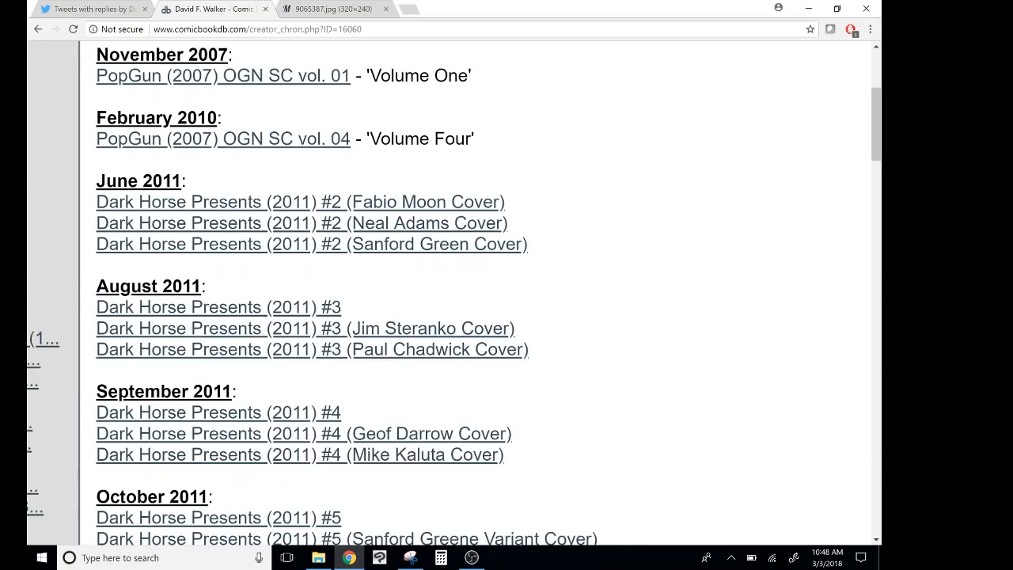
{"action": "scroll", "scroll_direction": "down", "scroll_amount": 3}
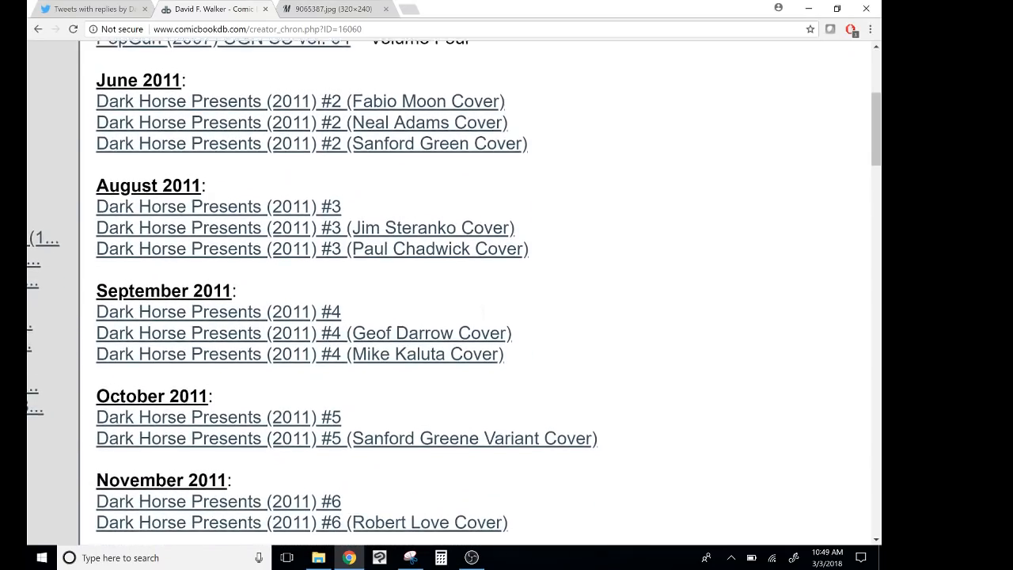
{"action": "scroll", "scroll_direction": "down", "scroll_amount": 3}
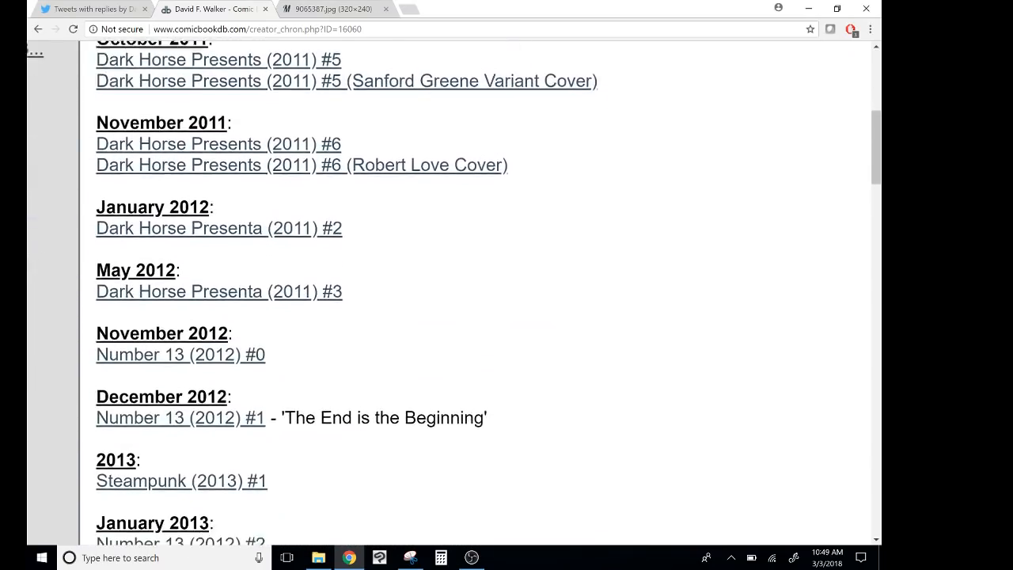
{"action": "scroll", "scroll_direction": "down", "scroll_amount": 3}
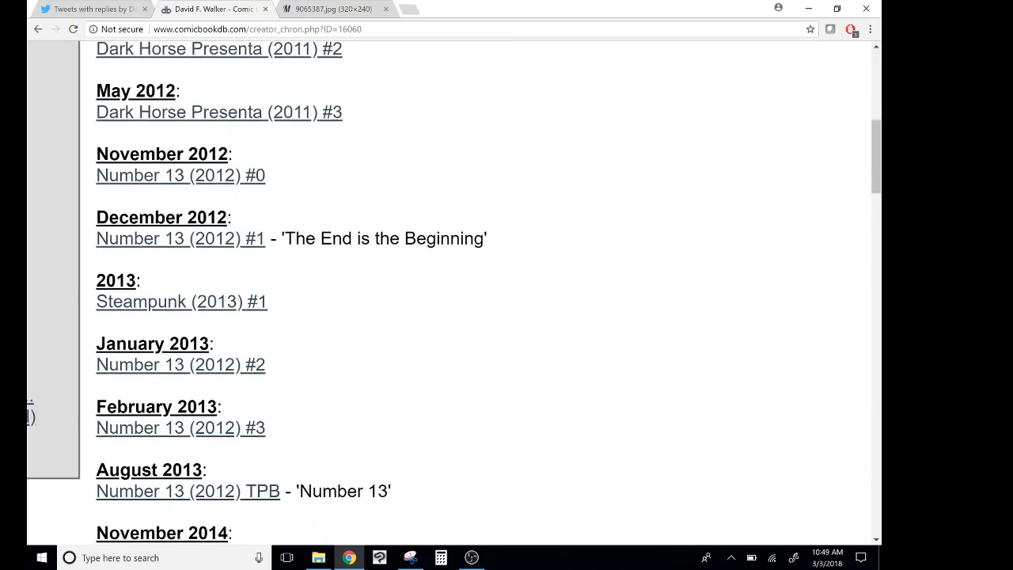
{"action": "scroll", "scroll_direction": "down", "scroll_amount": 3}
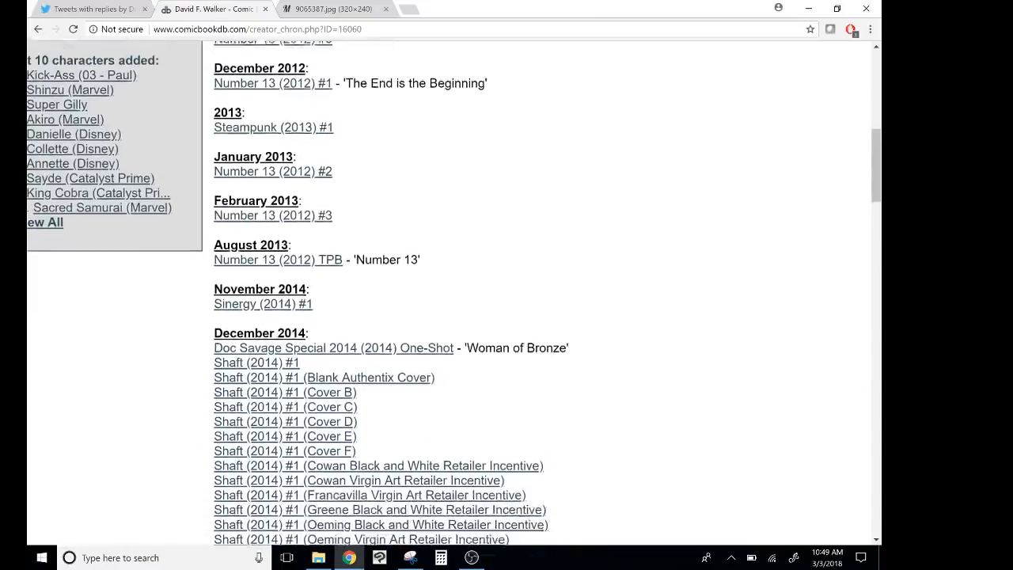
{"action": "scroll", "scroll_direction": "down", "scroll_amount": 3}
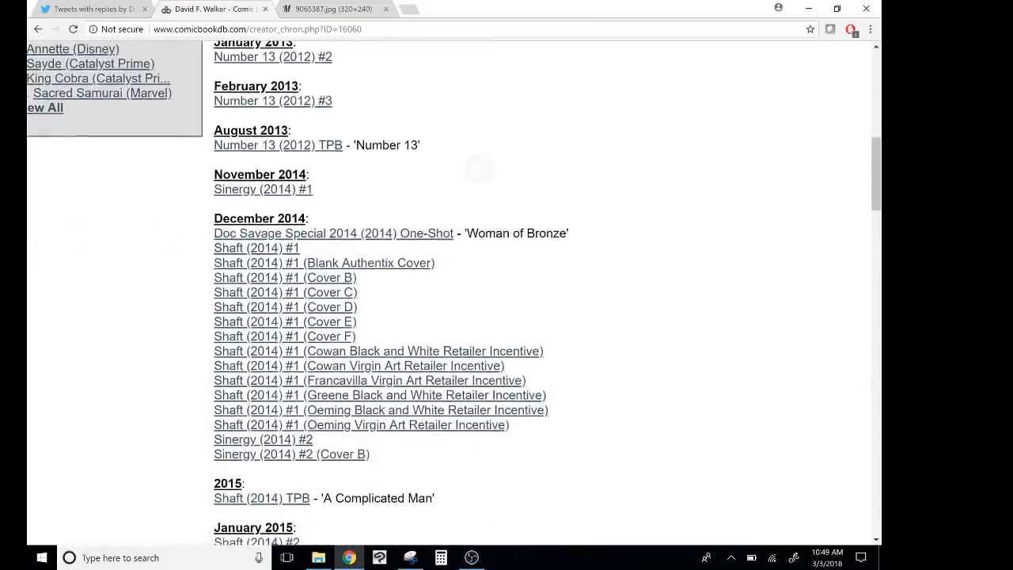
{"action": "scroll", "scroll_direction": "up", "scroll_amount": 3}
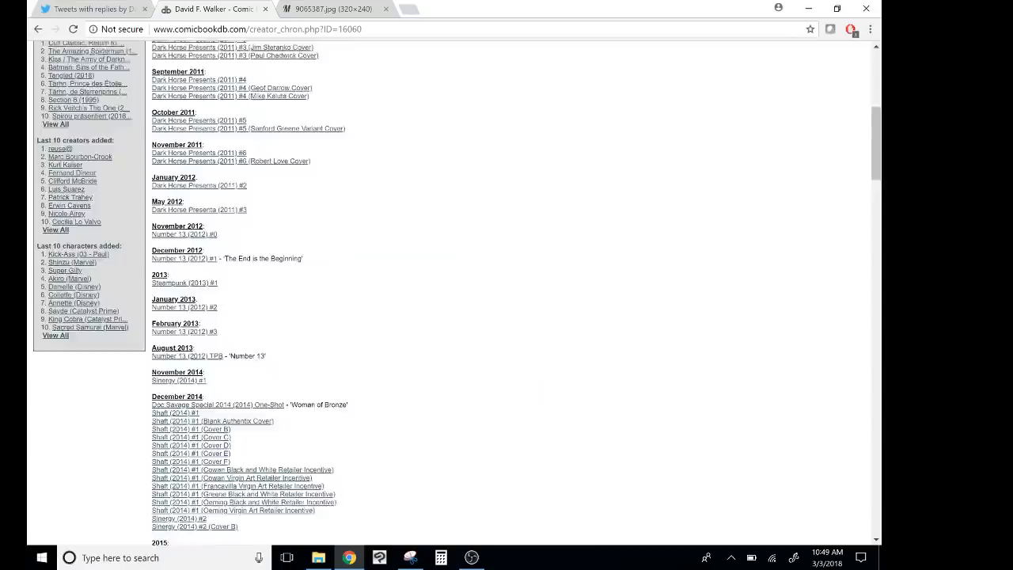
{"action": "scroll", "scroll_direction": "up", "scroll_amount": 3}
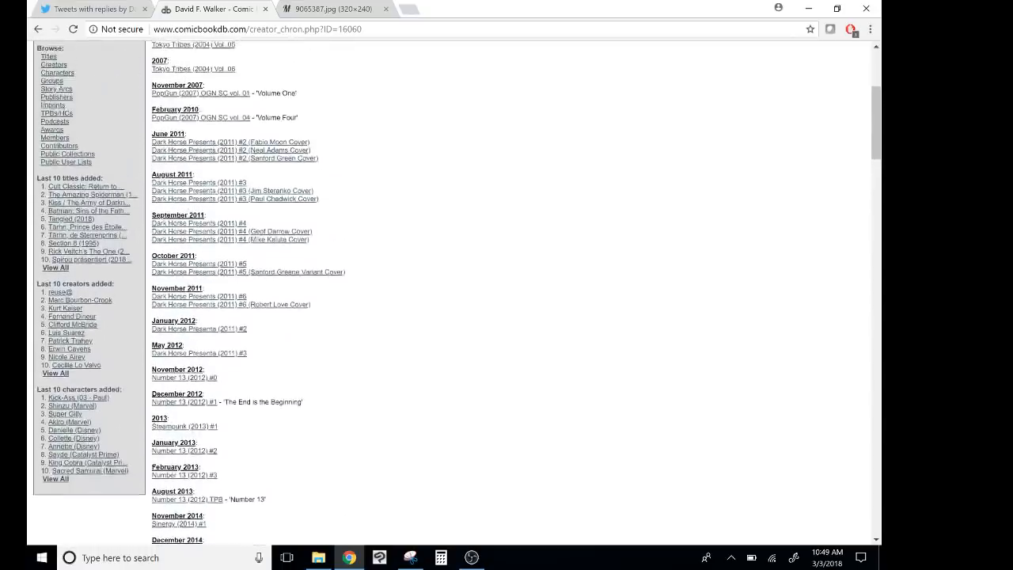
{"action": "scroll", "scroll_direction": "up", "scroll_amount": 3}
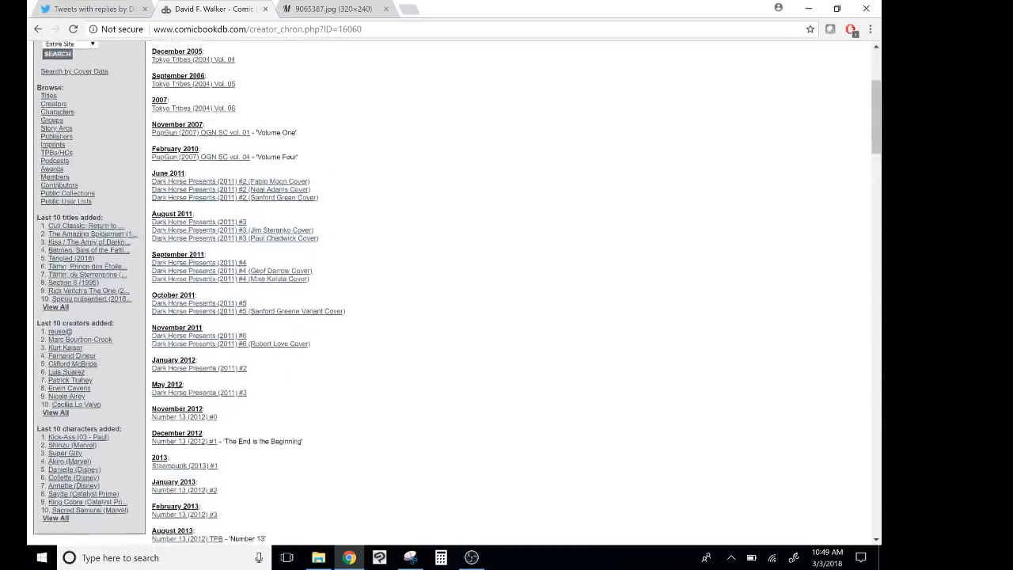
{"action": "scroll", "scroll_direction": "up", "scroll_amount": 3}
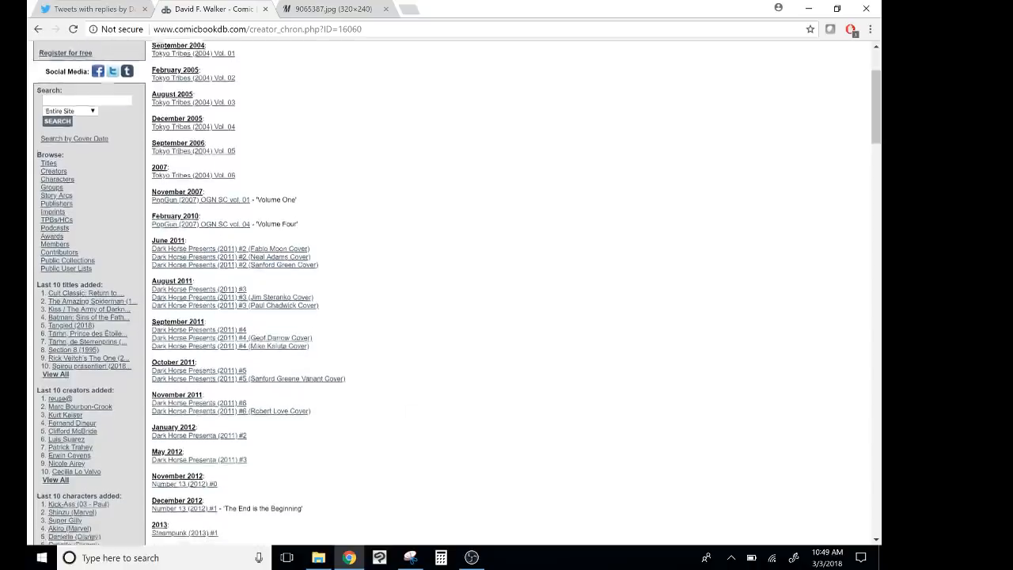
{"action": "scroll", "scroll_direction": "down", "scroll_amount": 3}
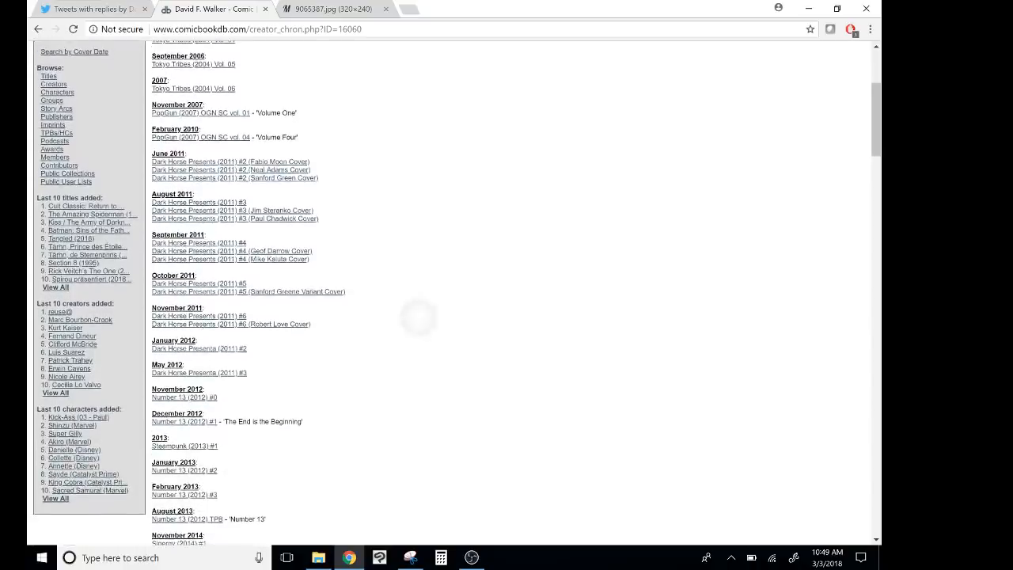
{"action": "scroll", "scroll_direction": "up", "scroll_amount": 3}
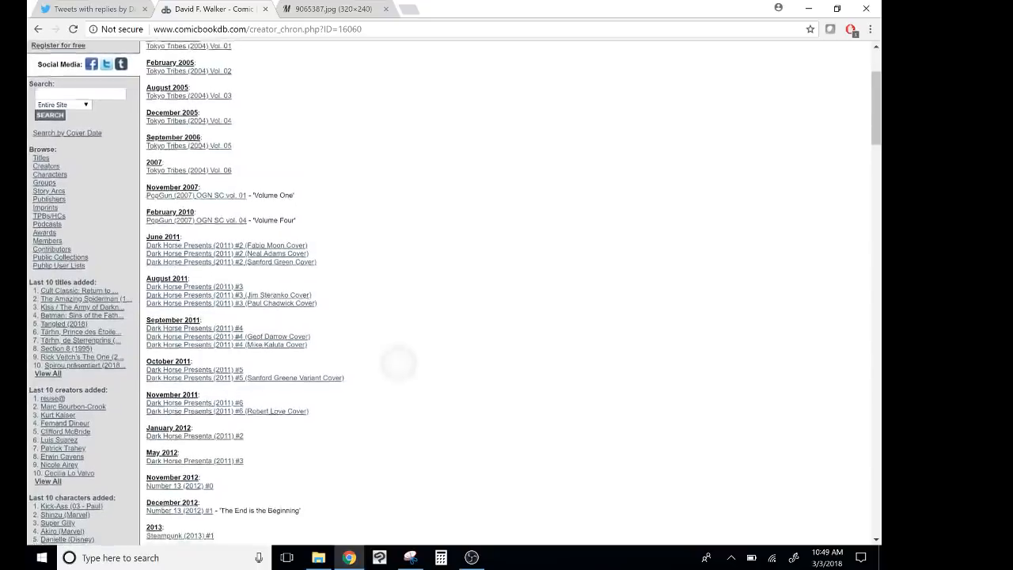
{"action": "scroll", "scroll_direction": "down", "scroll_amount": 3}
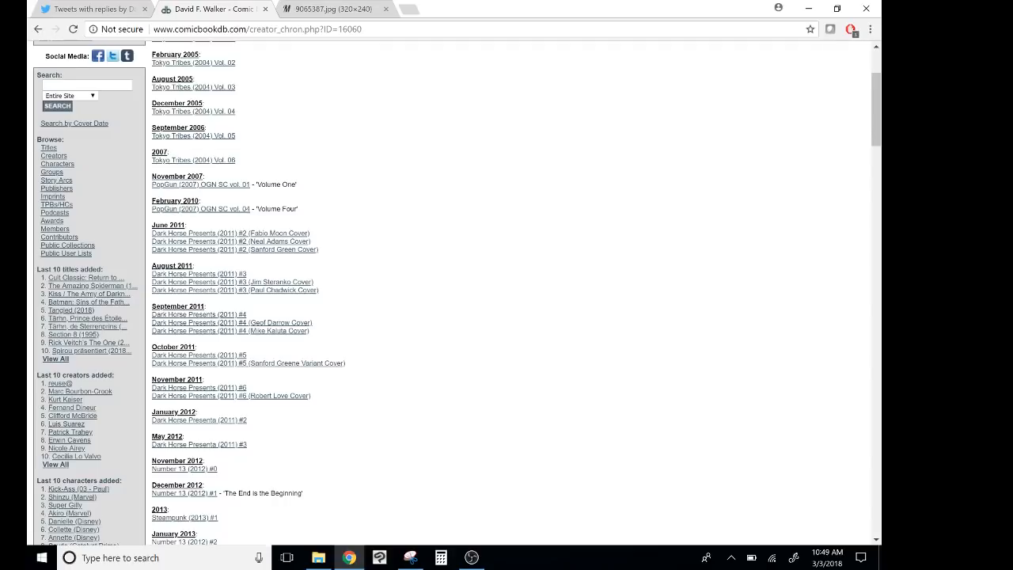
{"action": "scroll", "scroll_direction": "down", "scroll_amount": 3}
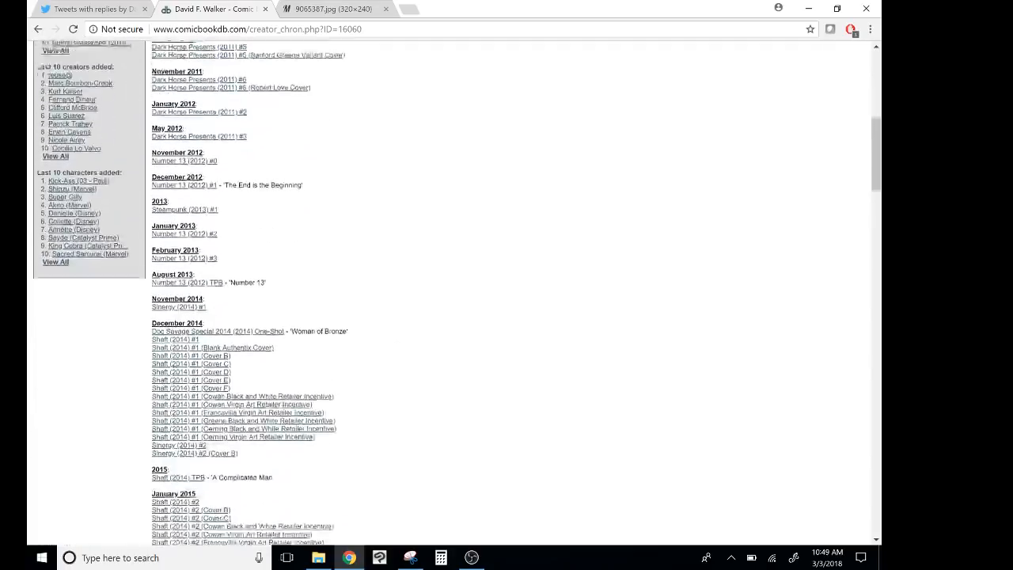
{"action": "scroll", "scroll_direction": "down", "scroll_amount": 3}
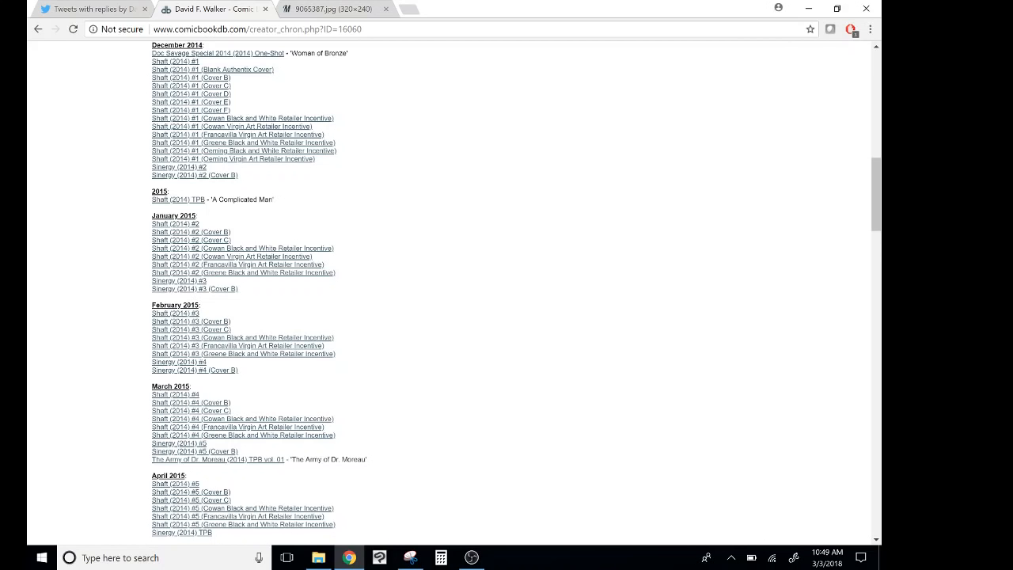
{"action": "scroll", "scroll_direction": "down", "scroll_amount": 3}
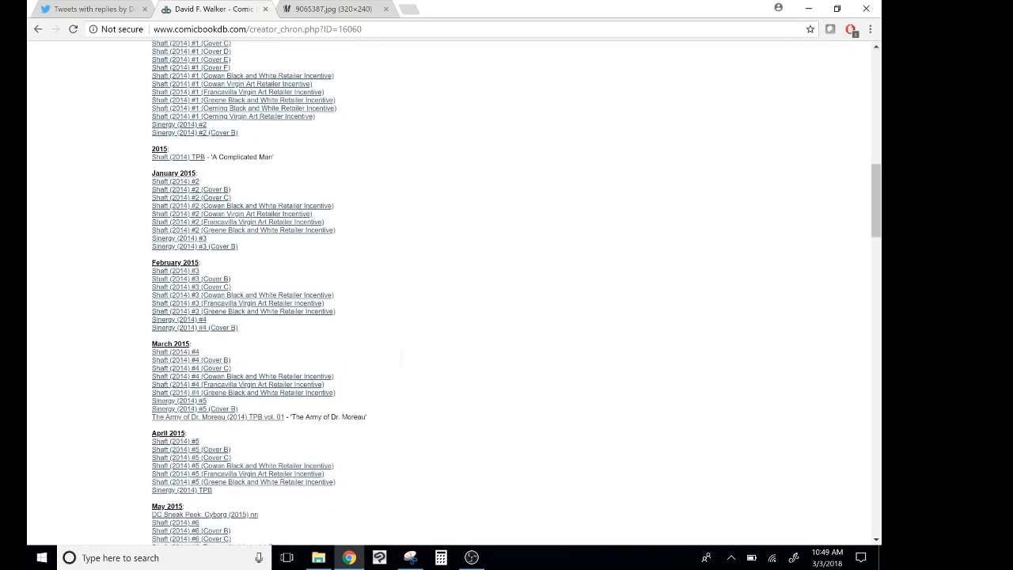
{"action": "scroll", "scroll_direction": "down", "scroll_amount": 3}
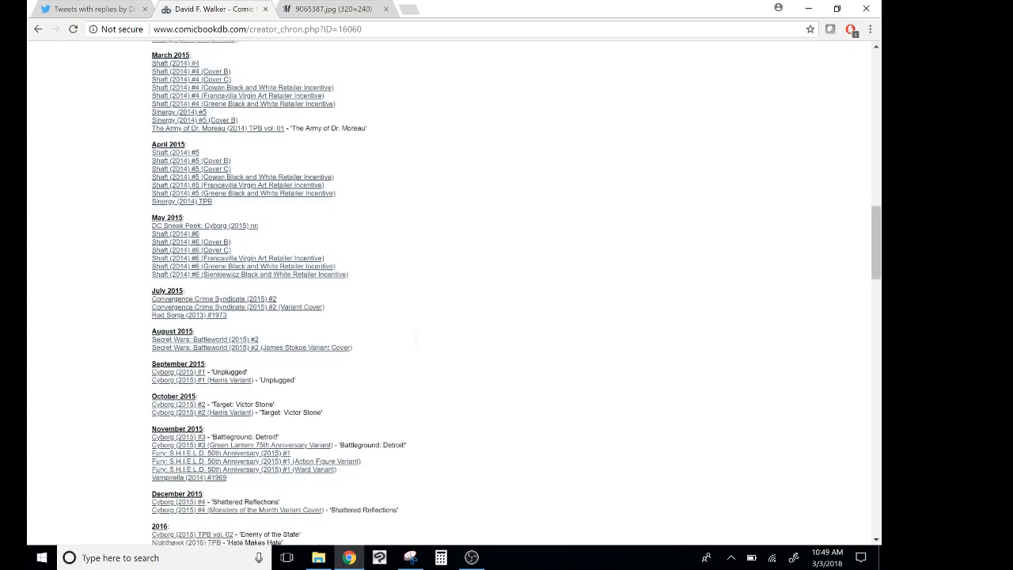
{"action": "scroll", "scroll_direction": "down", "scroll_amount": 3}
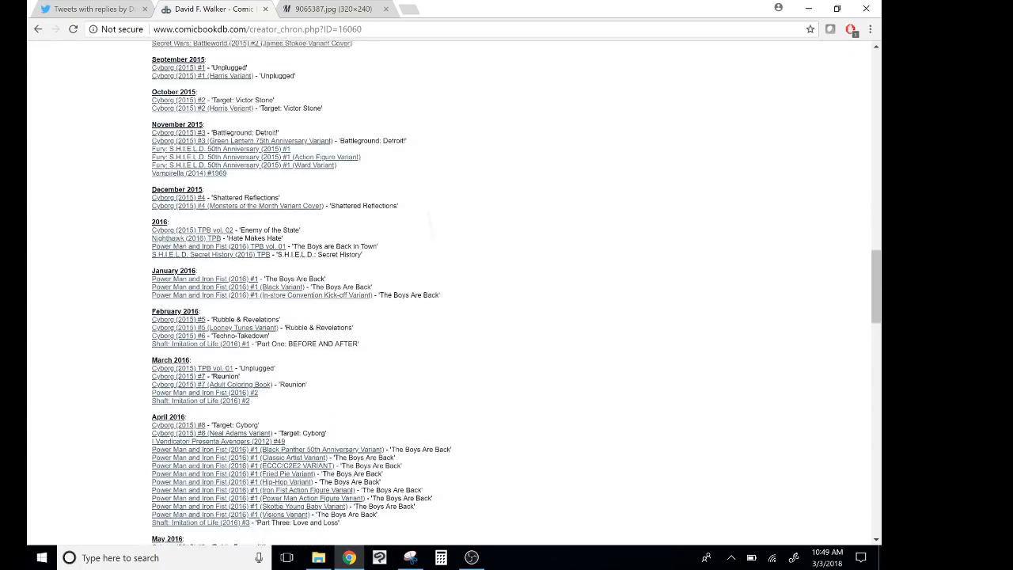
{"action": "scroll", "scroll_direction": "down", "scroll_amount": 3}
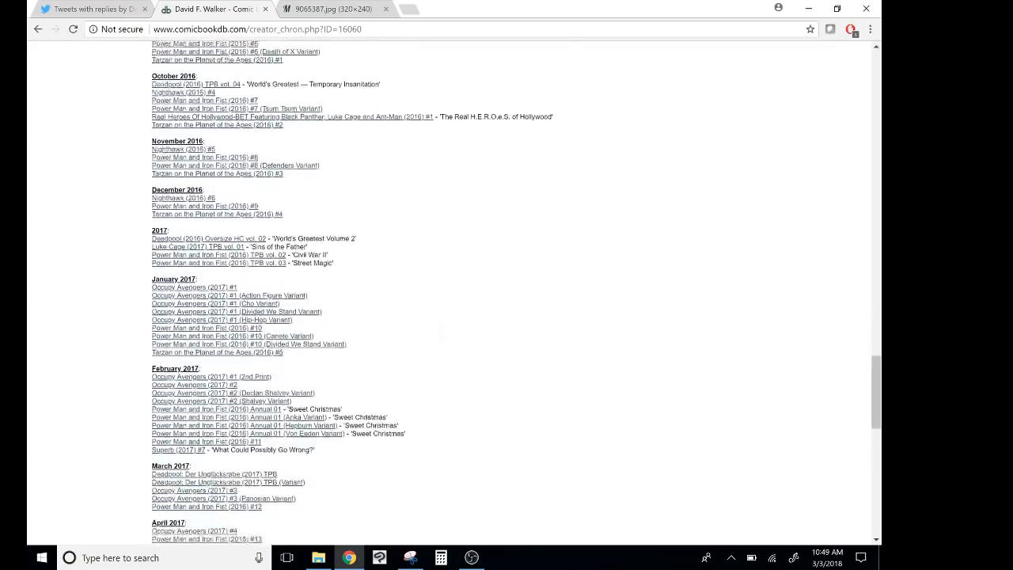
{"action": "scroll", "scroll_direction": "down", "scroll_amount": 3}
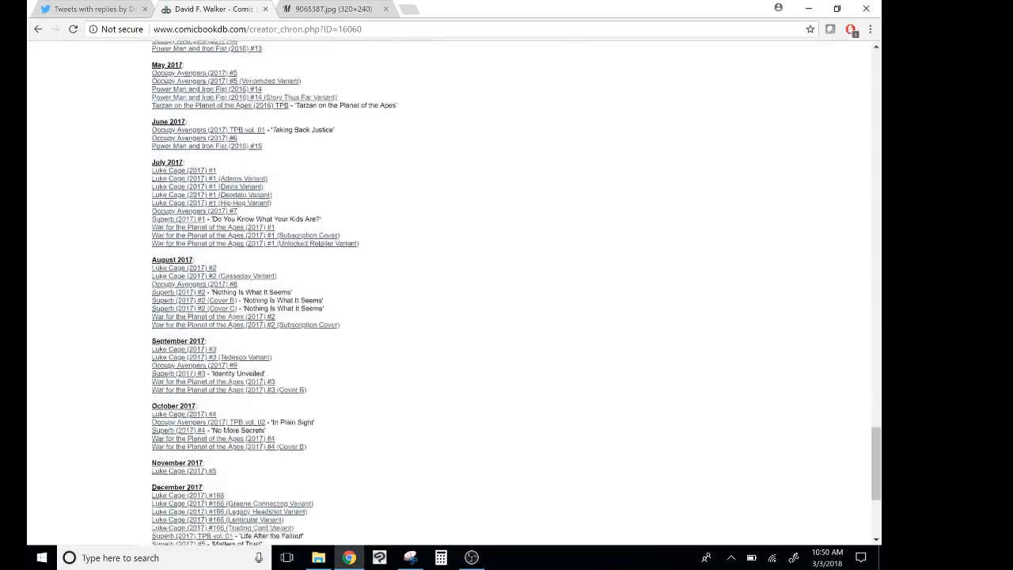
{"action": "scroll", "scroll_direction": "up", "scroll_amount": 3}
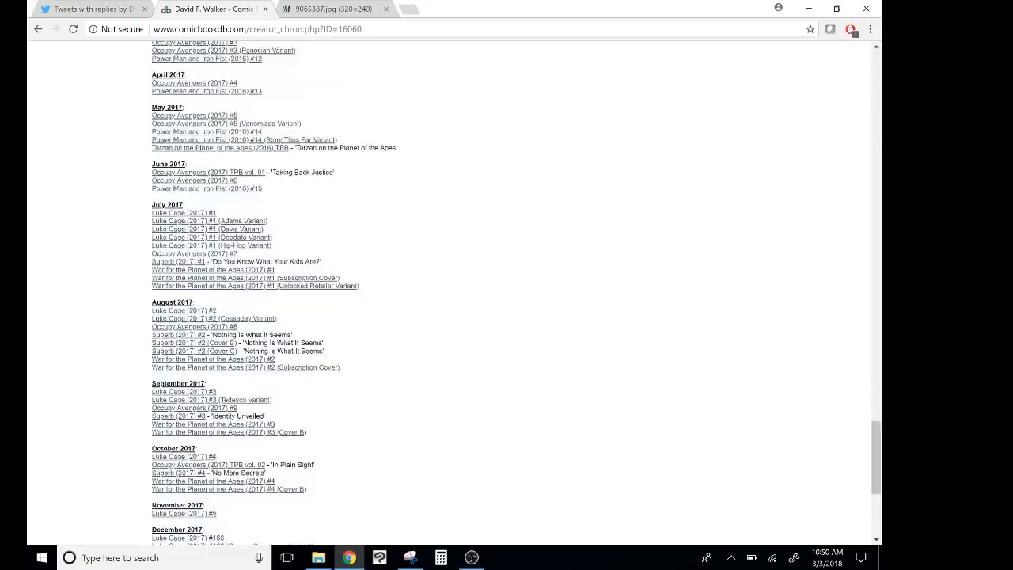
{"action": "scroll", "scroll_direction": "up", "scroll_amount": 3}
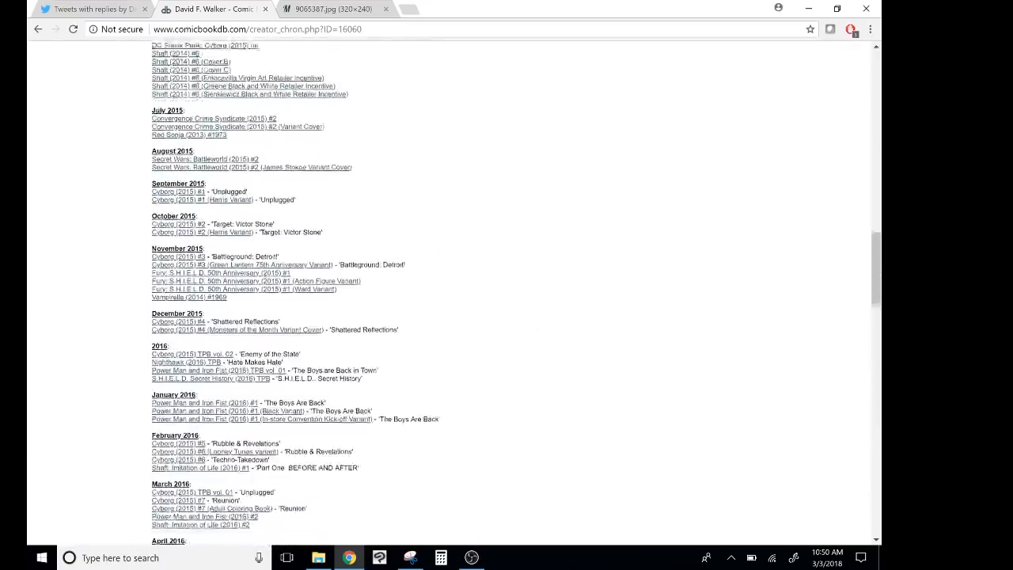
{"action": "scroll", "scroll_direction": "up", "scroll_amount": 3}
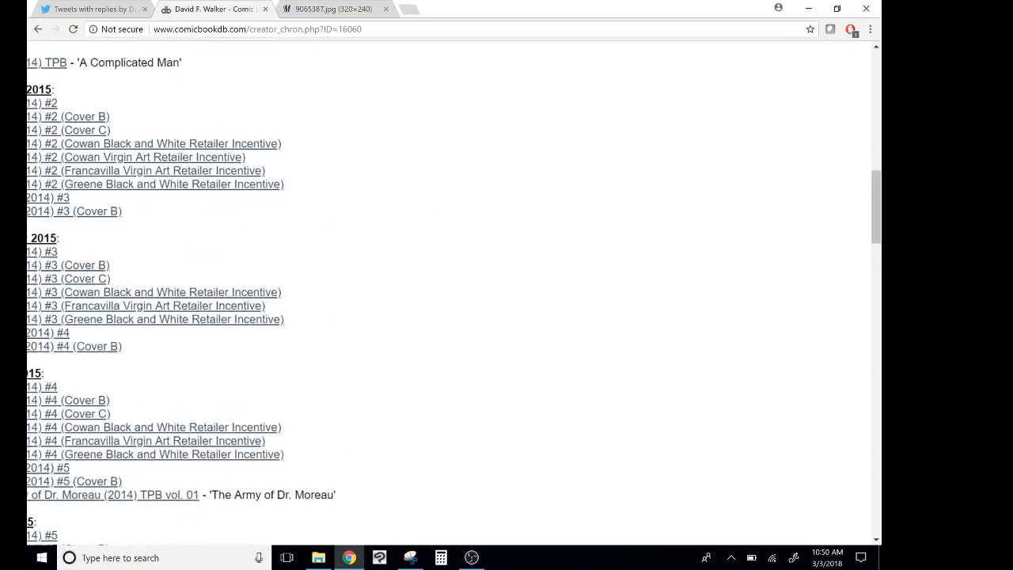
{"action": "scroll", "scroll_direction": "up", "scroll_amount": 3}
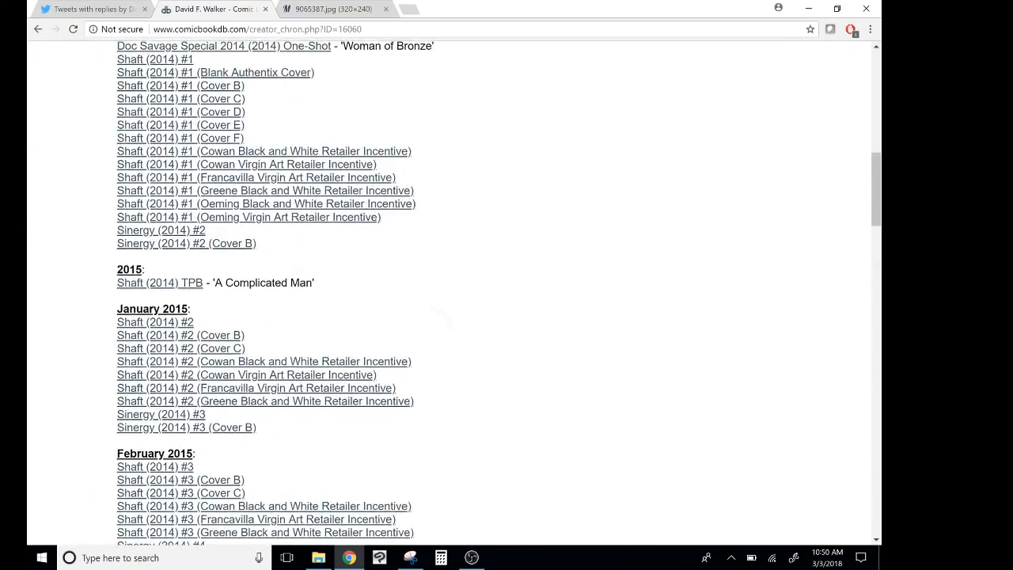
{"action": "scroll", "scroll_direction": "down", "scroll_amount": 3}
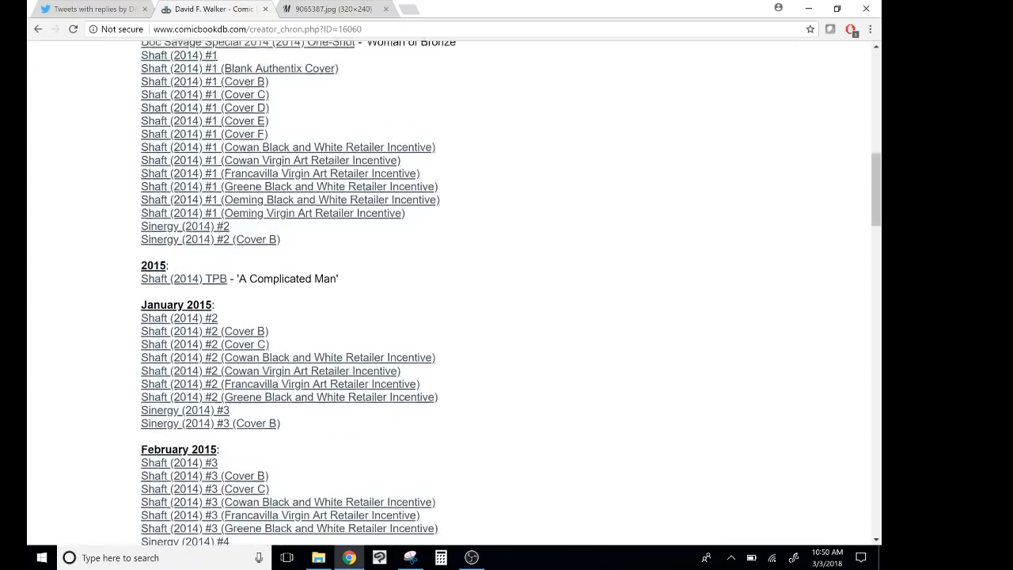
{"action": "scroll", "scroll_direction": "down", "scroll_amount": 3}
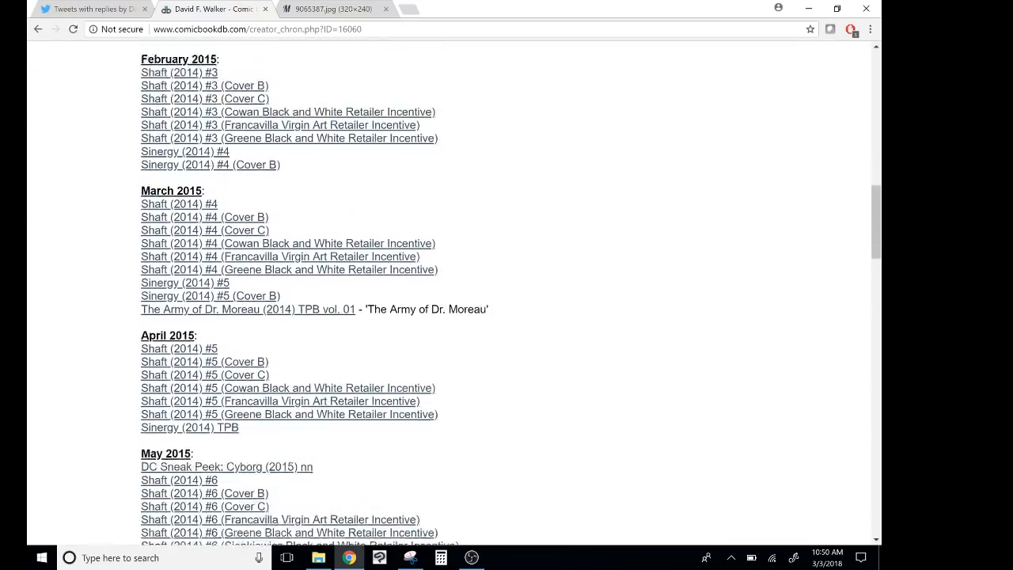
{"action": "scroll", "scroll_direction": "down", "scroll_amount": 3}
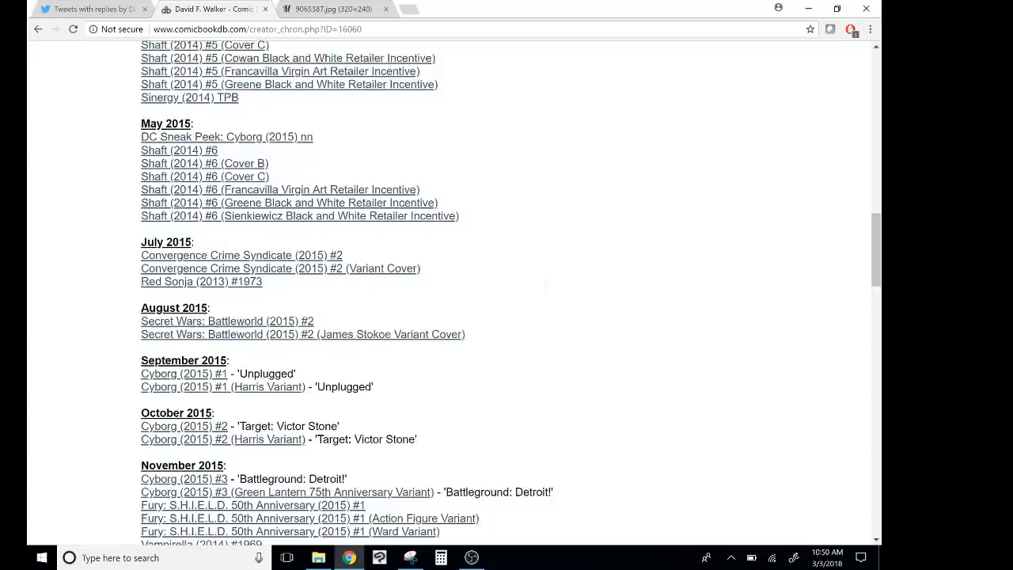
{"action": "scroll", "scroll_direction": "down", "scroll_amount": 3}
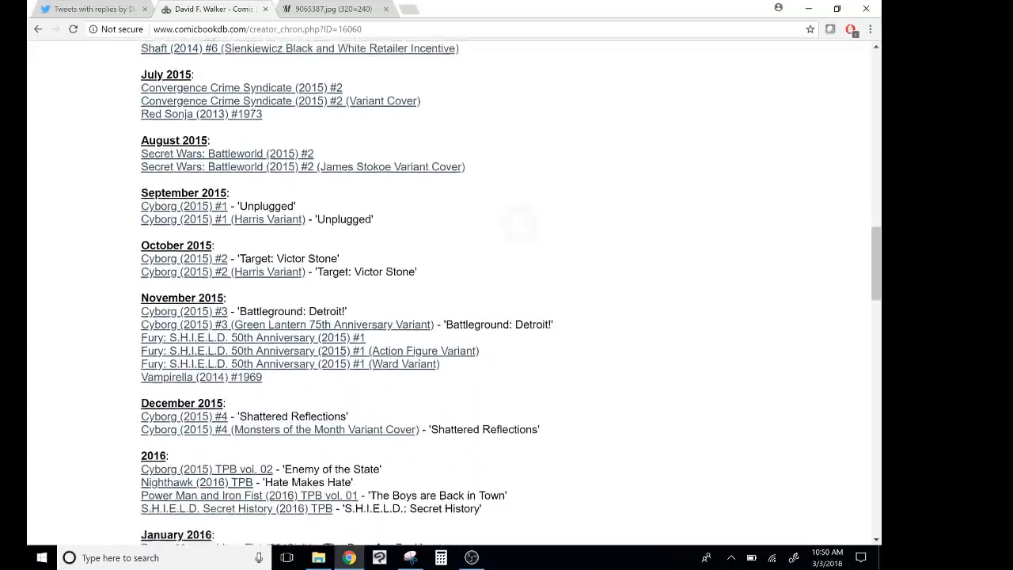
{"action": "scroll", "scroll_direction": "down", "scroll_amount": 3}
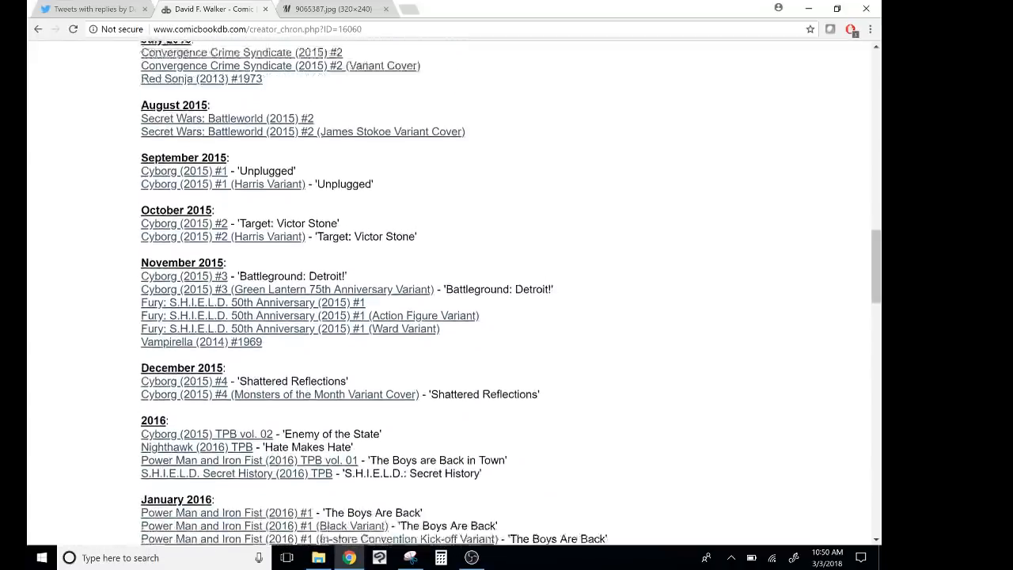
{"action": "scroll", "scroll_direction": "down", "scroll_amount": 3}
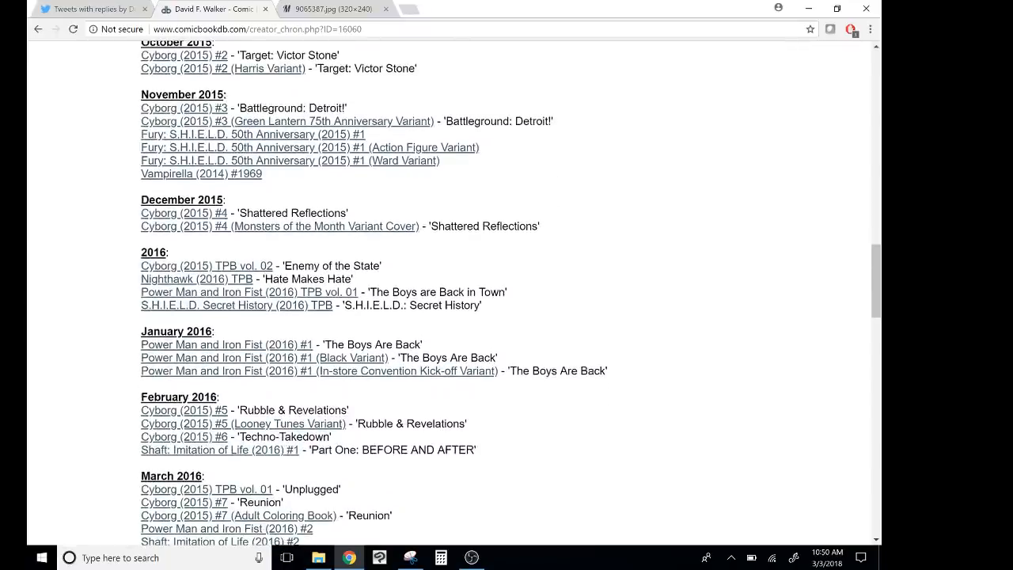
{"action": "scroll", "scroll_direction": "down", "scroll_amount": 3}
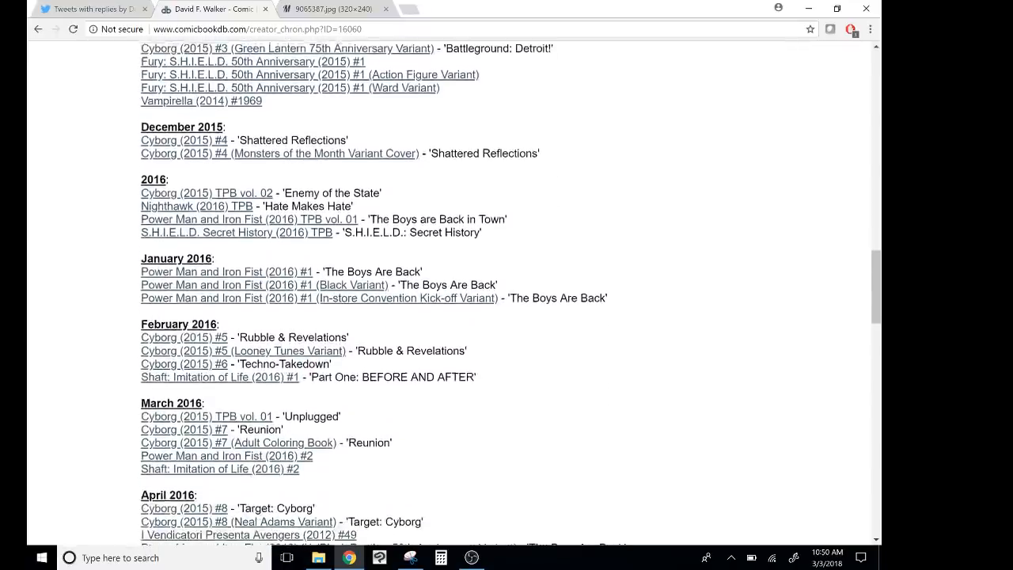
{"action": "scroll", "scroll_direction": "down", "scroll_amount": 3}
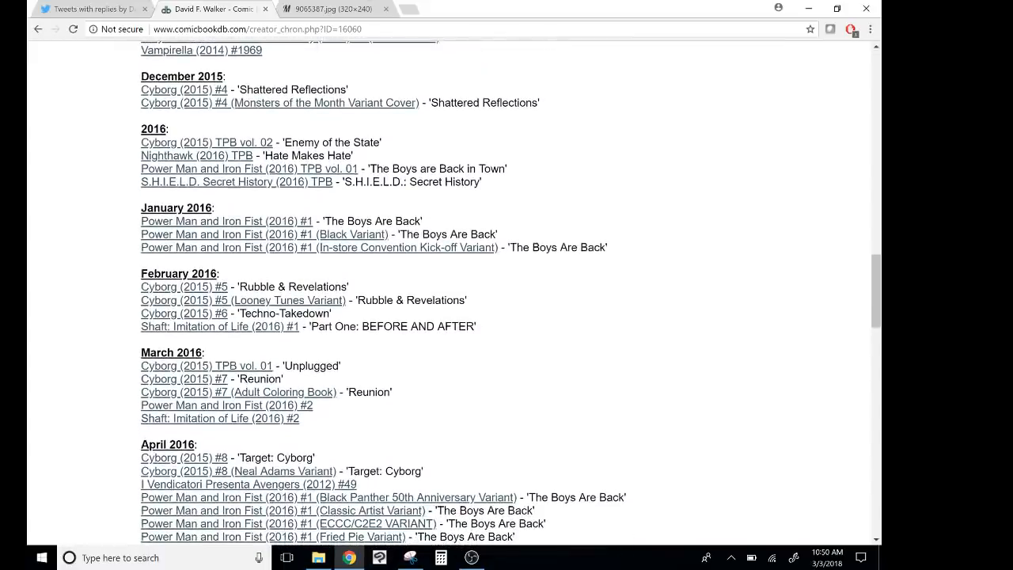
{"action": "scroll", "scroll_direction": "down", "scroll_amount": 3}
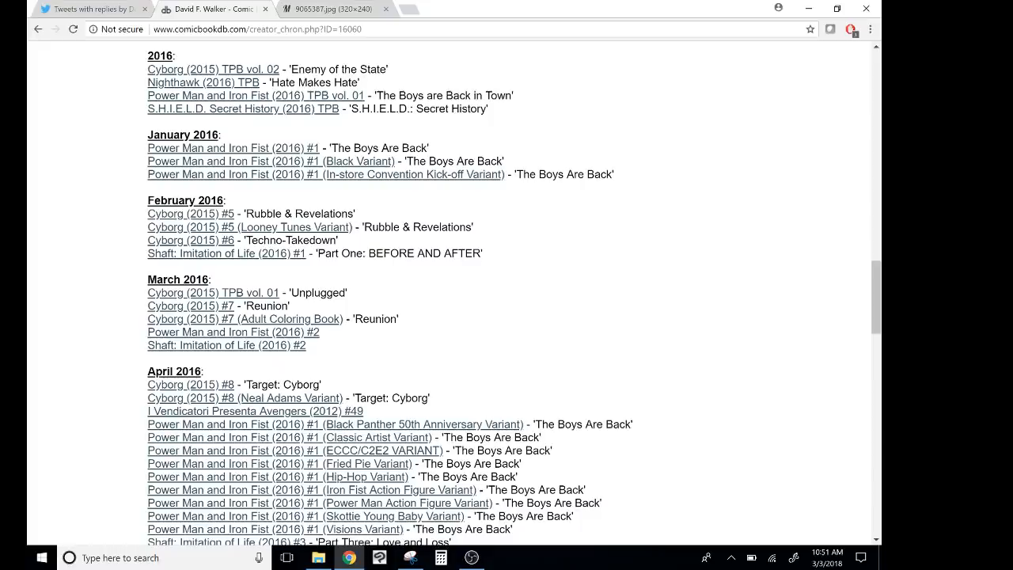
{"action": "scroll", "scroll_direction": "down", "scroll_amount": 3}
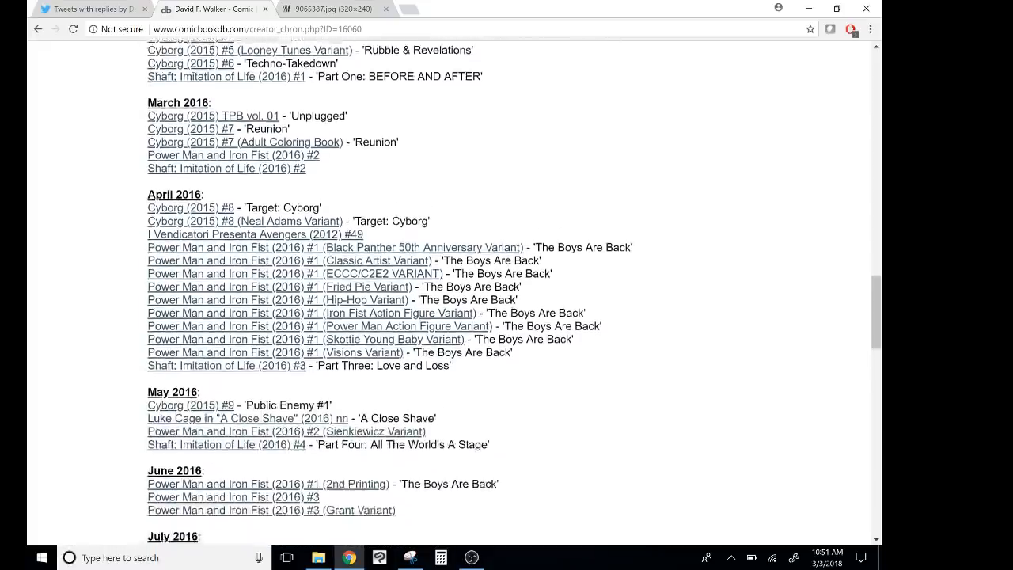
{"action": "scroll", "scroll_direction": "down", "scroll_amount": 3}
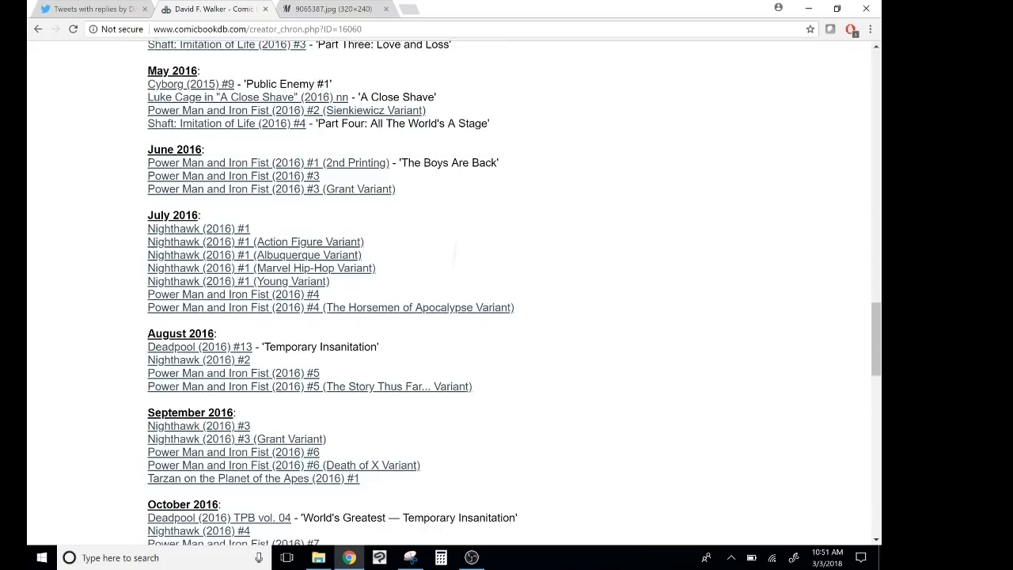
{"action": "scroll", "scroll_direction": "down", "scroll_amount": 3}
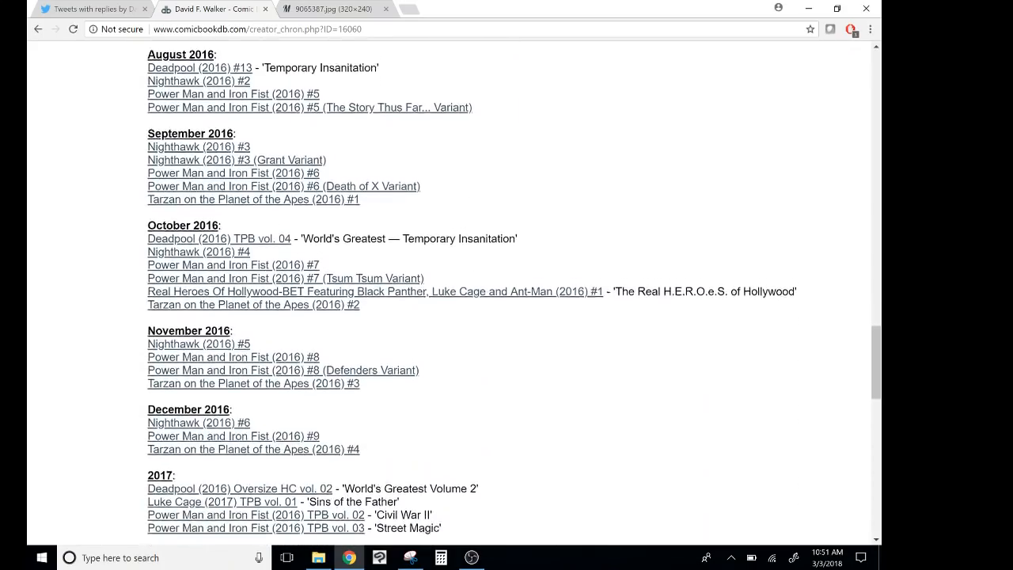
{"action": "scroll", "scroll_direction": "up", "scroll_amount": 3}
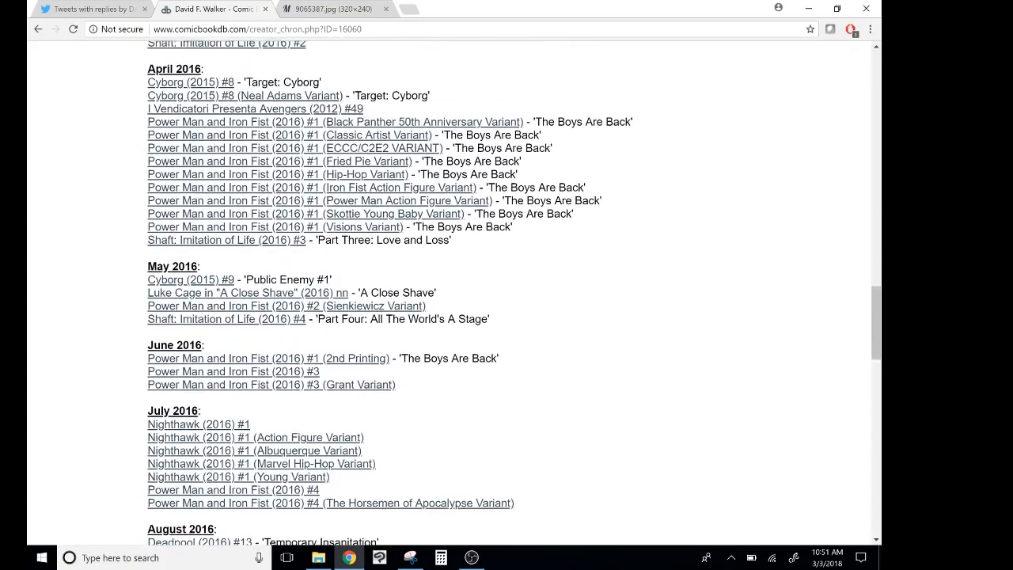
{"action": "scroll", "scroll_direction": "down", "scroll_amount": 3}
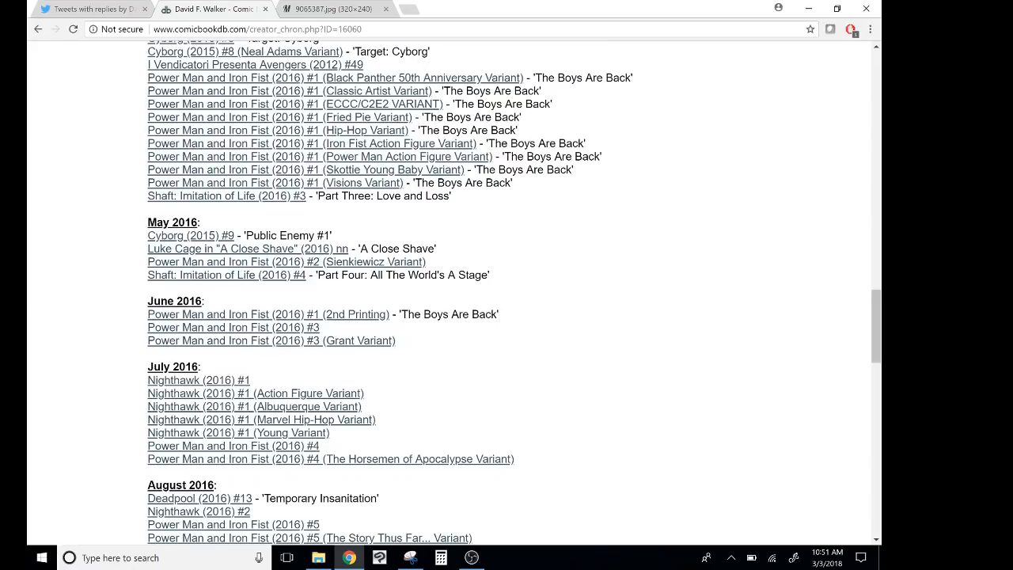
{"action": "scroll", "scroll_direction": "down", "scroll_amount": 3}
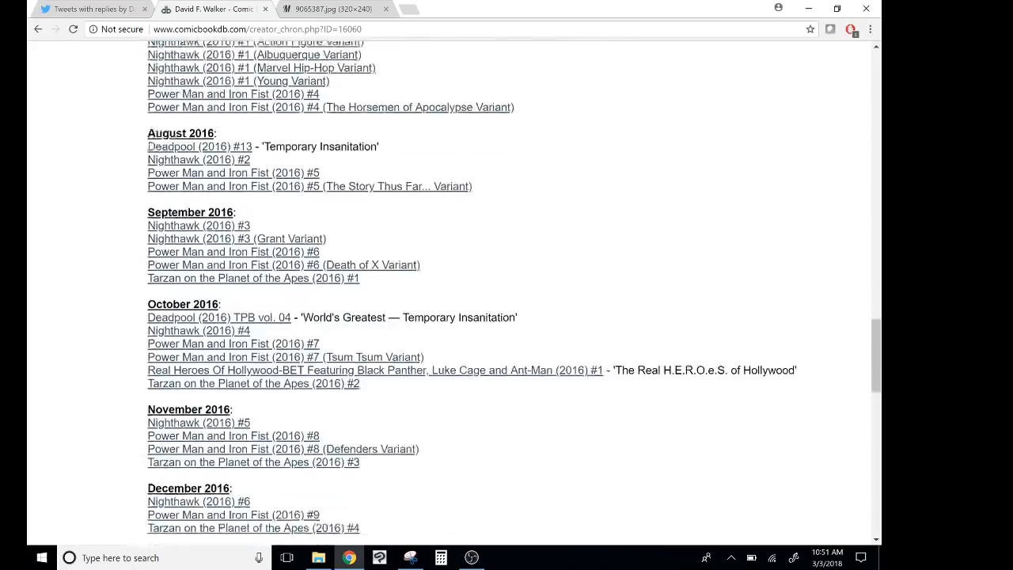
{"action": "scroll", "scroll_direction": "down", "scroll_amount": 3}
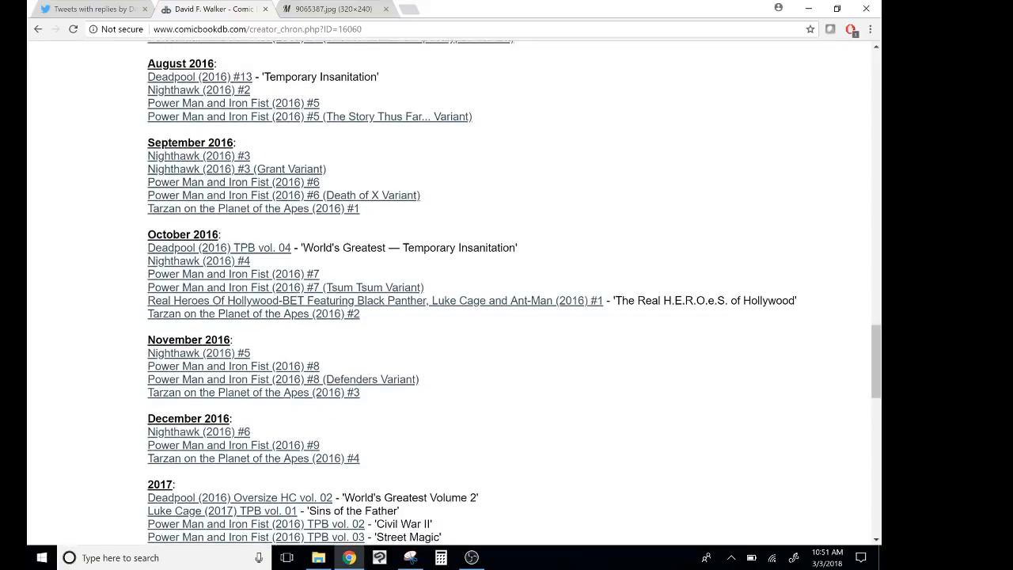
{"action": "scroll", "scroll_direction": "down", "scroll_amount": 3}
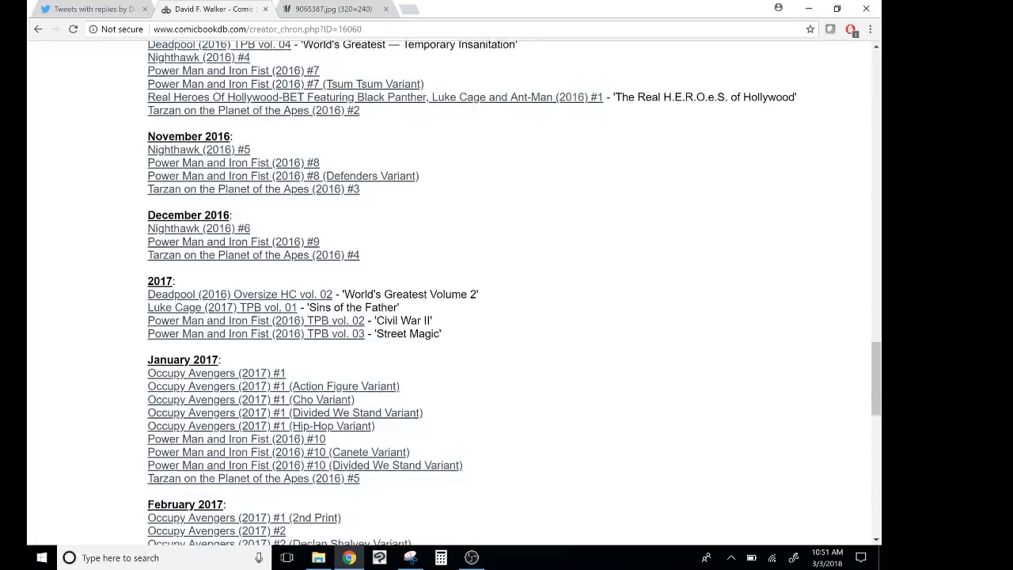
{"action": "scroll", "scroll_direction": "down", "scroll_amount": 3}
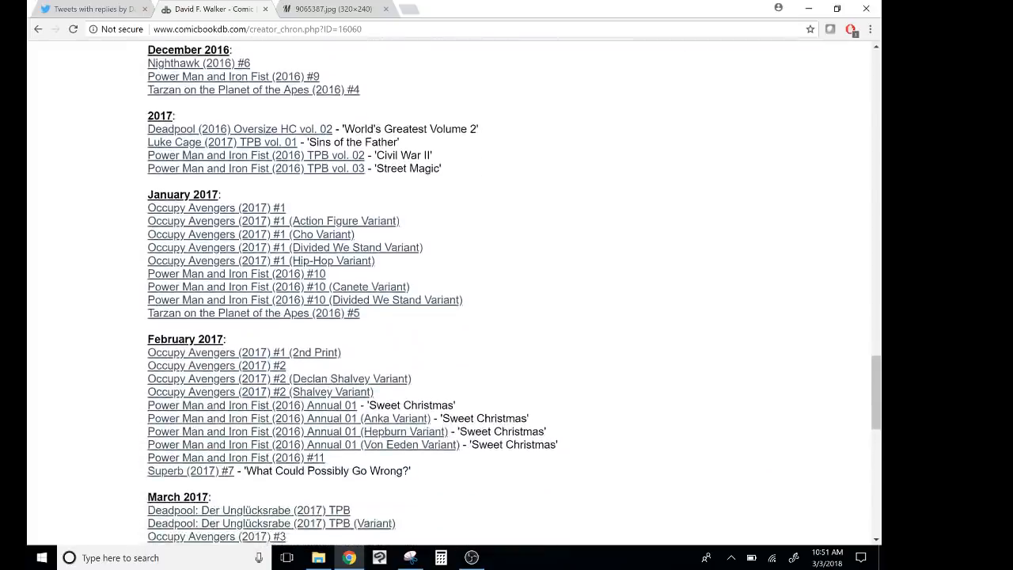
{"action": "scroll", "scroll_direction": "down", "scroll_amount": 3}
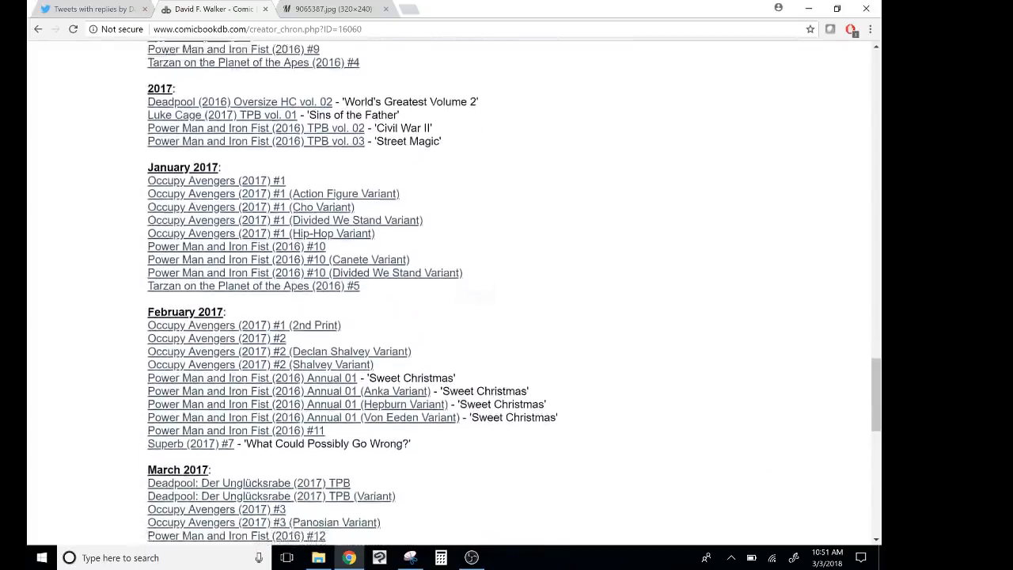
{"action": "scroll", "scroll_direction": "down", "scroll_amount": 3}
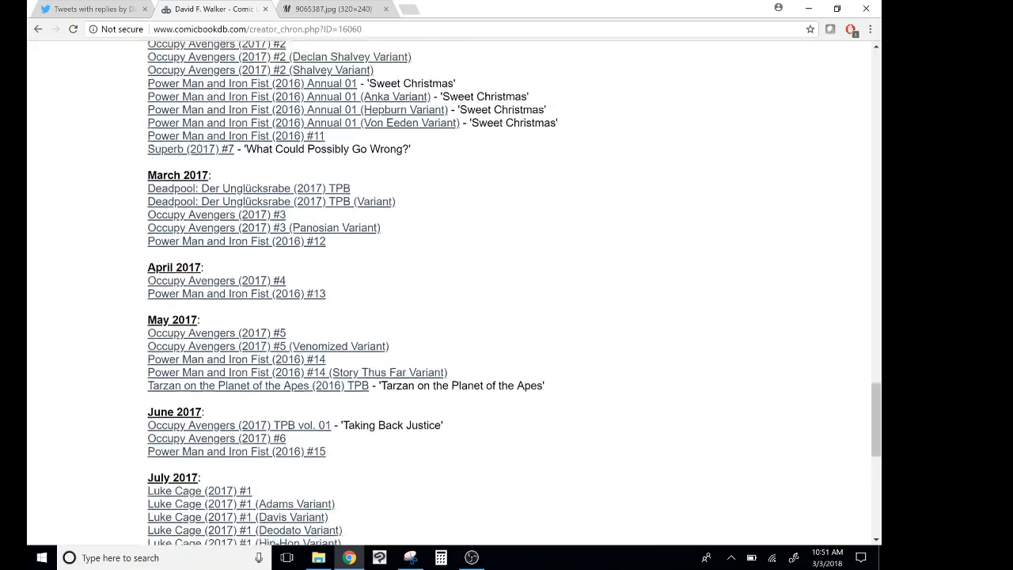
{"action": "scroll", "scroll_direction": "down", "scroll_amount": 3}
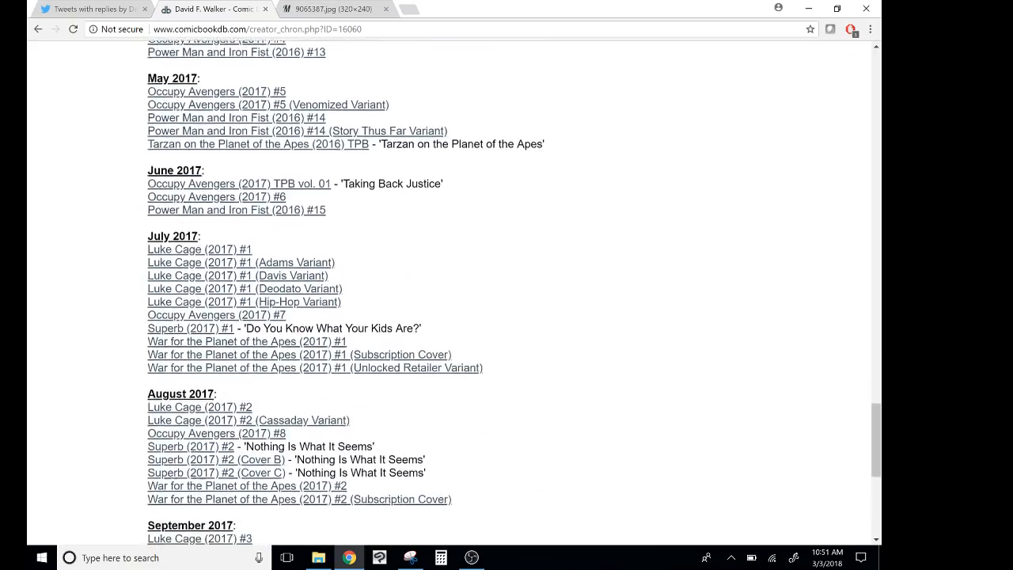
{"action": "scroll", "scroll_direction": "down", "scroll_amount": 3}
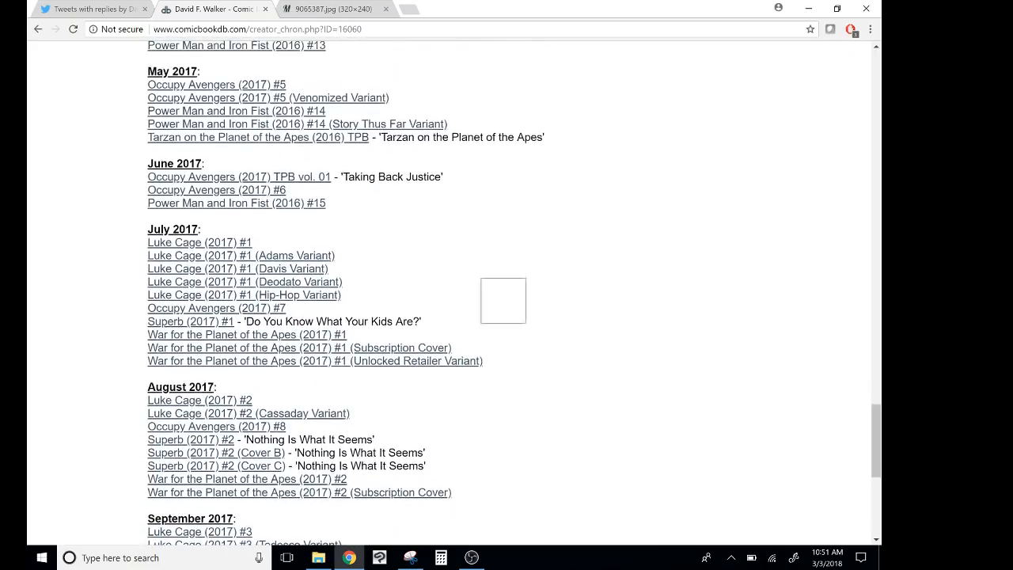
{"action": "scroll", "scroll_direction": "up", "scroll_amount": 3}
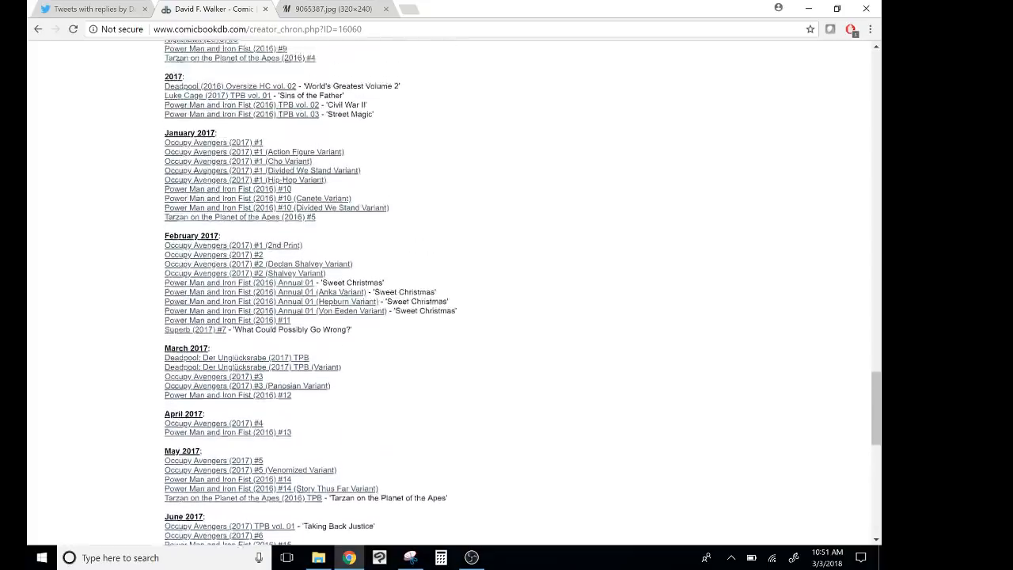
{"action": "scroll", "scroll_direction": "up", "scroll_amount": 3}
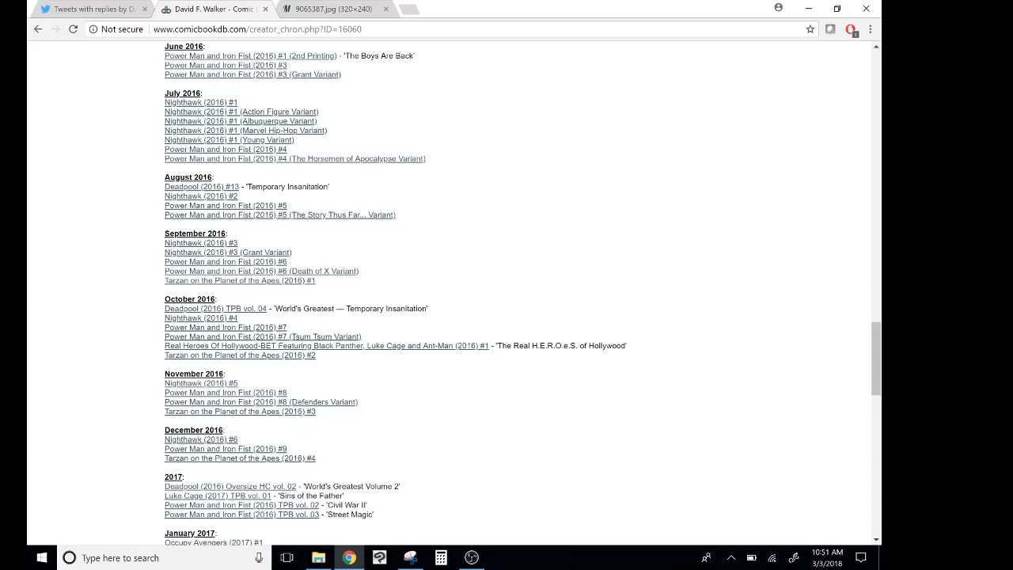
- Scroll to the end of the chronology showing the 2018 Luke Cage and Planet of the Apes: Ursus entries
{"action": "scroll", "scroll_direction": "down", "scroll_amount": 3}
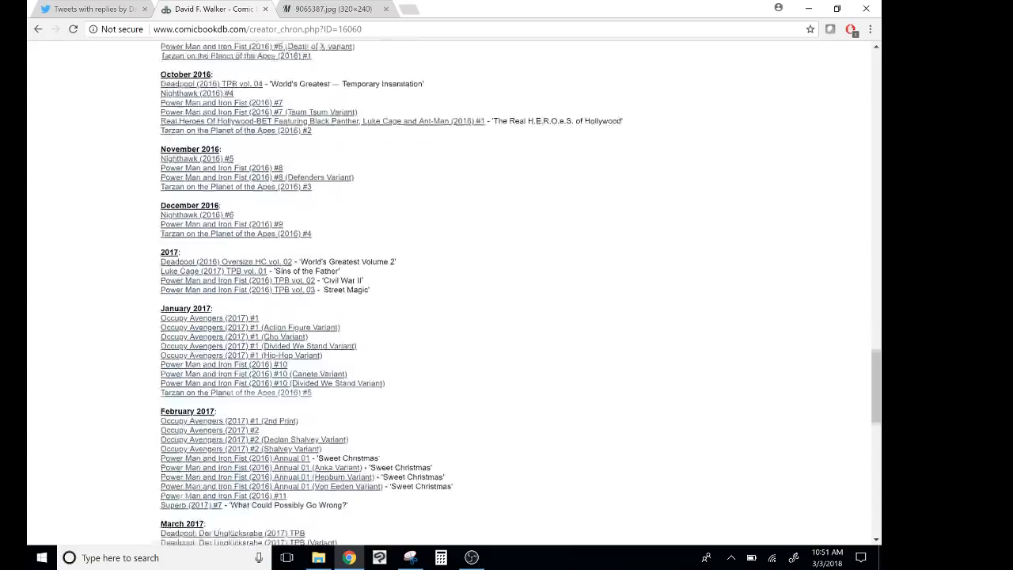
{"action": "scroll", "scroll_direction": "down", "scroll_amount": 3}
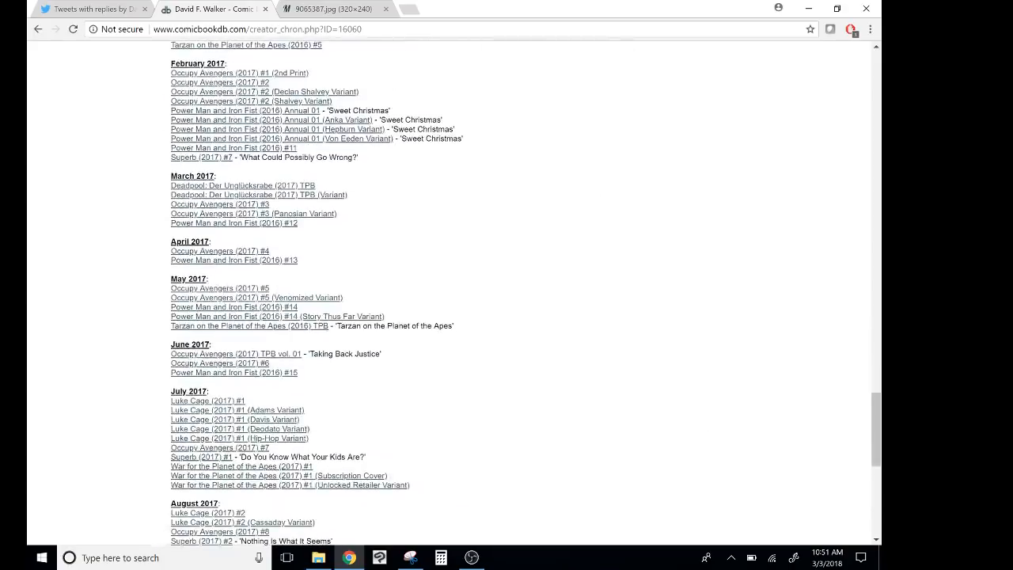
{"action": "scroll", "scroll_direction": "down", "scroll_amount": 3}
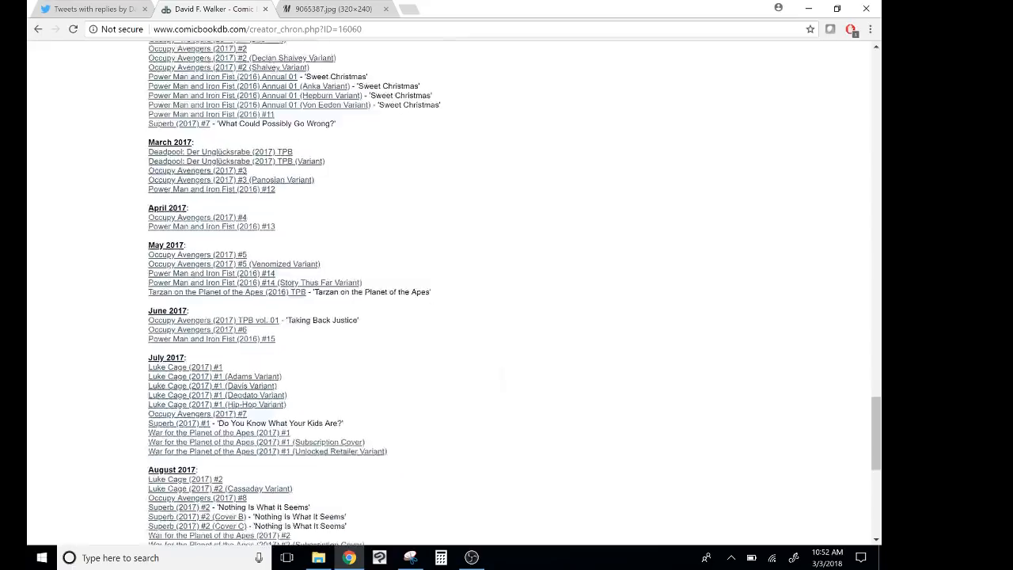
{"action": "scroll", "scroll_direction": "down", "scroll_amount": 3}
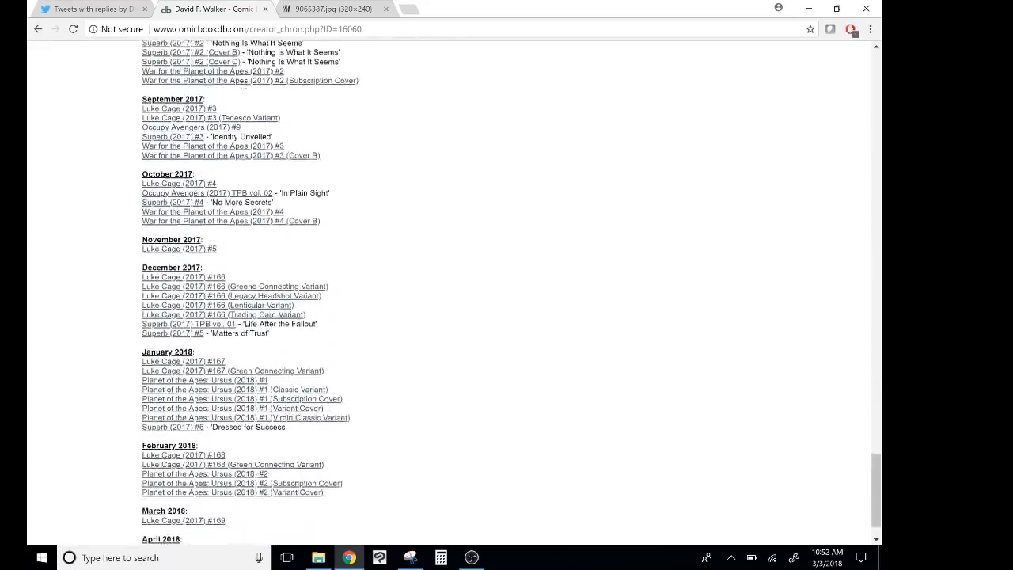
{"action": "scroll", "scroll_direction": "down", "scroll_amount": 3}
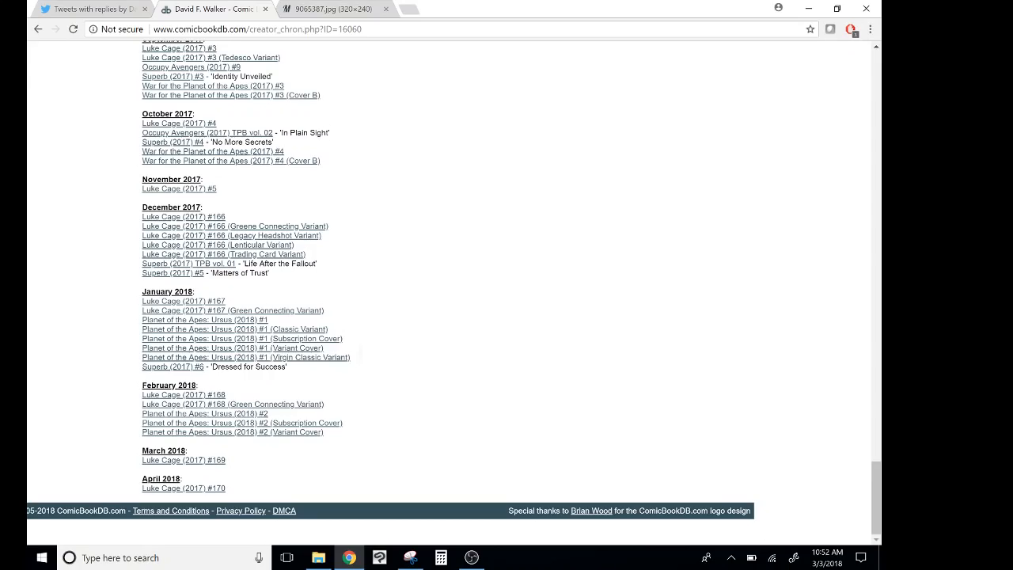
{"action": "scroll", "scroll_direction": "down", "scroll_amount": 3}
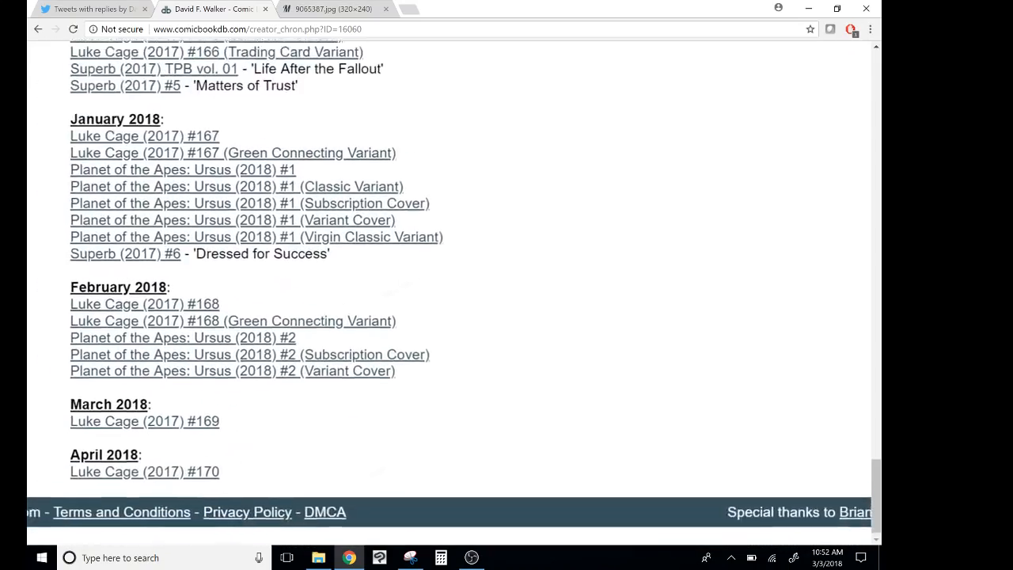
{"action": "scroll", "scroll_direction": "down", "scroll_amount": 3}
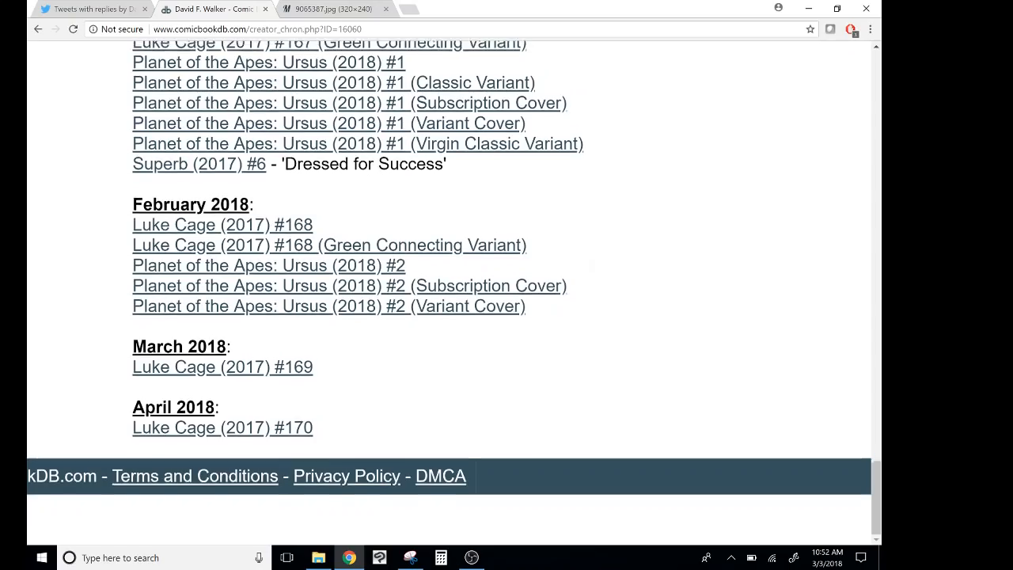
{"action": "scroll", "scroll_direction": "up", "scroll_amount": 3}
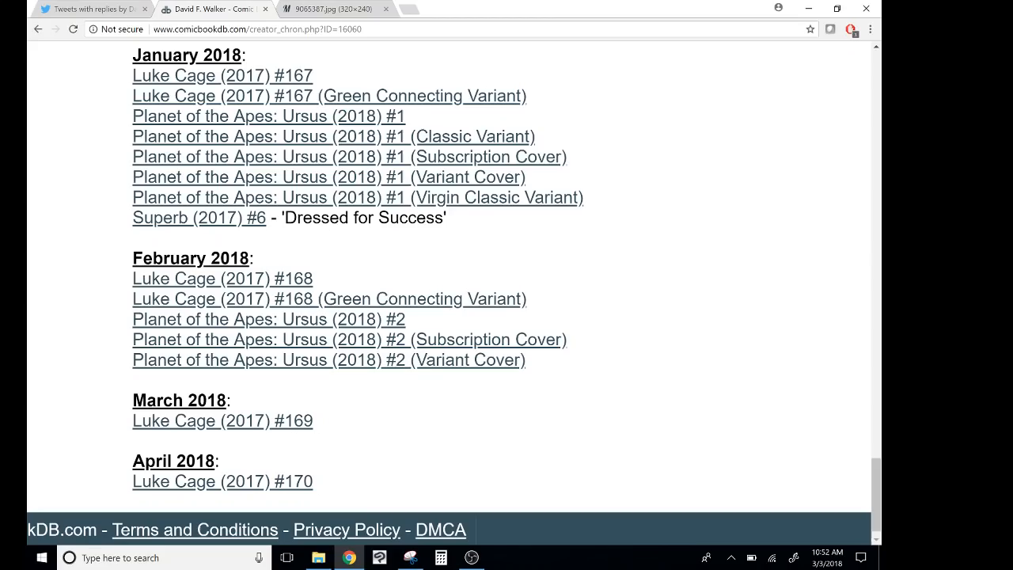
{"action": "mouse_move", "coordinate": [576, 317]}
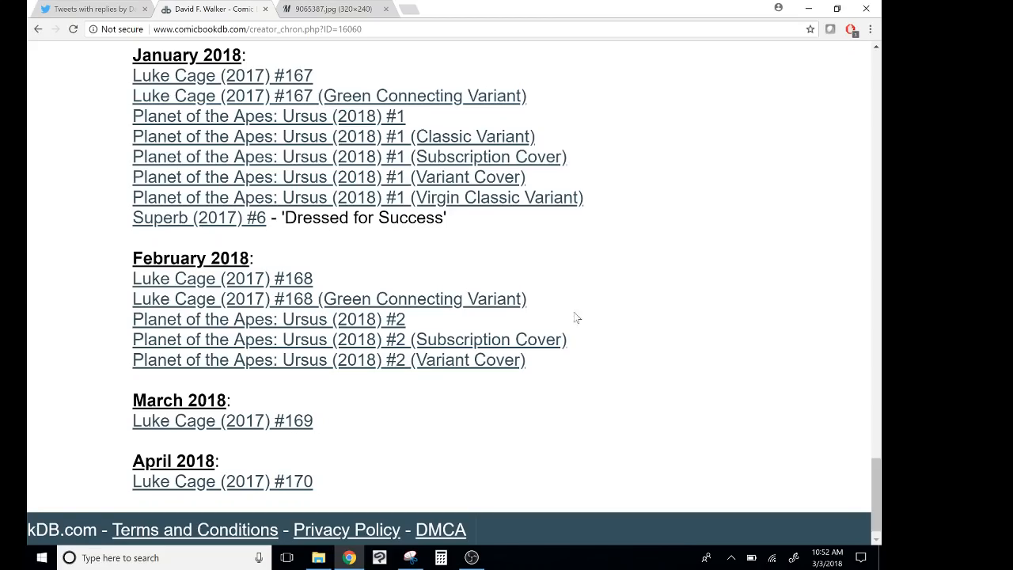
{"action": "mouse_move", "coordinate": [91, 9]}
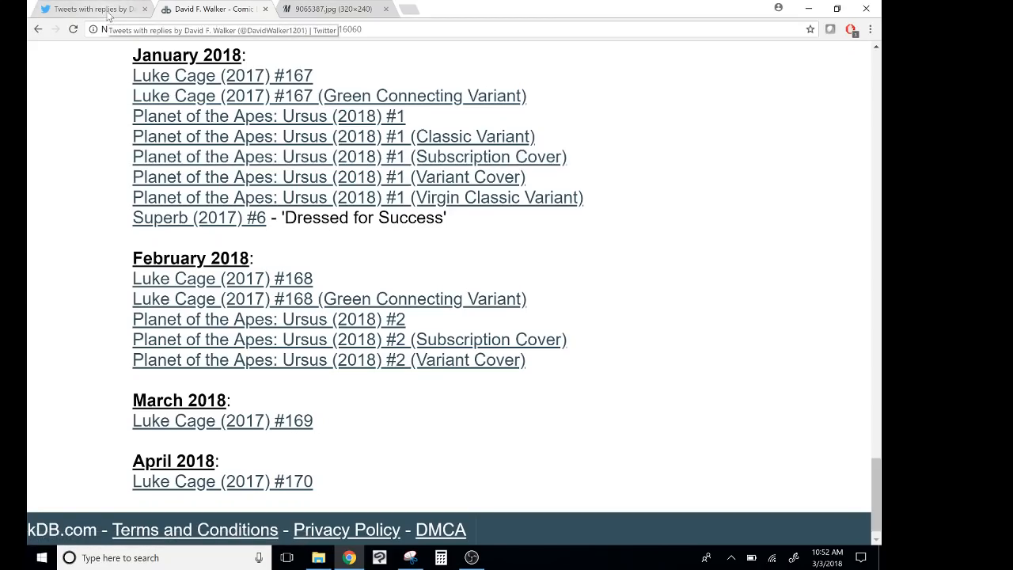
- Switch to the Twitter tab and scroll the timeline to his 'Honestly, I've heard it a lot' reply
{"action": "left_click", "coordinate": [92, 10]}
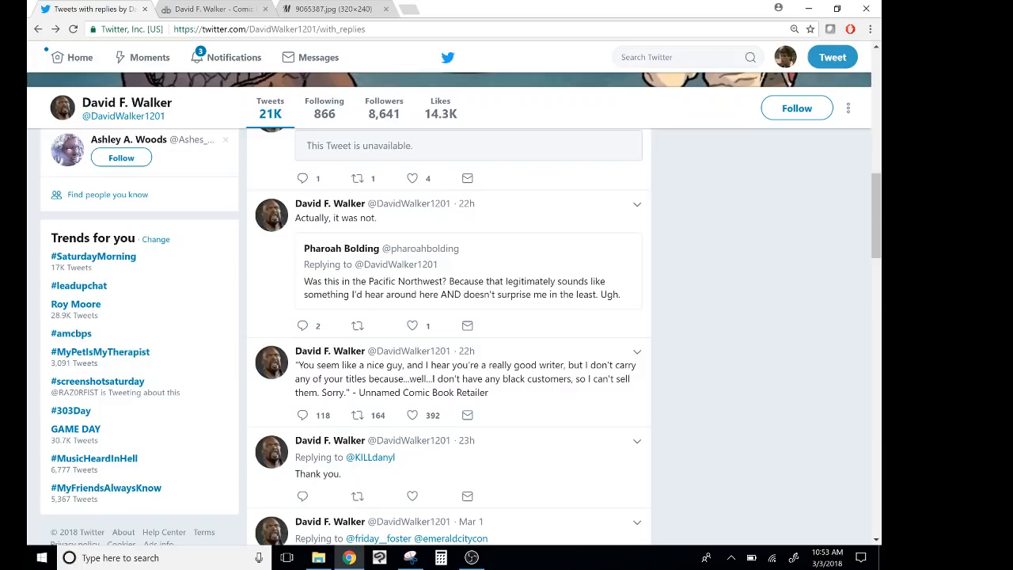
{"action": "scroll", "scroll_direction": "up", "scroll_amount": 3}
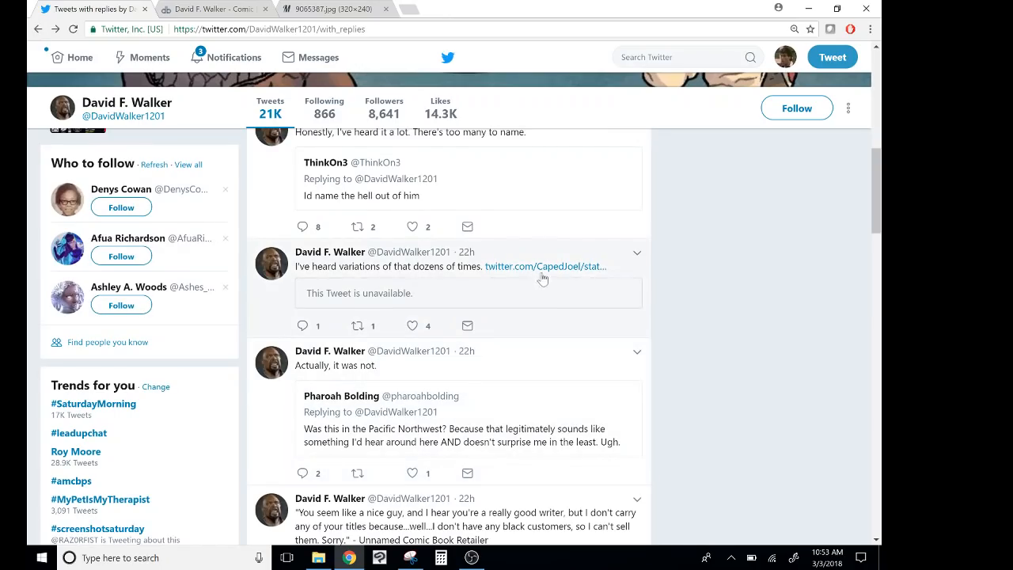
{"action": "mouse_move", "coordinate": [544, 265]}
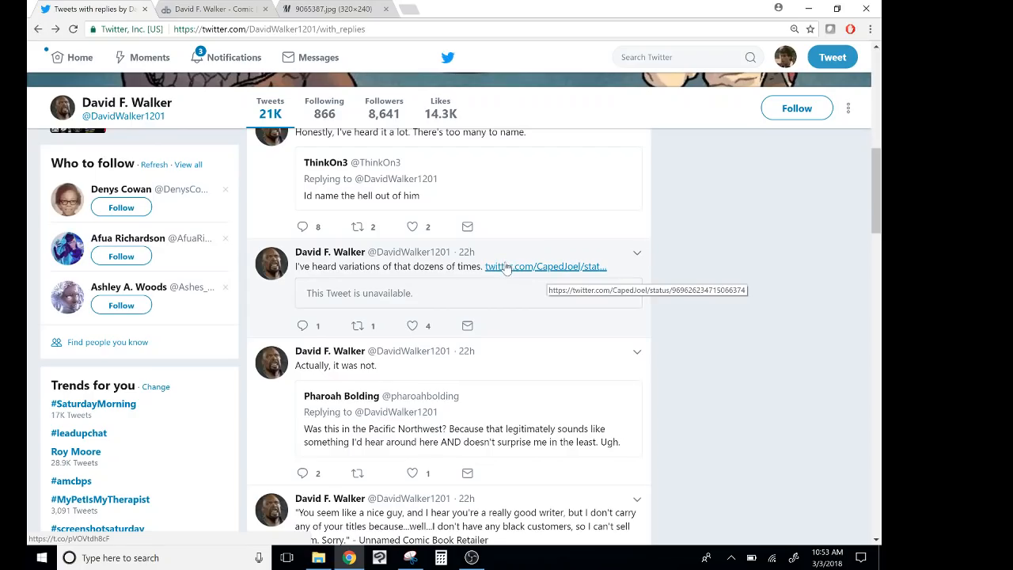
{"action": "mouse_move", "coordinate": [506, 269]}
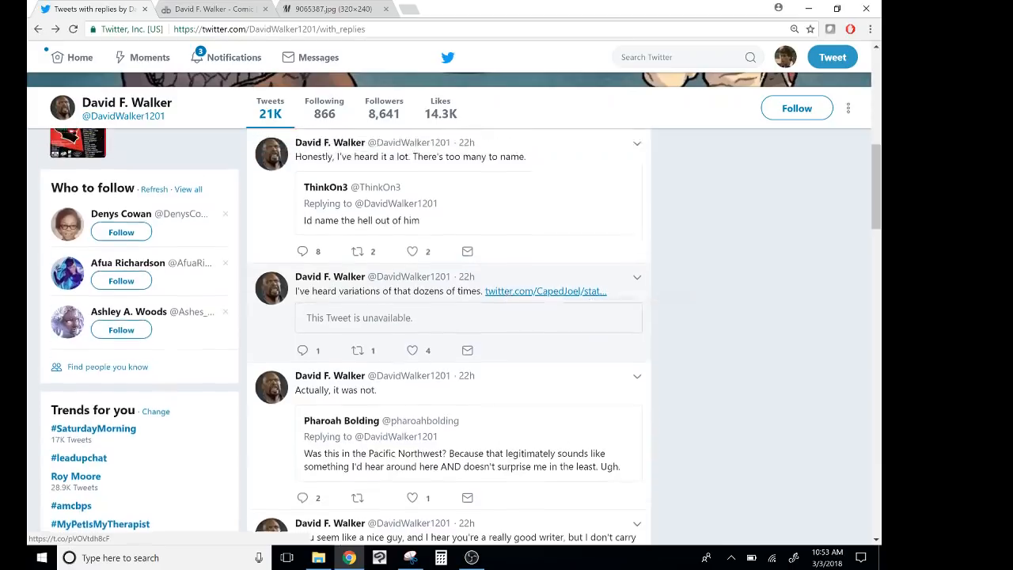
{"action": "scroll", "scroll_direction": "up", "scroll_amount": 3}
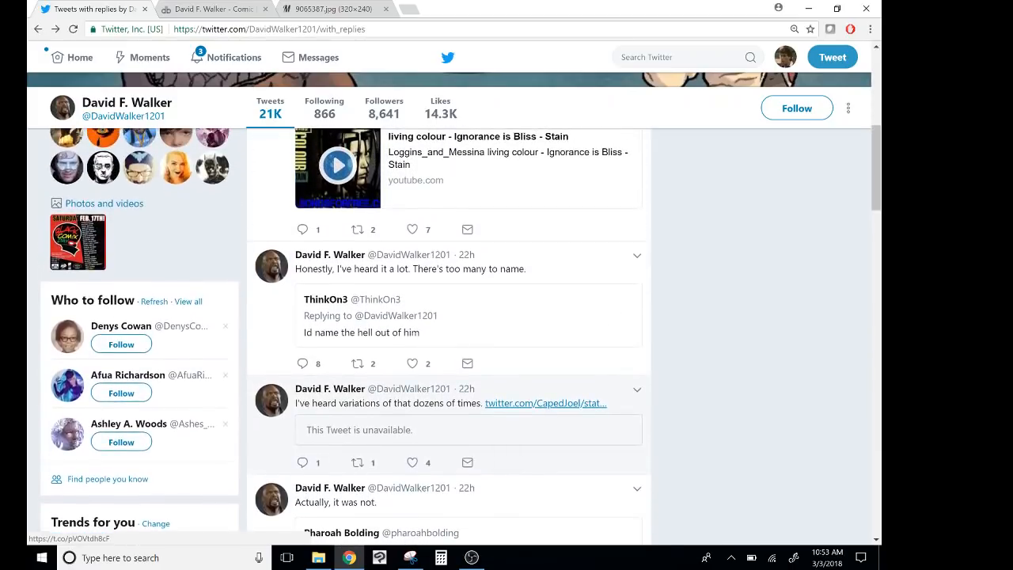
{"action": "mouse_move", "coordinate": [392, 332]}
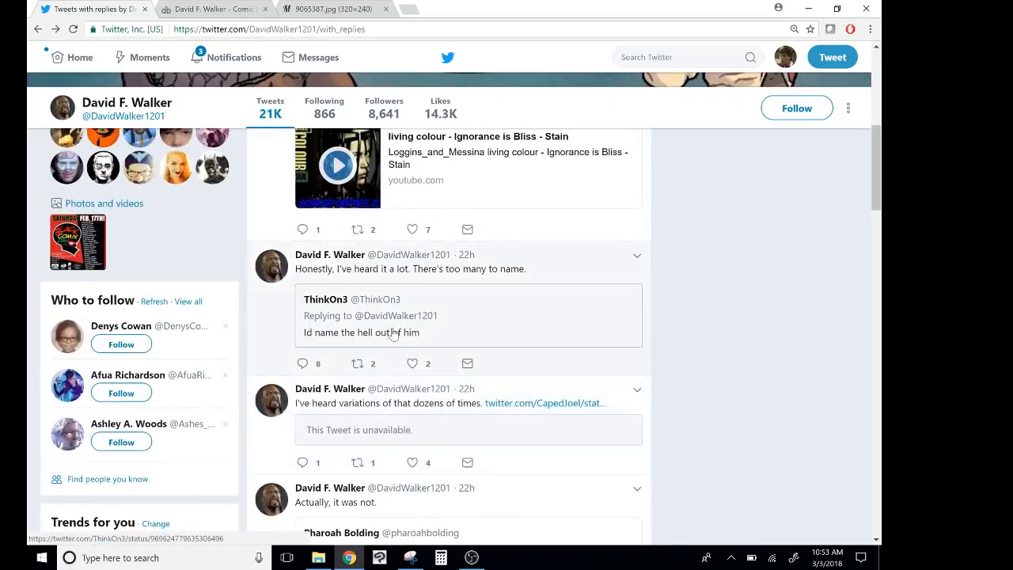
{"action": "mouse_move", "coordinate": [428, 333]}
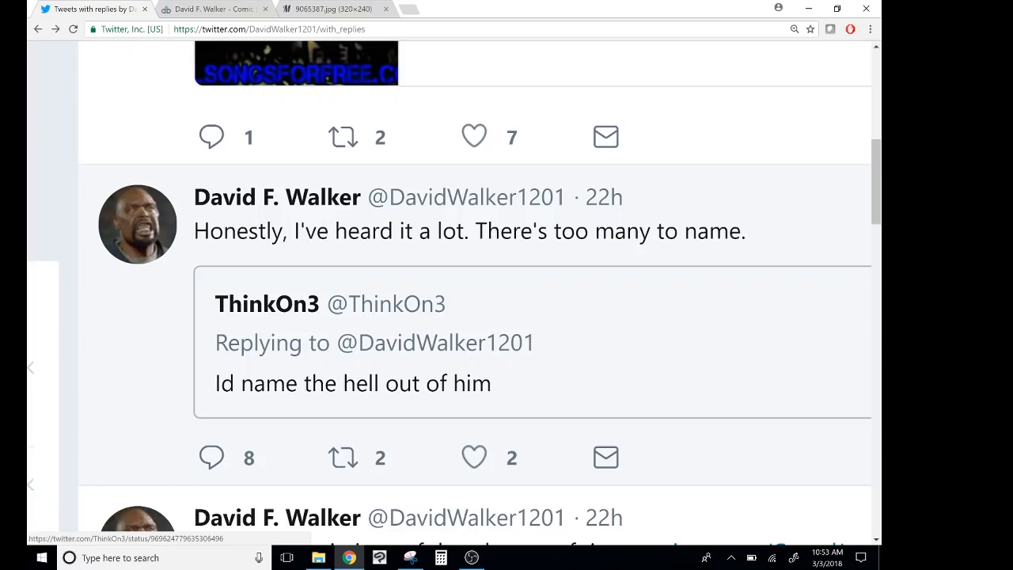
{"action": "mouse_move", "coordinate": [231, 234]}
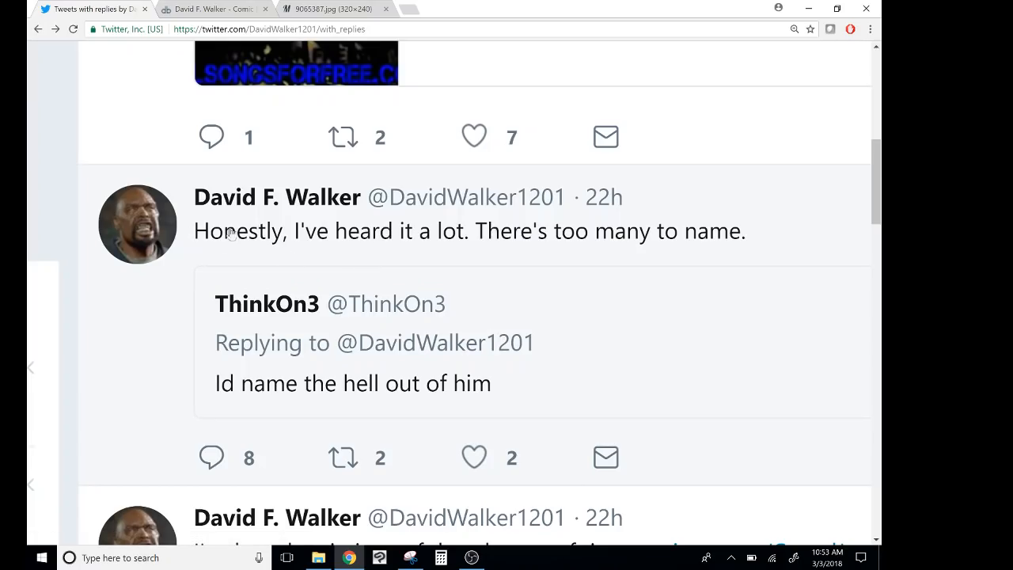
{"action": "mouse_move", "coordinate": [195, 297]}
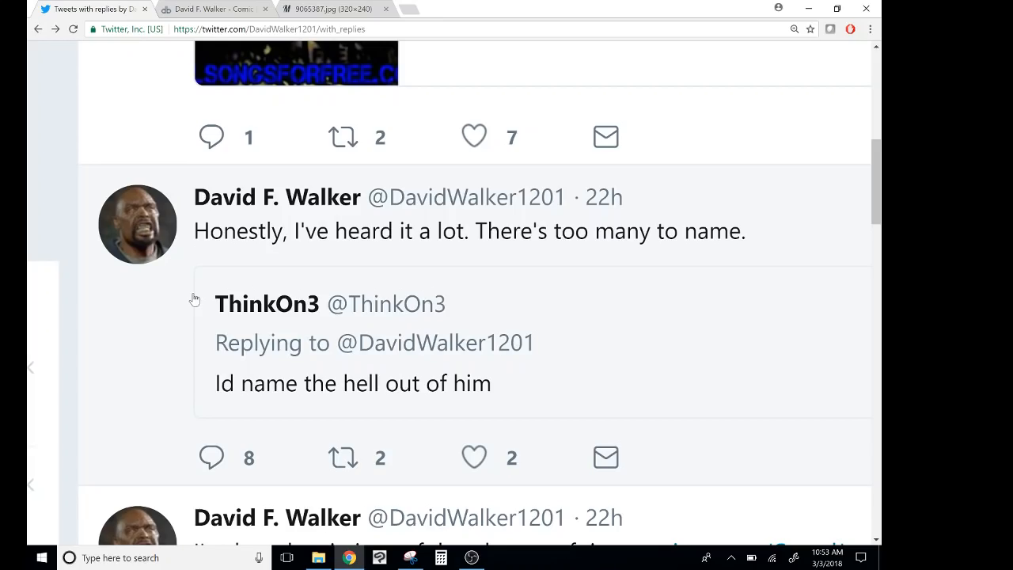
{"action": "mouse_move", "coordinate": [277, 197]}
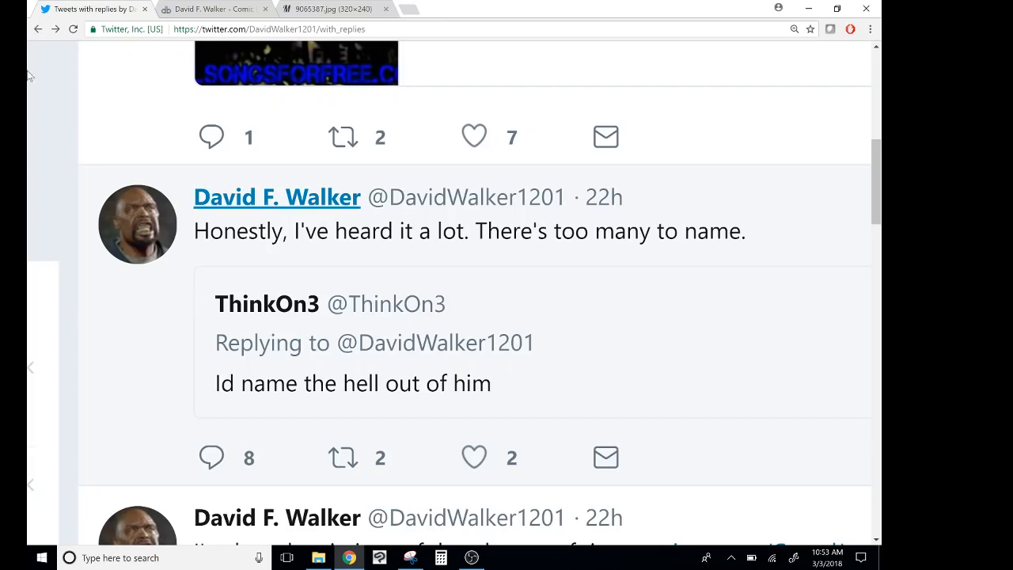
- Switch back to the comicbookdb David F. Walker listing tab
{"action": "left_click", "coordinate": [209, 9]}
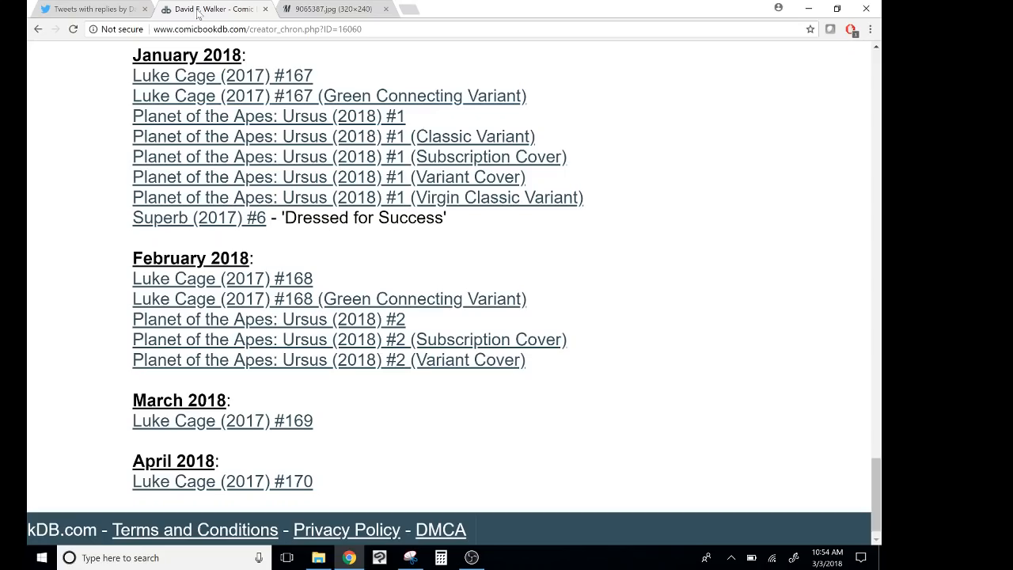
- Switch back to the Twitter tab showing Walker's 'Honestly, I've heard it a lot' reply
{"action": "left_click", "coordinate": [91, 9]}
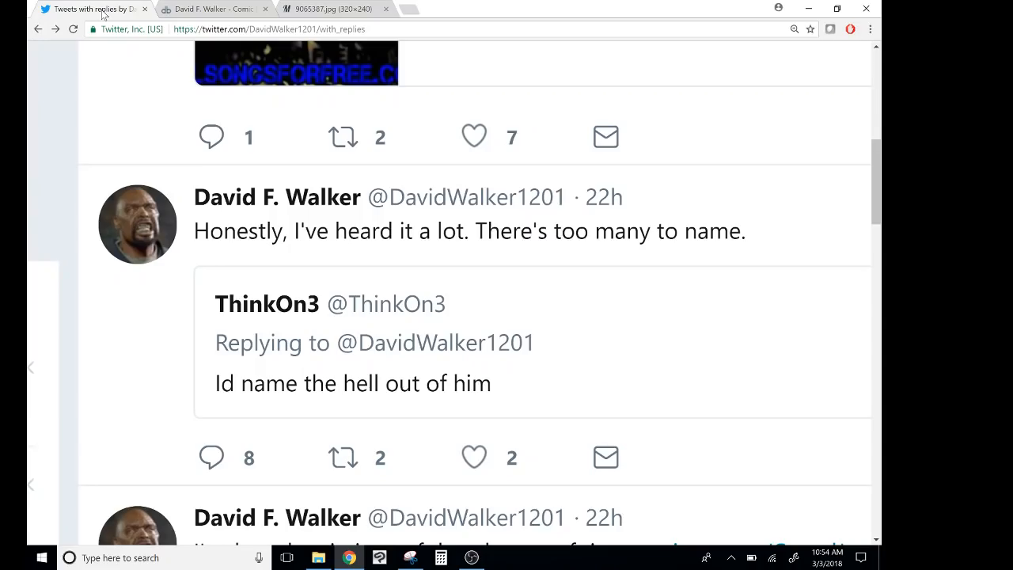
{"action": "scroll", "scroll_direction": "up", "scroll_amount": 3}
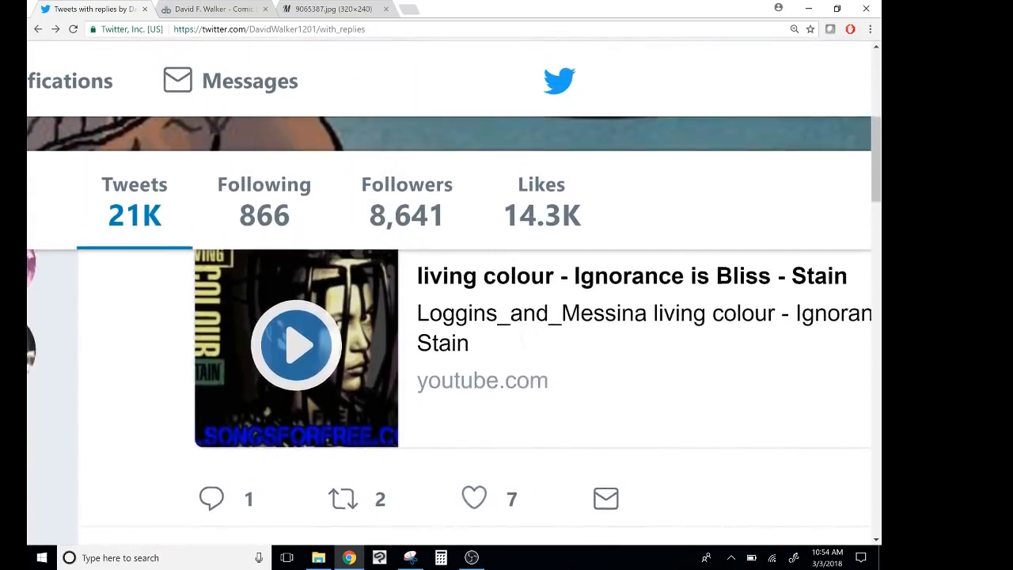
{"action": "scroll", "scroll_direction": "down", "scroll_amount": 3}
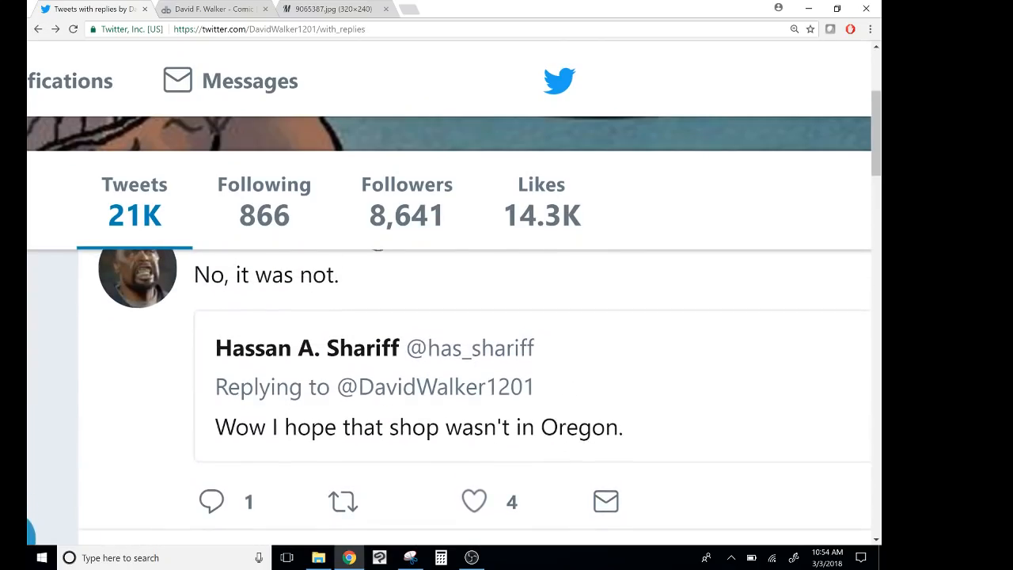
{"action": "scroll", "scroll_direction": "up", "scroll_amount": 3}
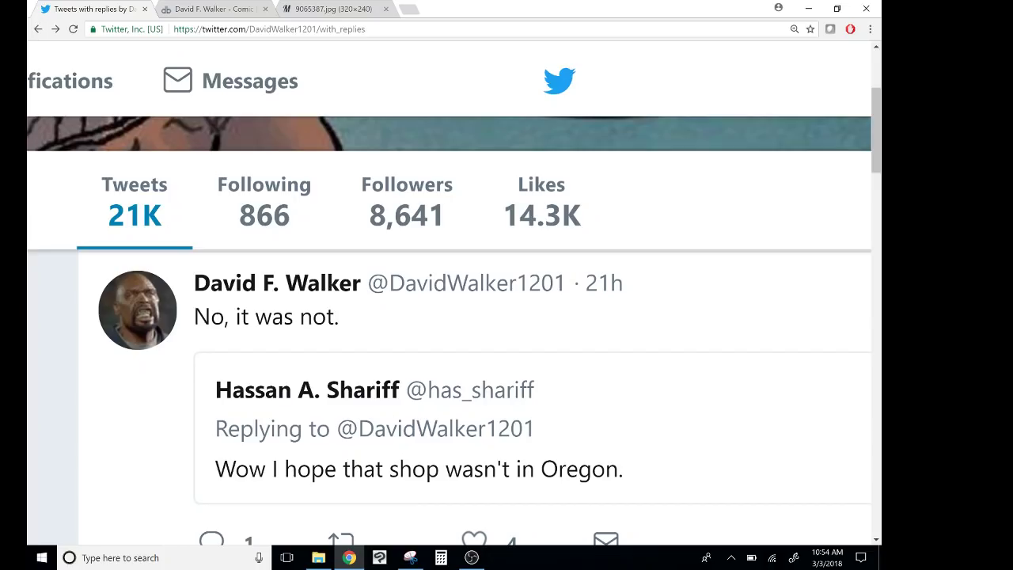
{"action": "scroll", "scroll_direction": "up", "scroll_amount": 3}
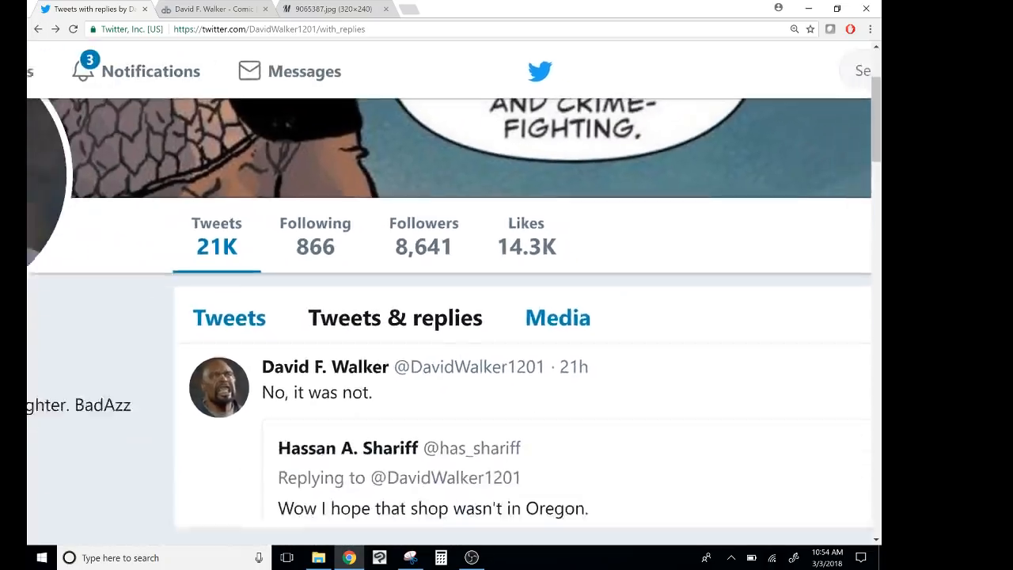
{"action": "scroll", "scroll_direction": "up", "scroll_amount": 3}
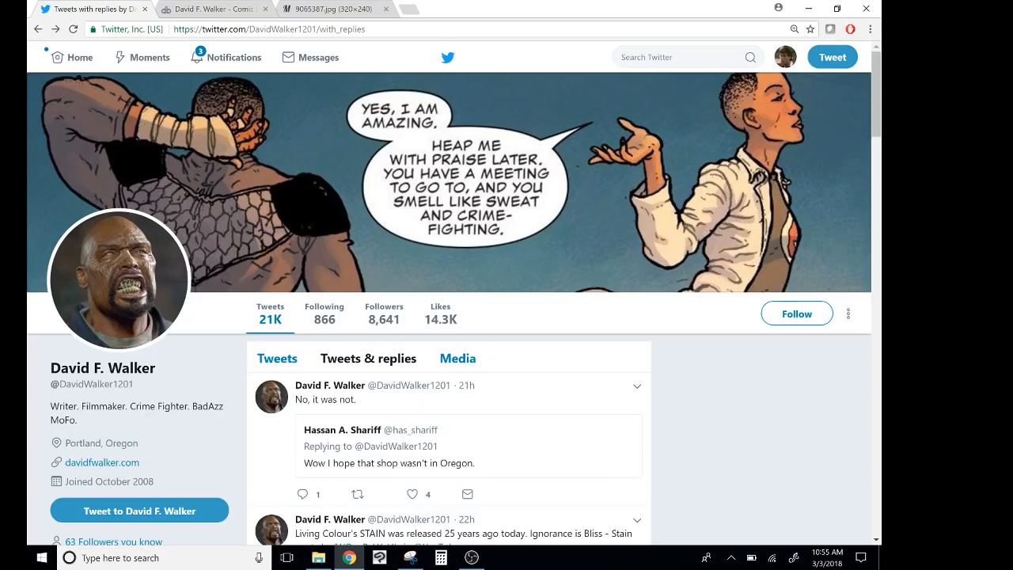
{"action": "mouse_move", "coordinate": [258, 427]}
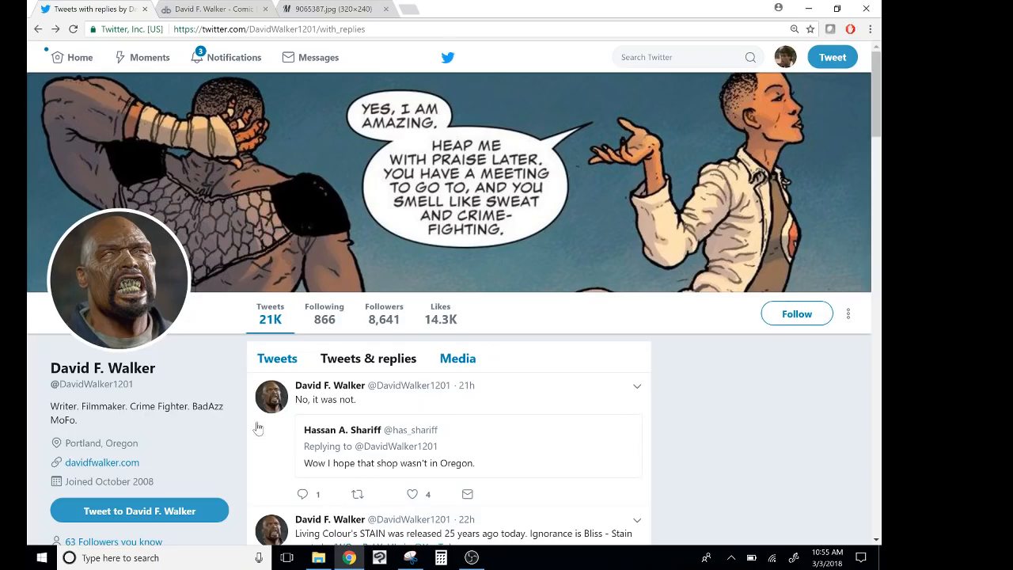
- Switch to the comicbookdb chronology and start reading through the 2016 entries
{"action": "left_click", "coordinate": [209, 9]}
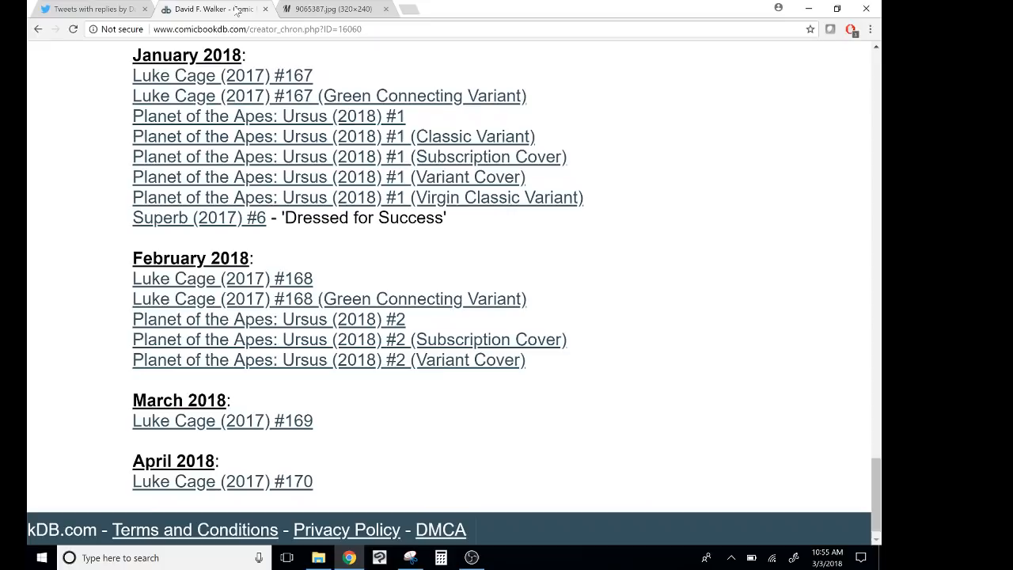
{"action": "scroll", "scroll_direction": "up", "scroll_amount": 3}
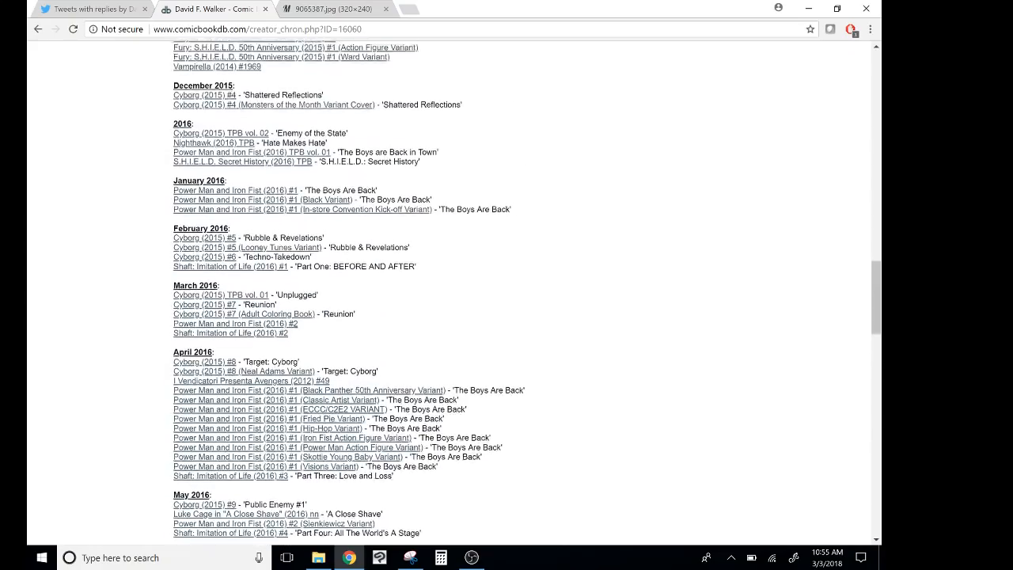
{"action": "scroll", "scroll_direction": "down", "scroll_amount": 3}
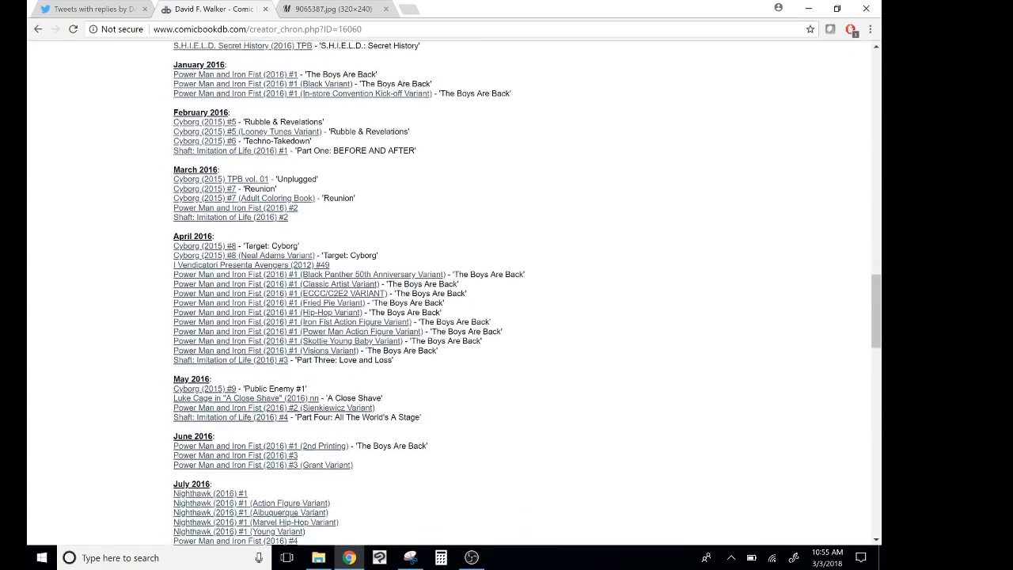
{"action": "scroll", "scroll_direction": "down", "scroll_amount": 3}
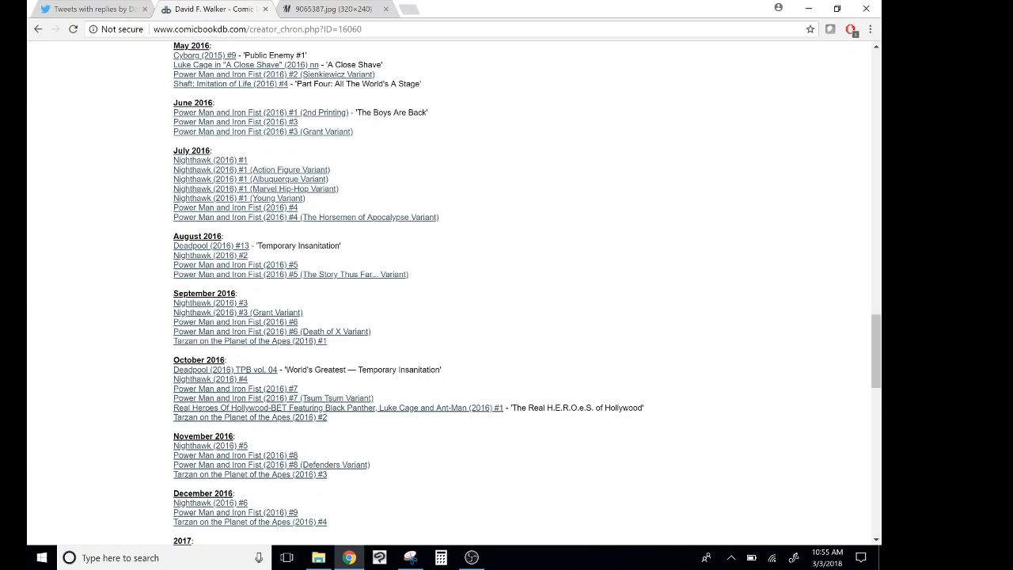
- Continue through the 2017–2018 titles and back up to the page top with the 2004 credits
{"action": "scroll", "scroll_direction": "down", "scroll_amount": 3}
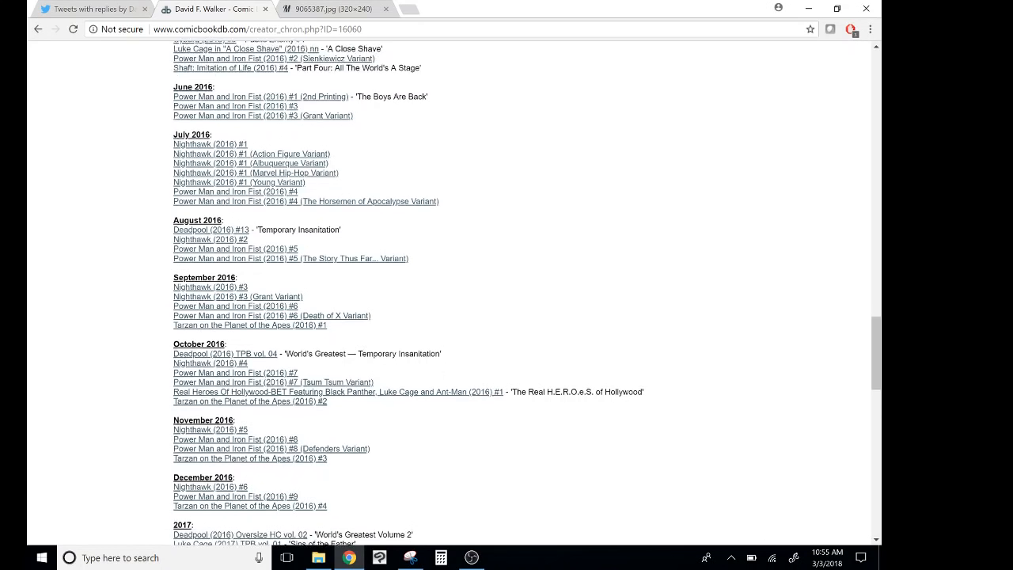
{"action": "scroll", "scroll_direction": "down", "scroll_amount": 3}
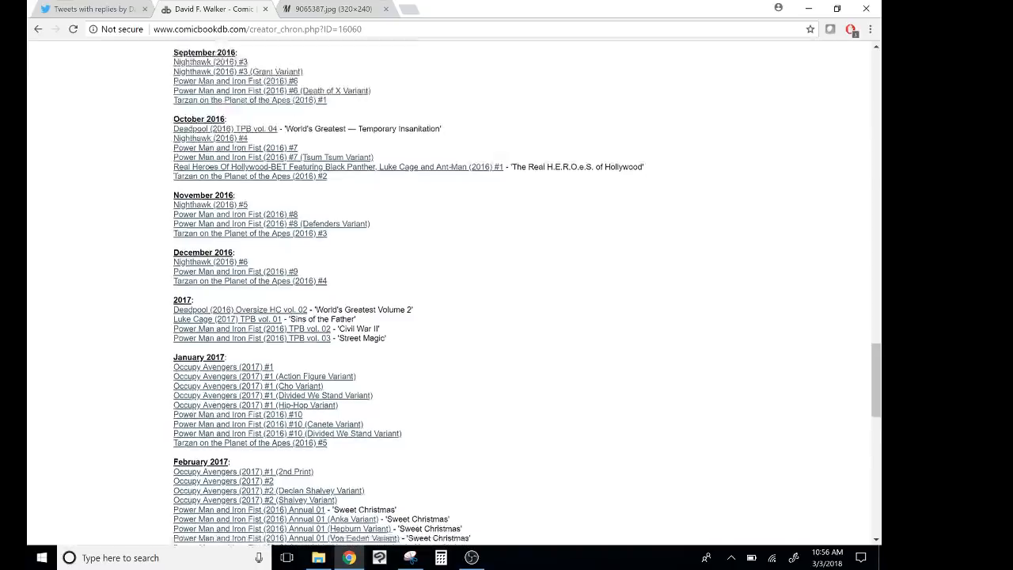
{"action": "scroll", "scroll_direction": "down", "scroll_amount": 3}
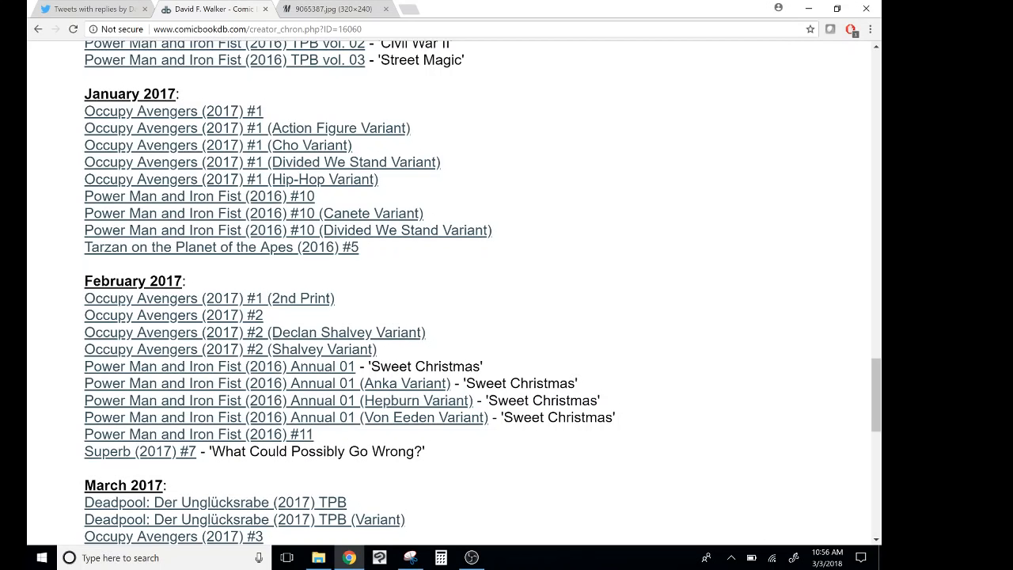
{"action": "scroll", "scroll_direction": "up", "scroll_amount": 3}
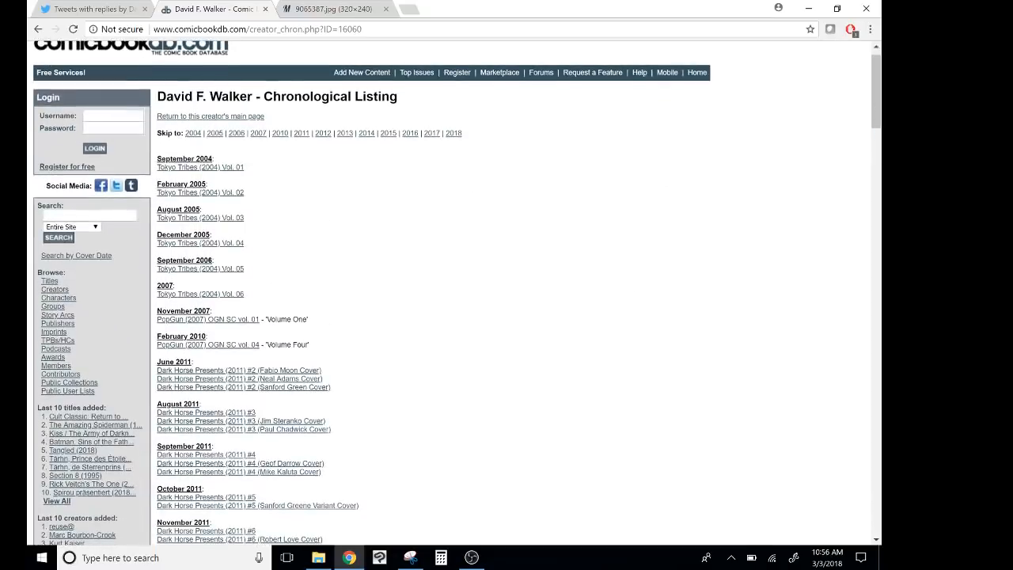
{"action": "left_click", "coordinate": [87, 9]}
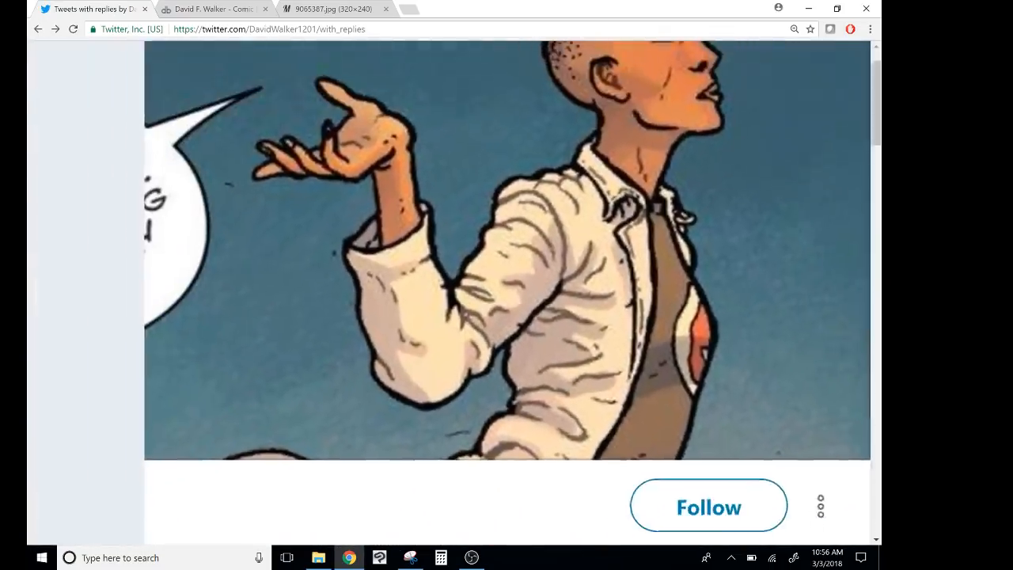
{"action": "scroll", "scroll_direction": "up", "scroll_amount": 3}
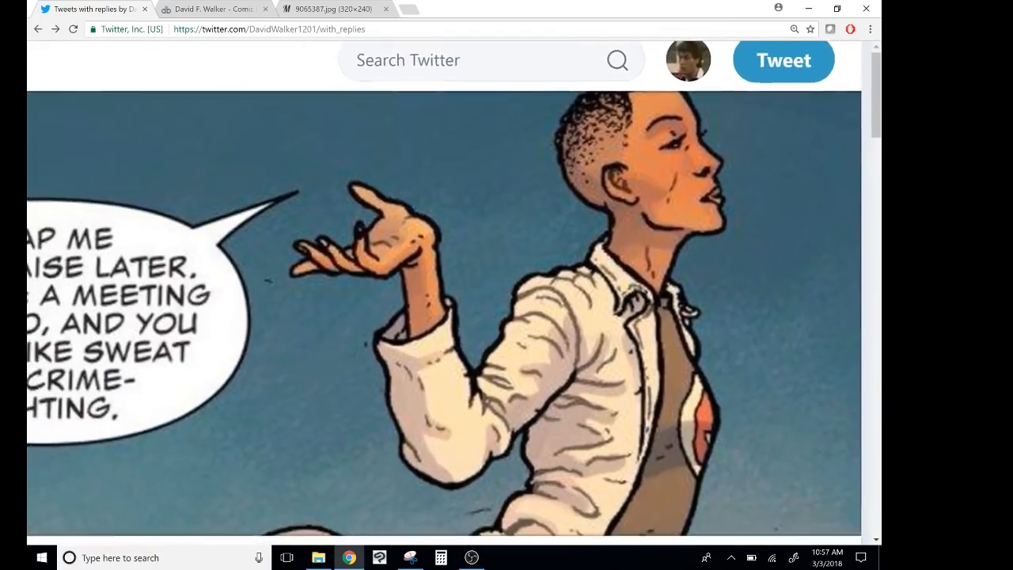
{"action": "scroll", "scroll_direction": "up", "scroll_amount": 3}
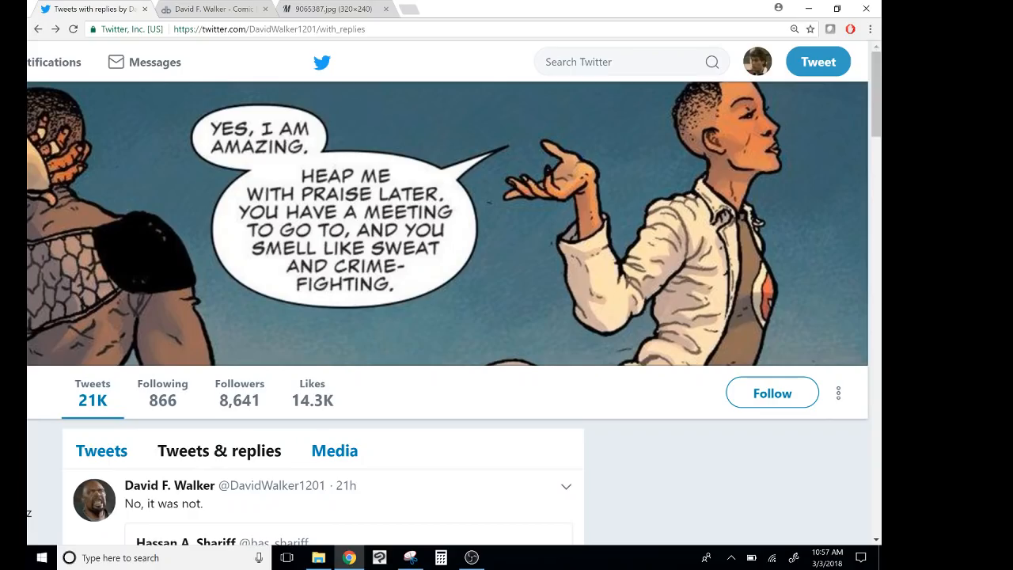
{"action": "scroll", "scroll_direction": "up", "scroll_amount": 3}
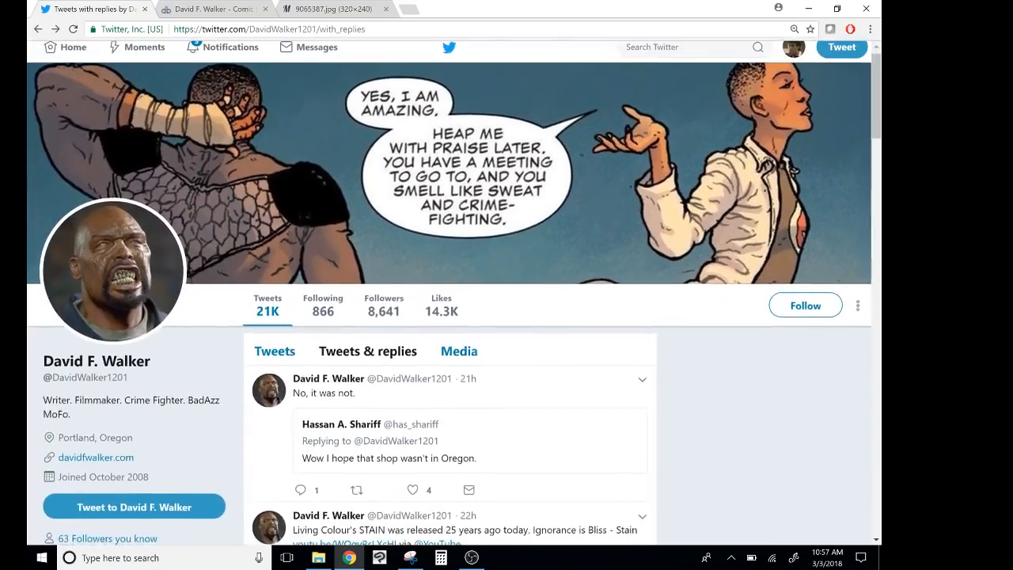
{"action": "scroll", "scroll_direction": "down", "scroll_amount": 3}
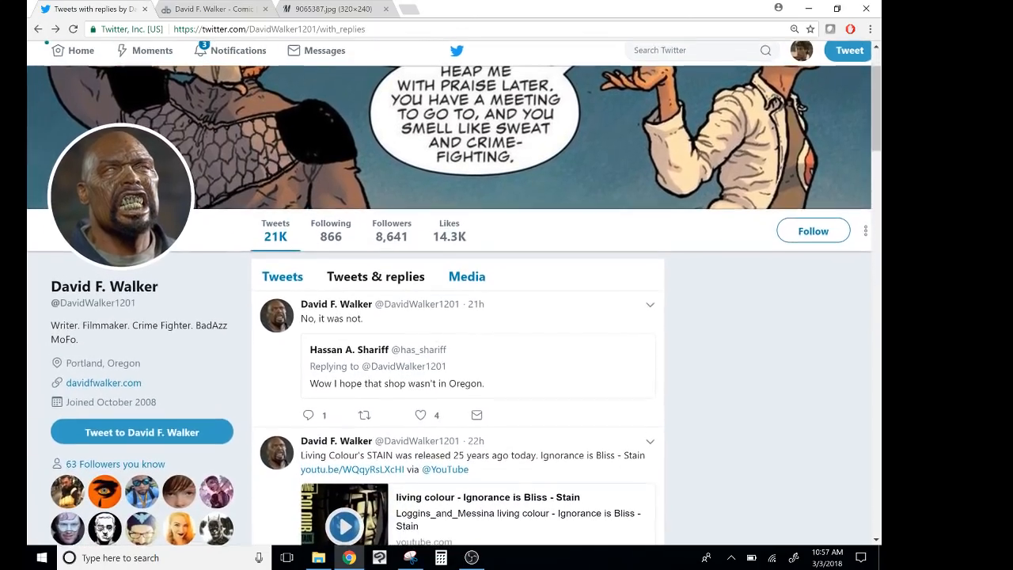
{"action": "scroll", "scroll_direction": "down", "scroll_amount": 3}
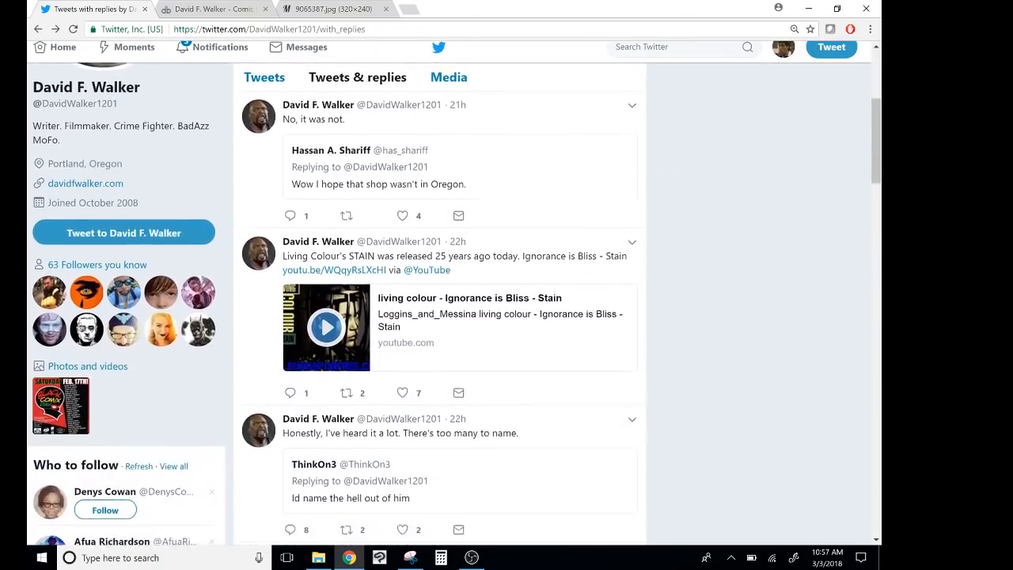
{"action": "scroll", "scroll_direction": "down", "scroll_amount": 3}
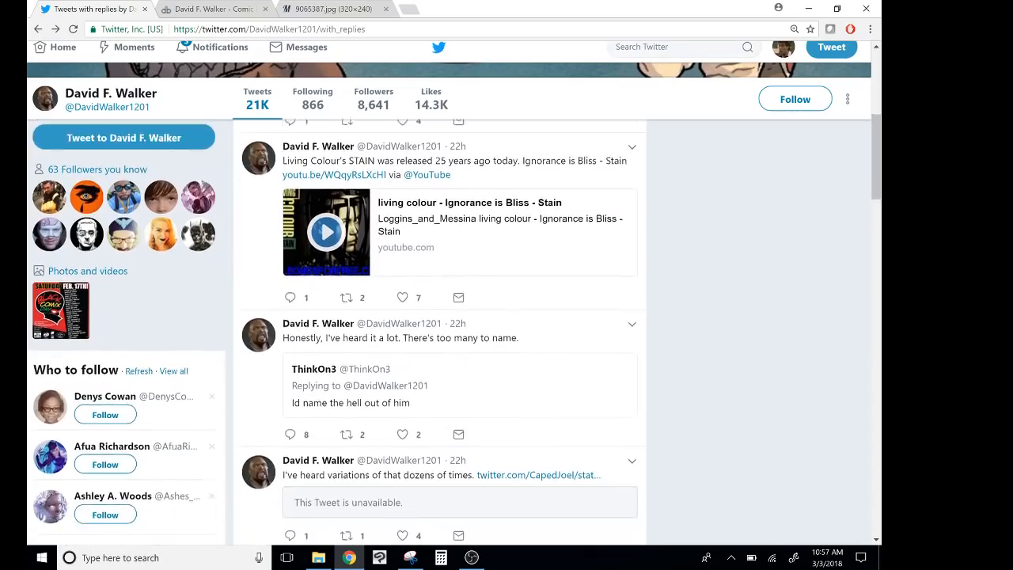
{"action": "scroll", "scroll_direction": "down", "scroll_amount": 3}
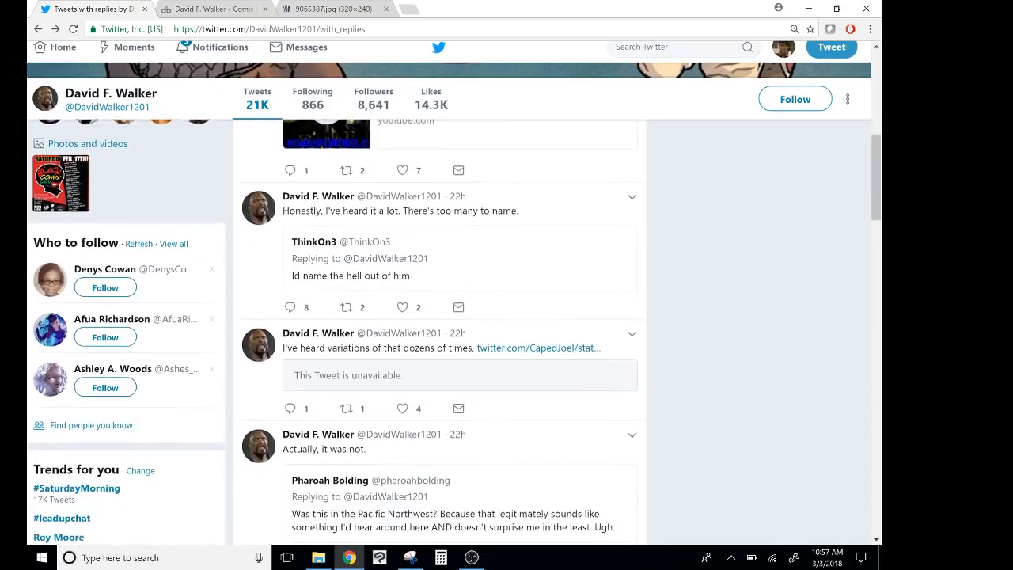
{"action": "scroll", "scroll_direction": "down", "scroll_amount": 3}
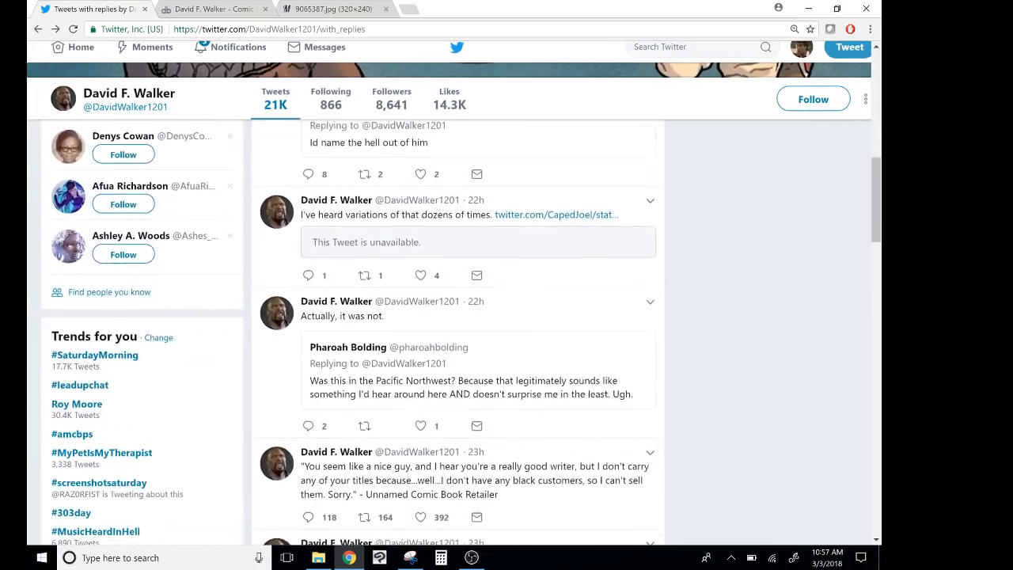
{"action": "scroll", "scroll_direction": "up", "scroll_amount": 3}
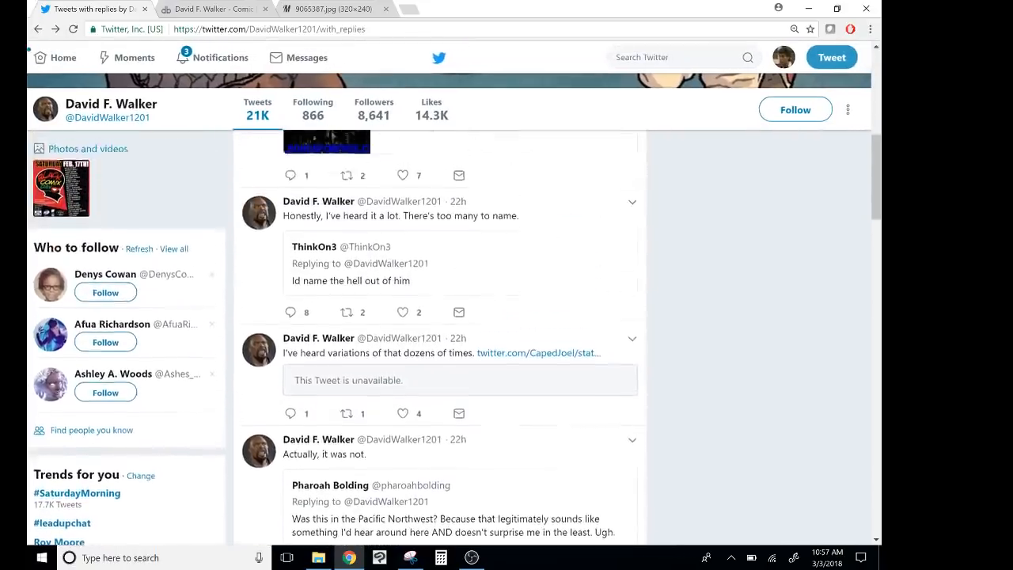
{"action": "scroll", "scroll_direction": "up", "scroll_amount": 3}
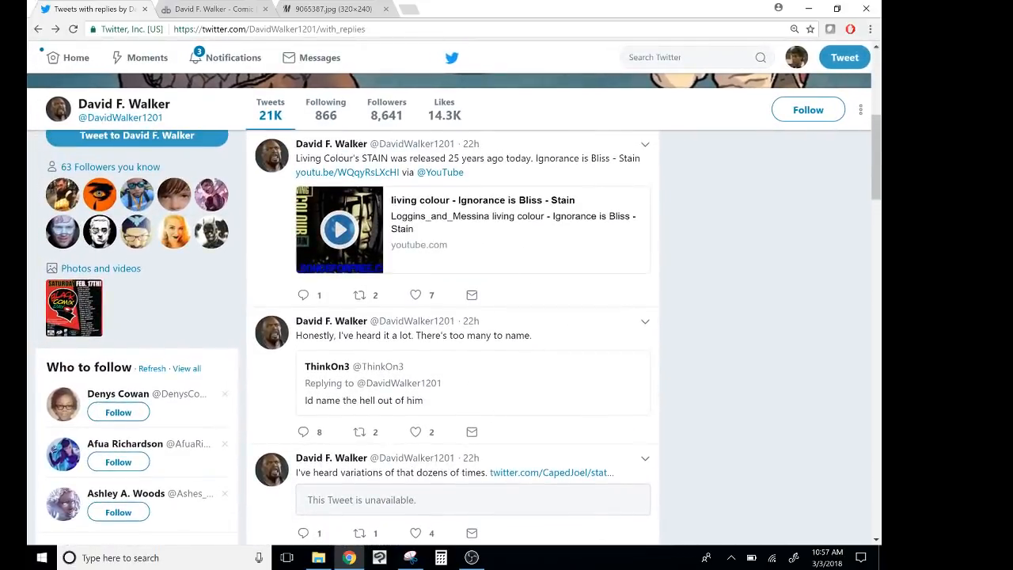
{"action": "mouse_move", "coordinate": [580, 433]}
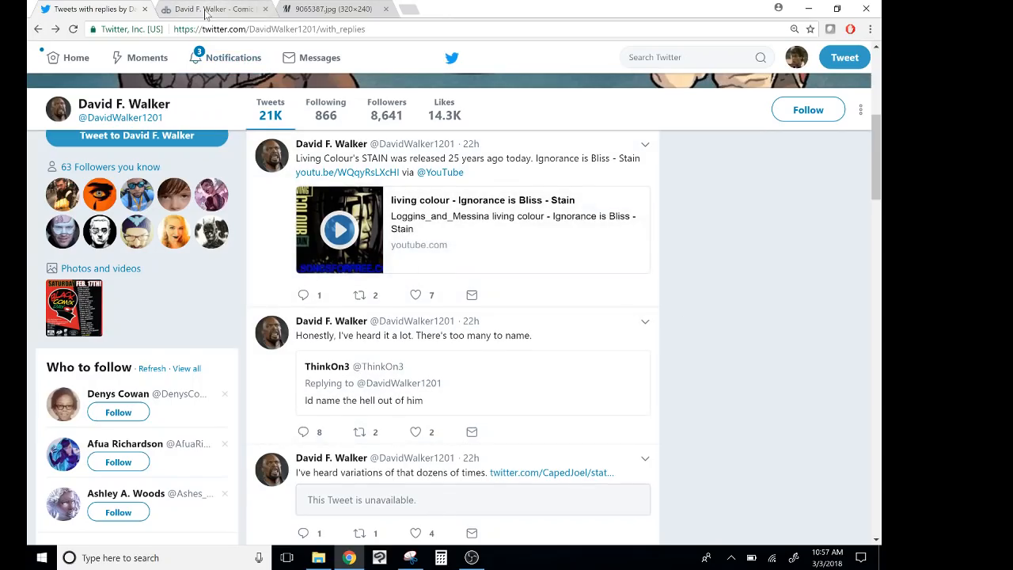
- Switch to the comicbookdb chronological listing and scroll down from the 2015 entries
{"action": "left_click", "coordinate": [214, 9]}
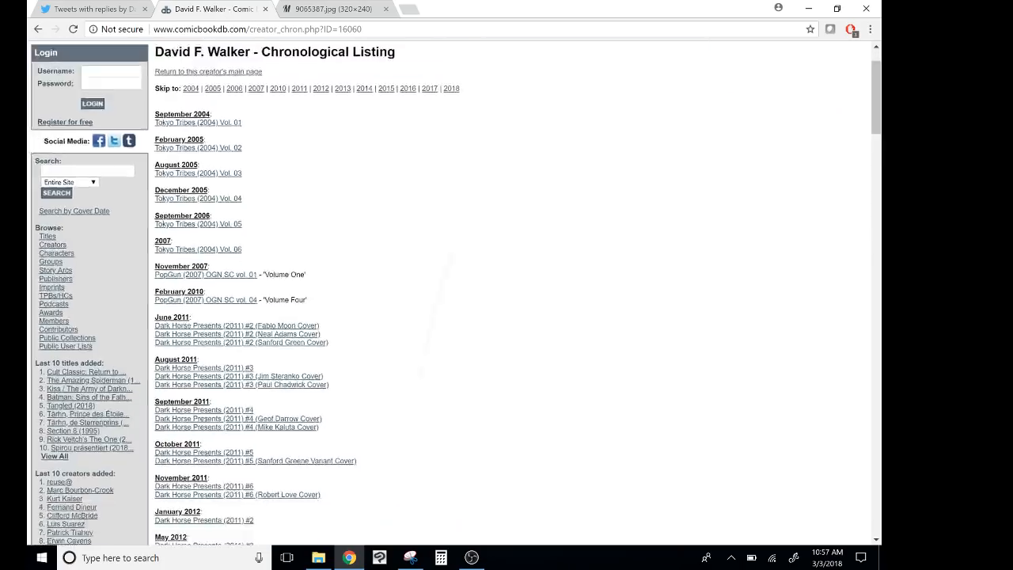
{"action": "scroll", "scroll_direction": "down", "scroll_amount": 3}
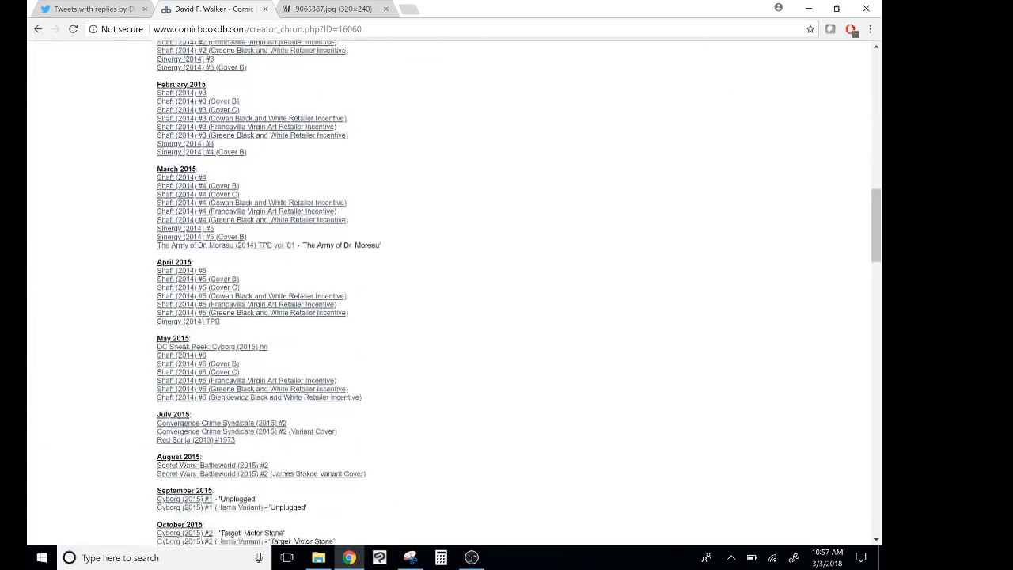
{"action": "scroll", "scroll_direction": "down", "scroll_amount": 3}
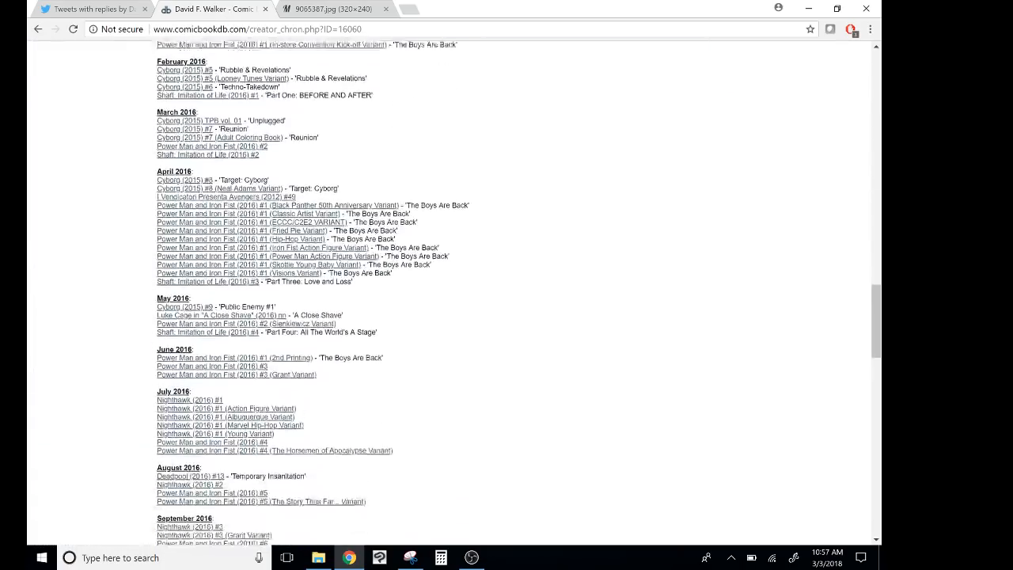
{"action": "scroll", "scroll_direction": "down", "scroll_amount": 3}
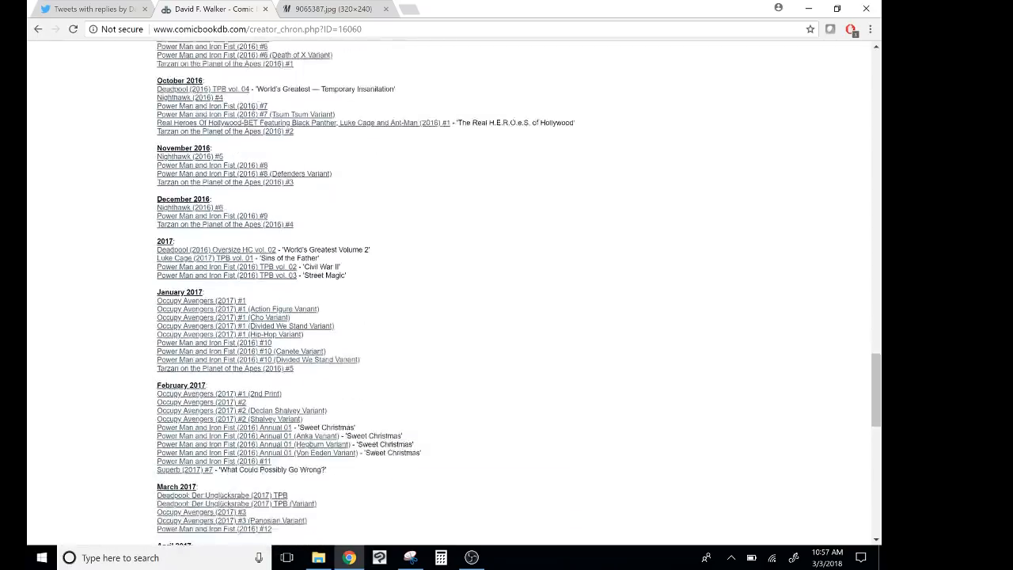
{"action": "scroll", "scroll_direction": "down", "scroll_amount": 3}
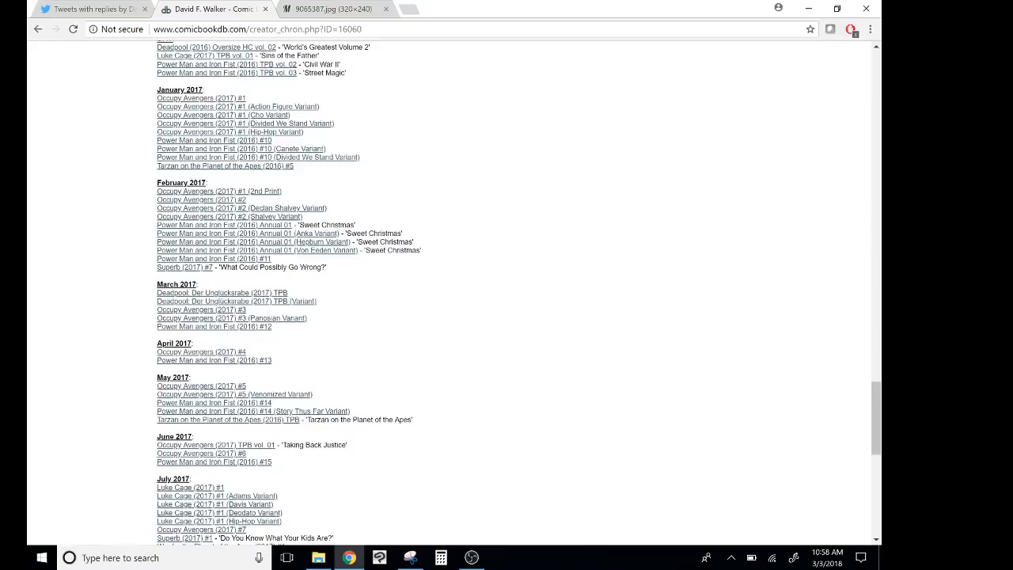
- Re-read the later entries down to the final April 2018 Luke Cage credit
{"action": "scroll", "scroll_direction": "up", "scroll_amount": 3}
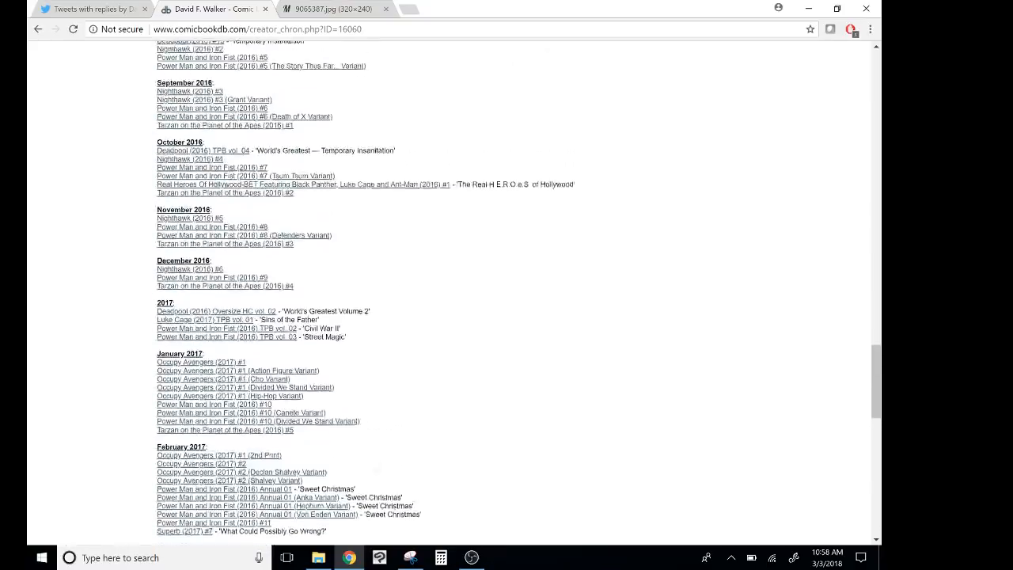
{"action": "scroll", "scroll_direction": "up", "scroll_amount": 3}
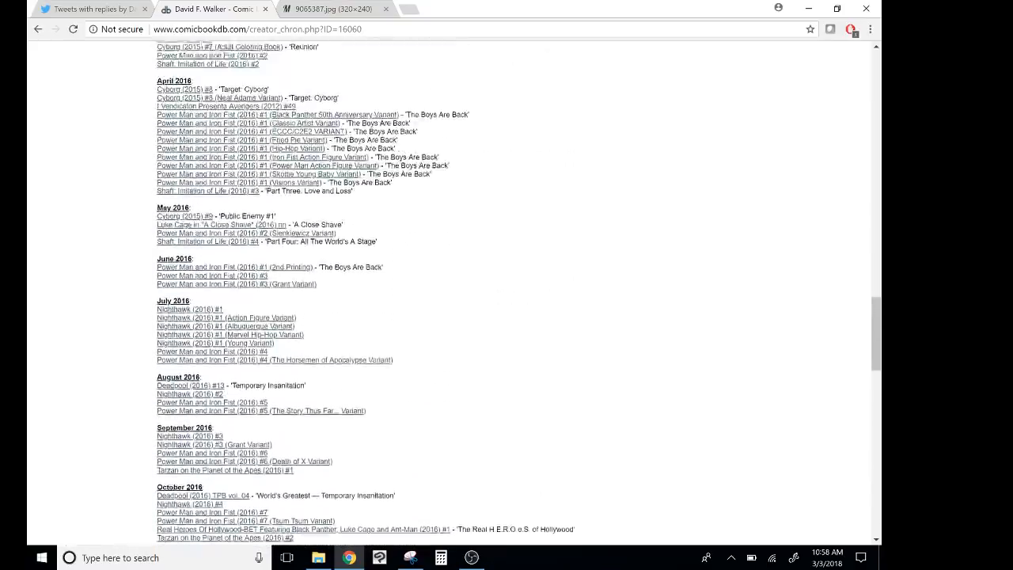
{"action": "scroll", "scroll_direction": "up", "scroll_amount": 3}
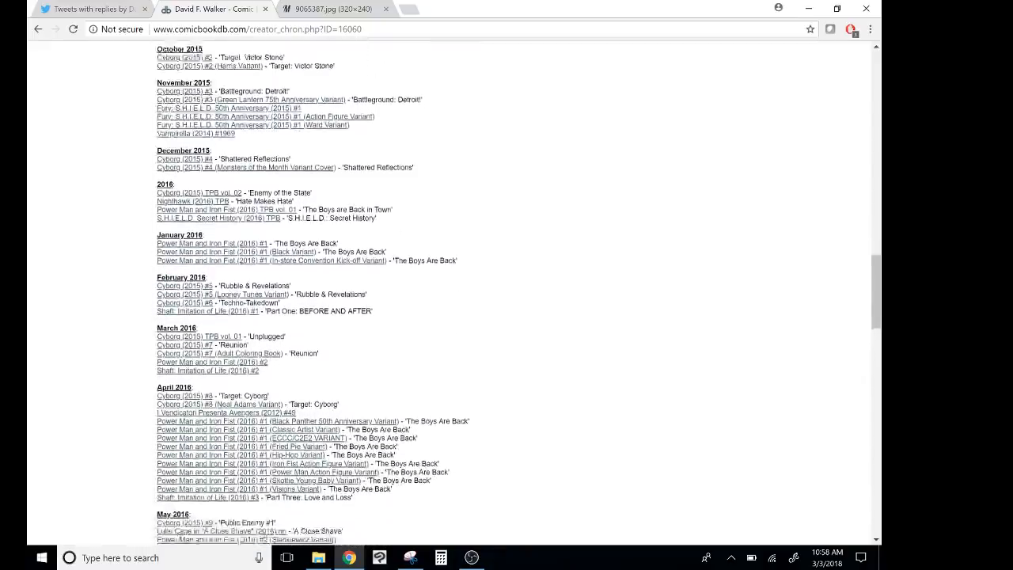
{"action": "scroll", "scroll_direction": "down", "scroll_amount": 3}
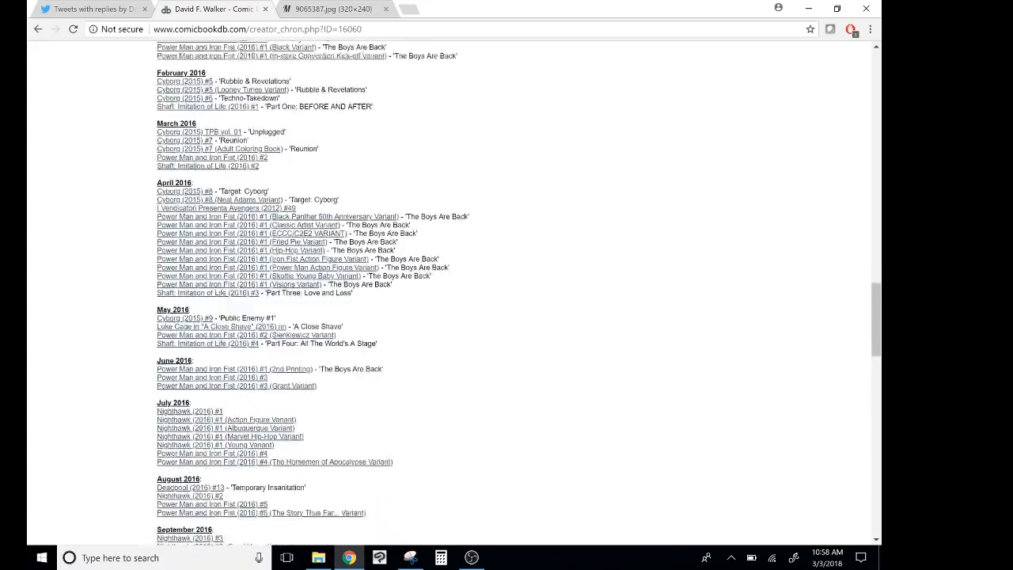
{"action": "scroll", "scroll_direction": "down", "scroll_amount": 3}
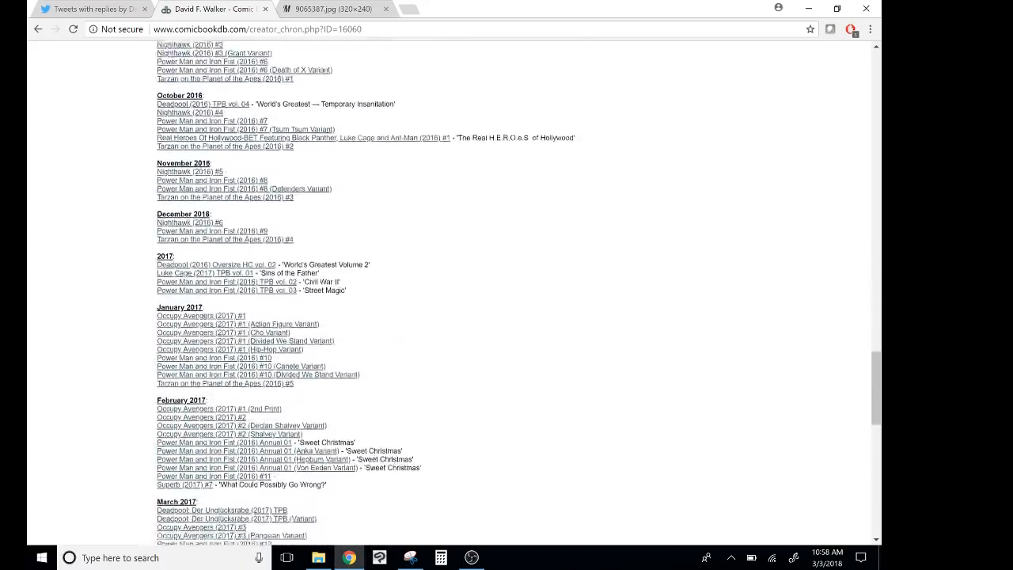
{"action": "scroll", "scroll_direction": "down", "scroll_amount": 3}
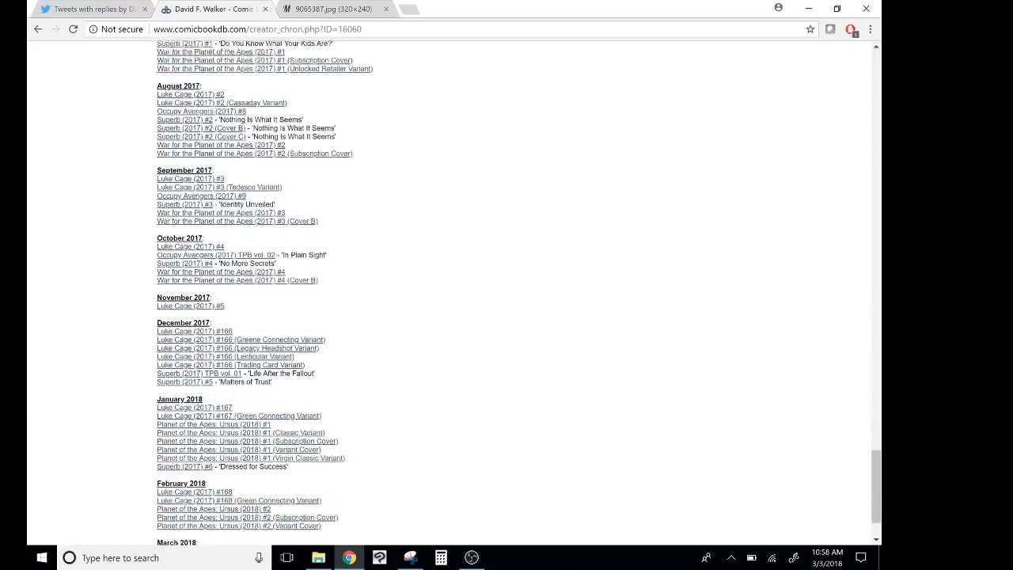
{"action": "scroll", "scroll_direction": "down", "scroll_amount": 3}
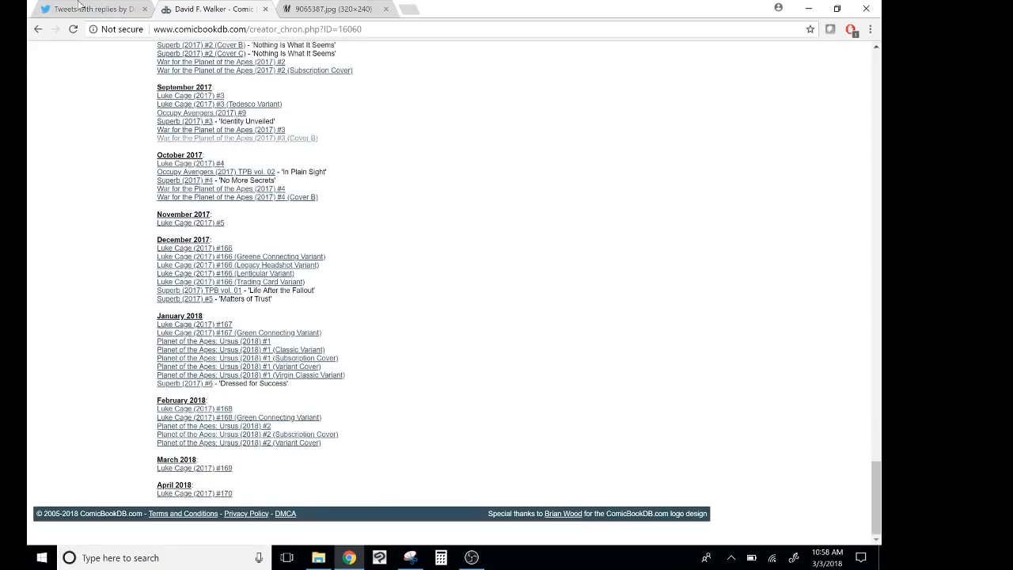
- Return to Walker's Twitter feed and open the unnamed comic book retailer quote tweet on its own
{"action": "left_click", "coordinate": [92, 9]}
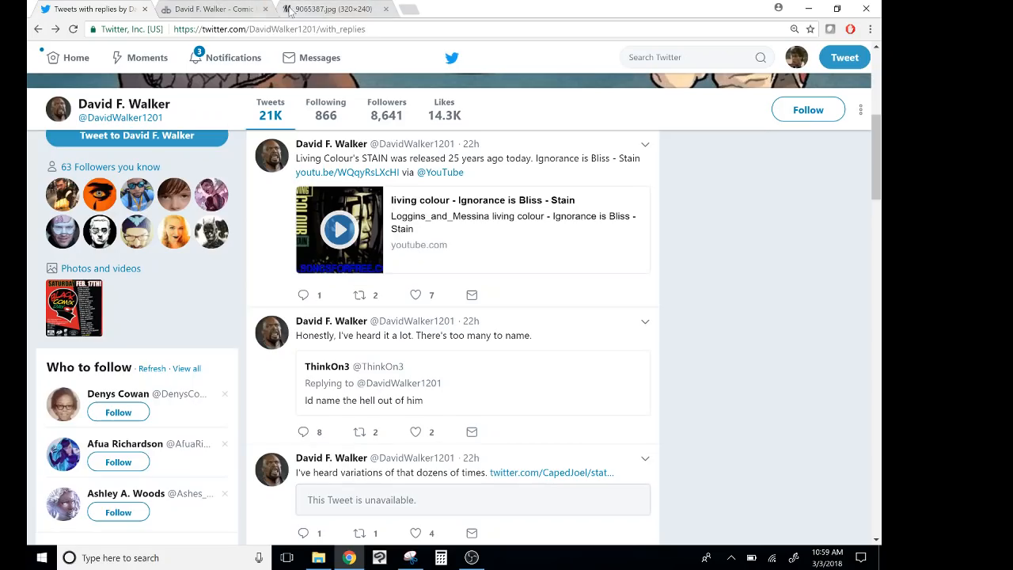
{"action": "scroll", "scroll_direction": "down", "scroll_amount": 3}
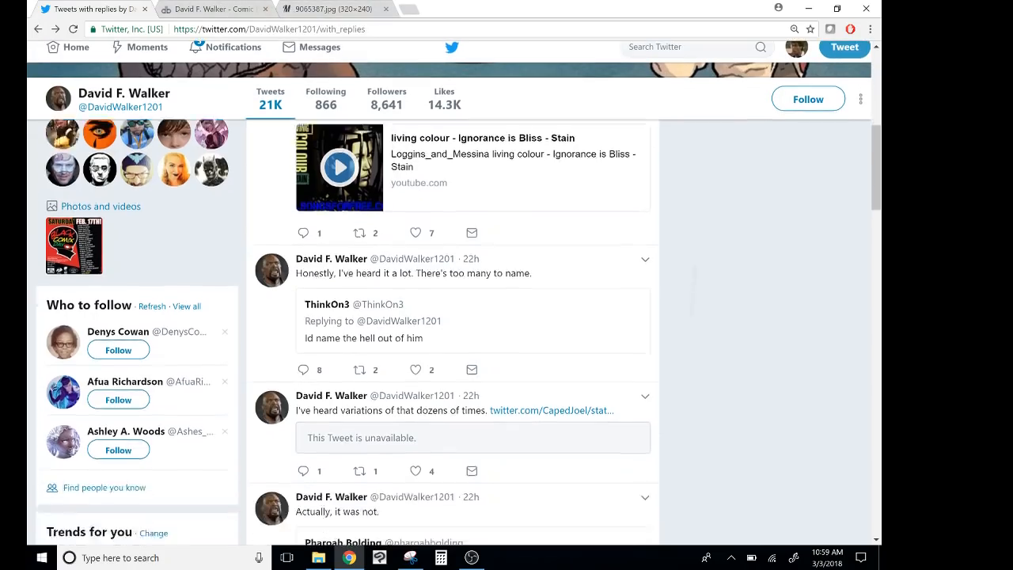
{"action": "scroll", "scroll_direction": "down", "scroll_amount": 3}
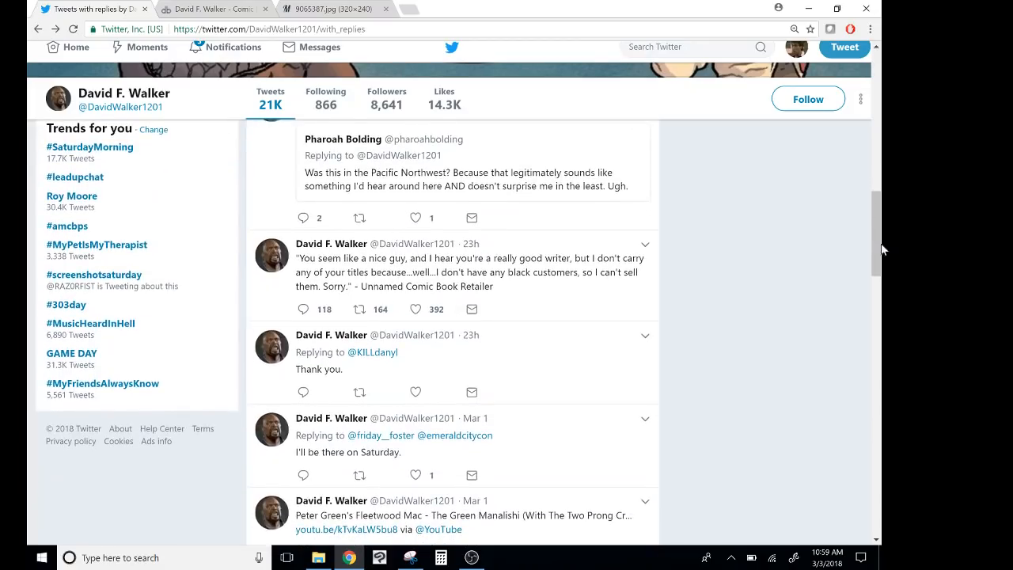
{"action": "mouse_move", "coordinate": [510, 252]}
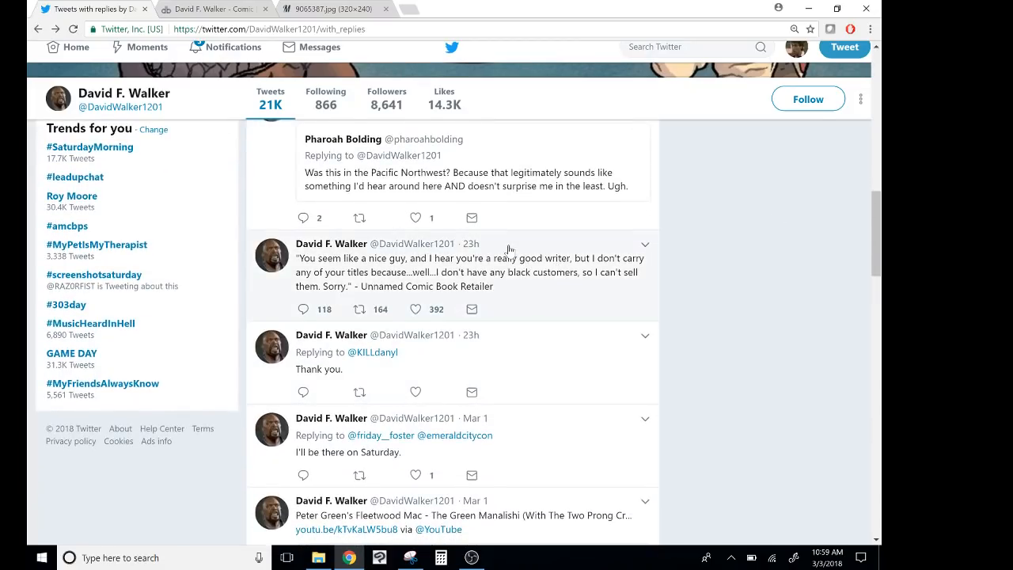
{"action": "left_click", "coordinate": [466, 272]}
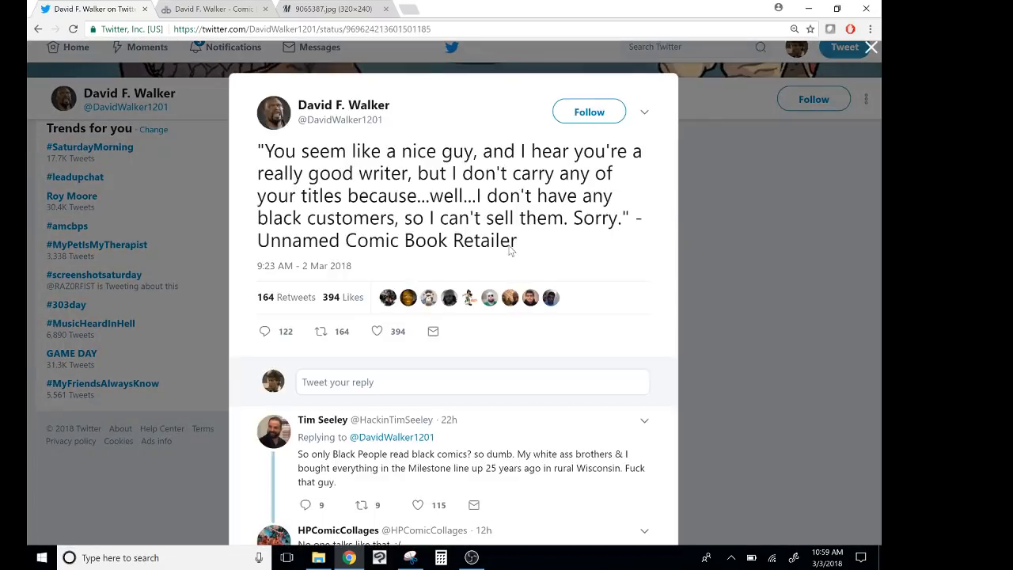
{"action": "mouse_move", "coordinate": [343, 104]}
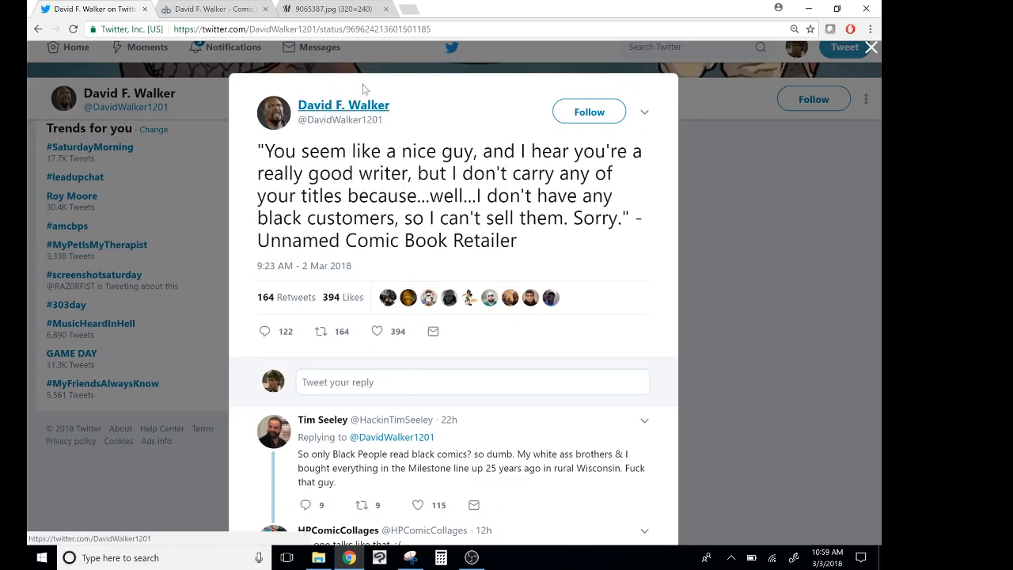
- Bring up the 'I DON'T BELIEVE YOU' meme .jpg image tab
{"action": "left_click", "coordinate": [324, 9]}
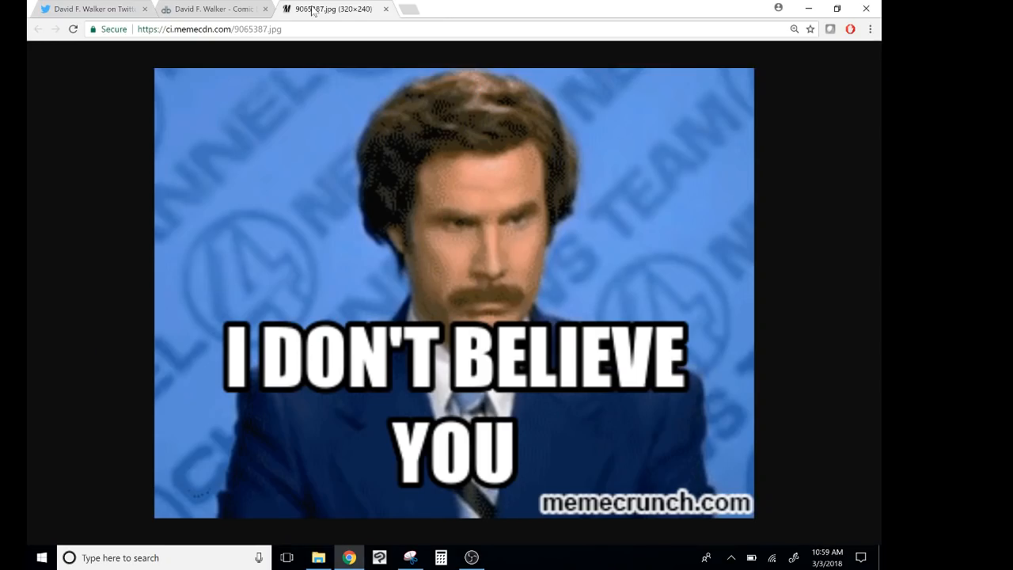